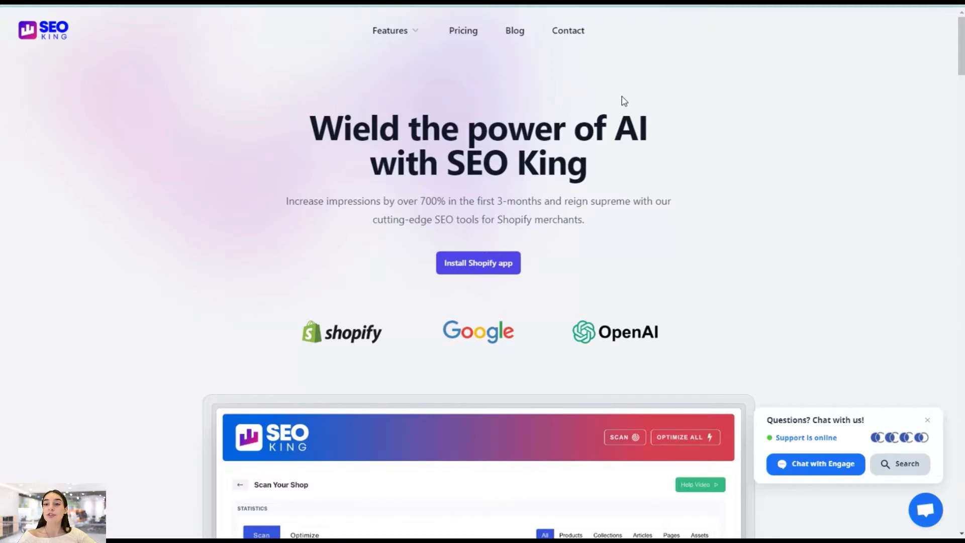
Scroll through the SEO King dashboard and reveal the gear-icon settings menu
scroll("down", 3)
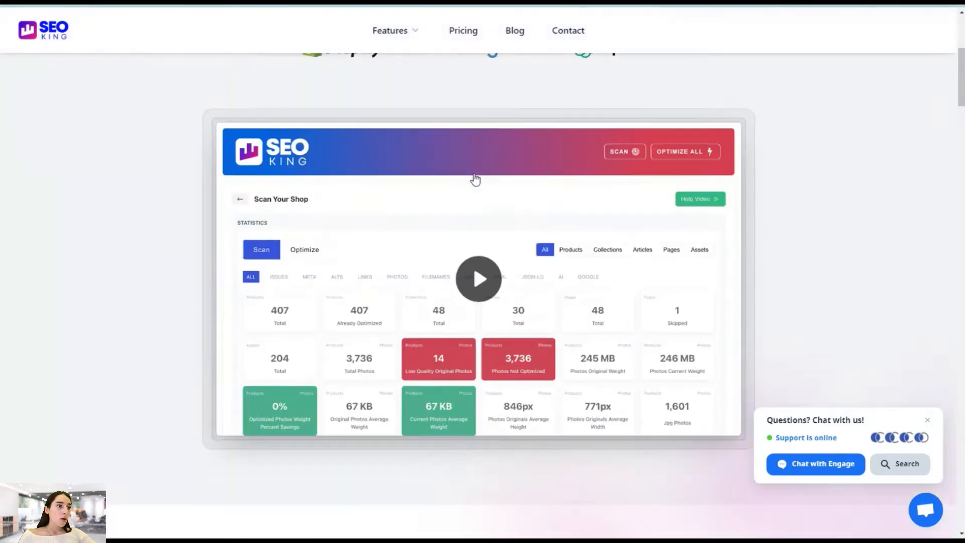
scroll("down", 3)
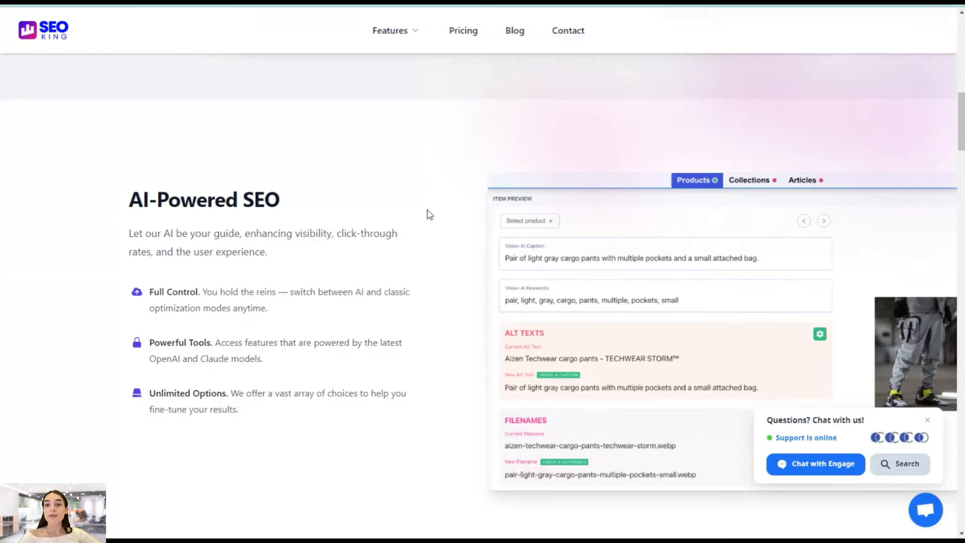
mouse_move(420, 264)
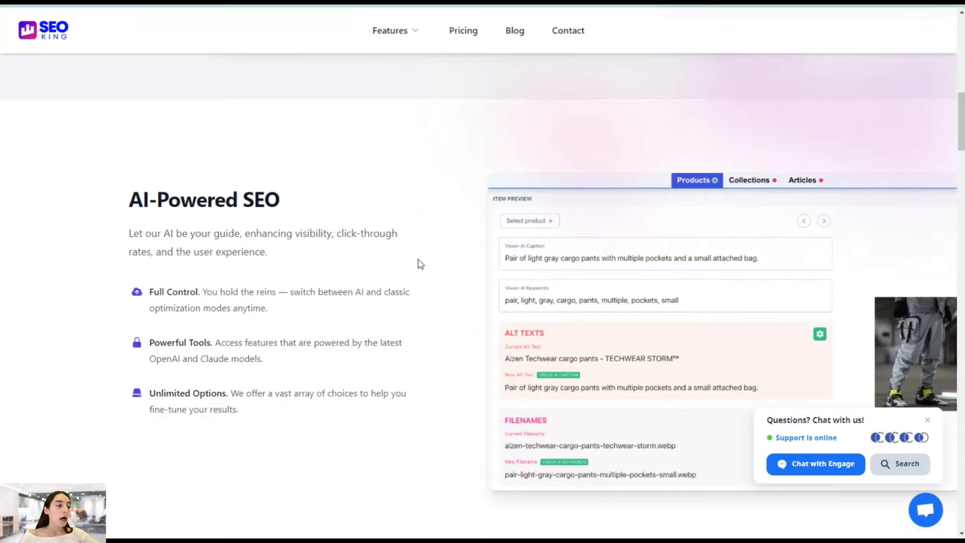
scroll("down", 3)
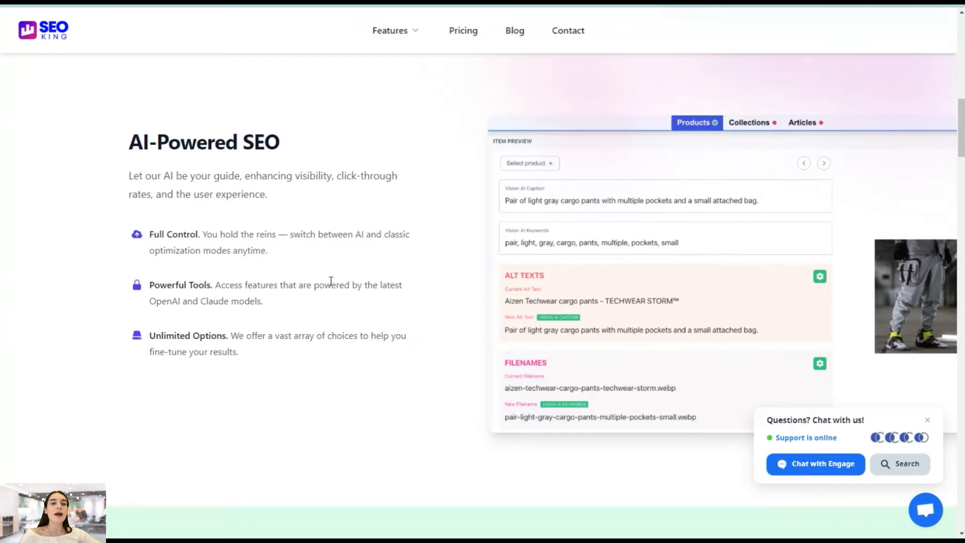
scroll("down", 3)
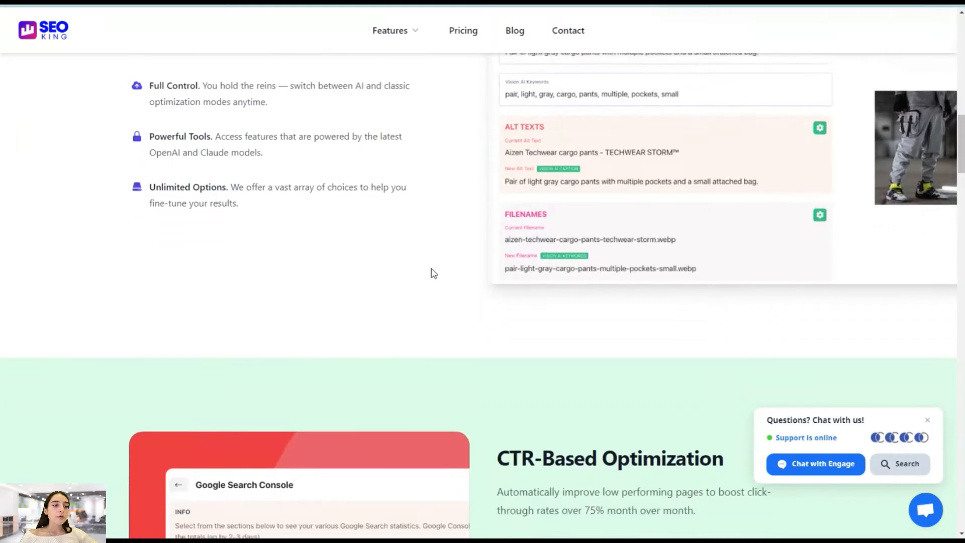
scroll("down", 3)
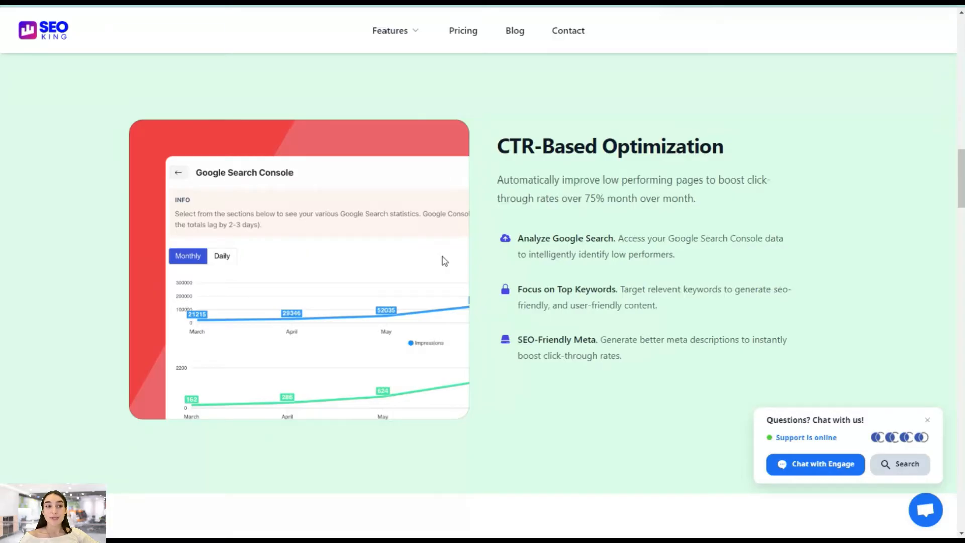
scroll("down", 3)
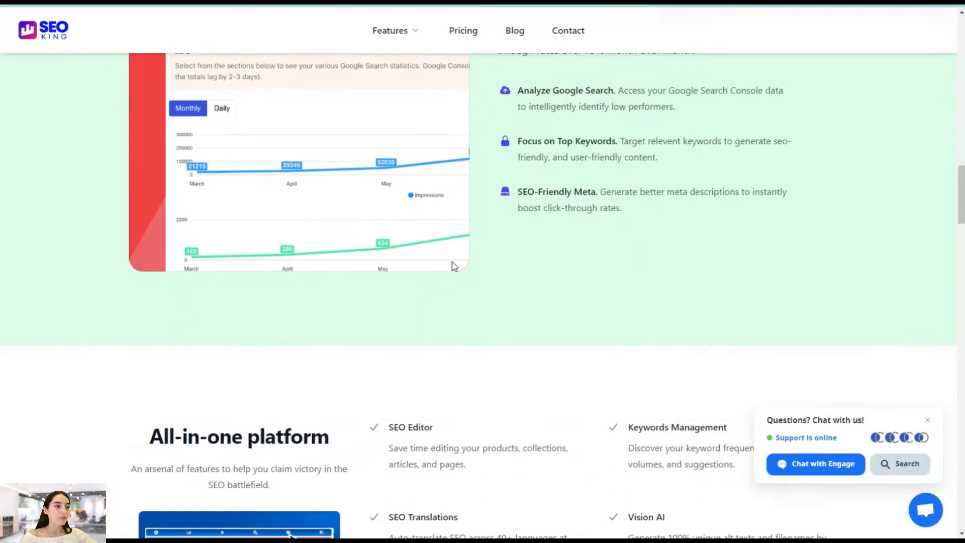
scroll("down", 3)
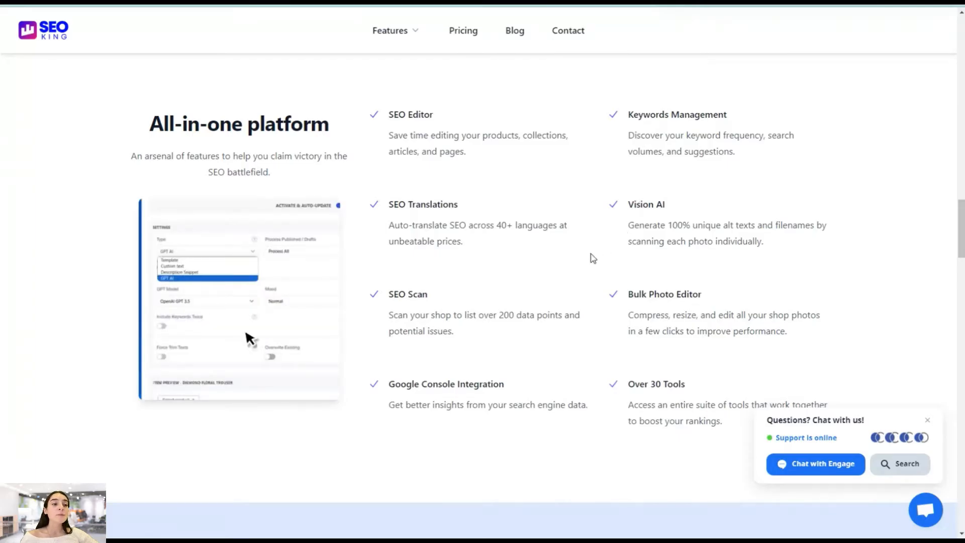
scroll("down", 3)
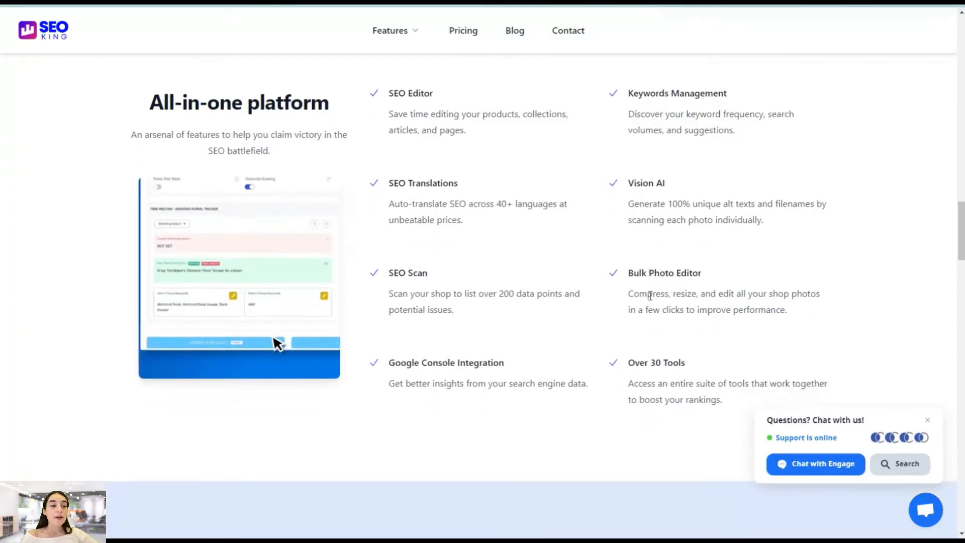
scroll("down", 3)
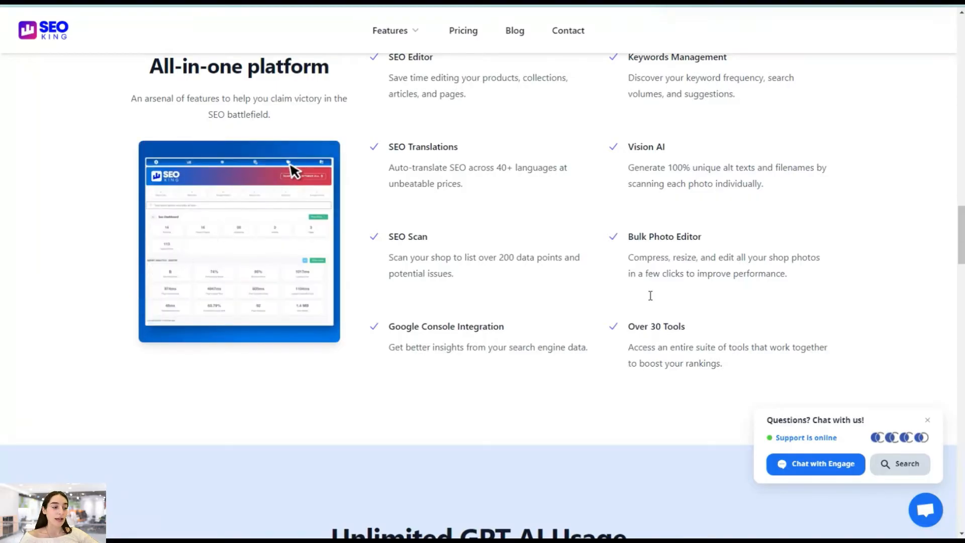
scroll("down", 3)
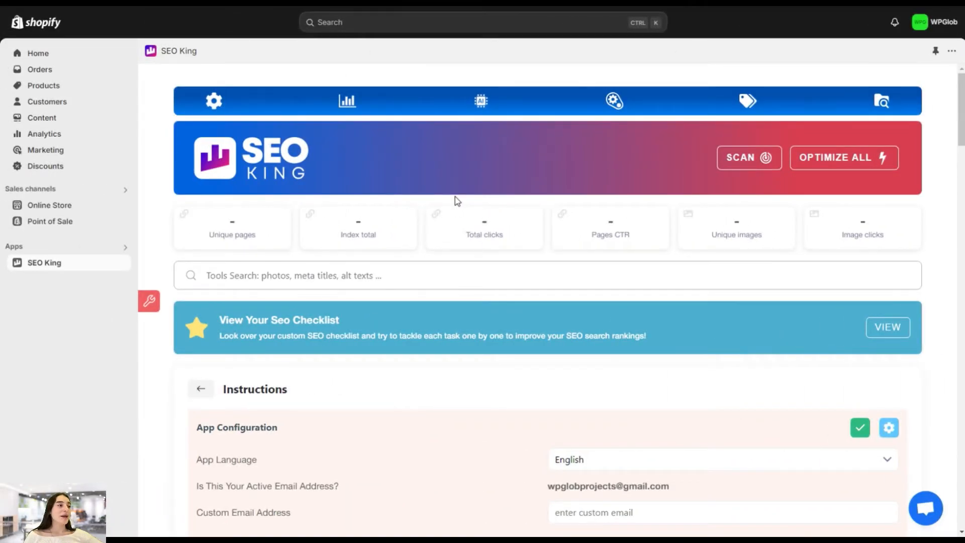
mouse_move(503, 200)
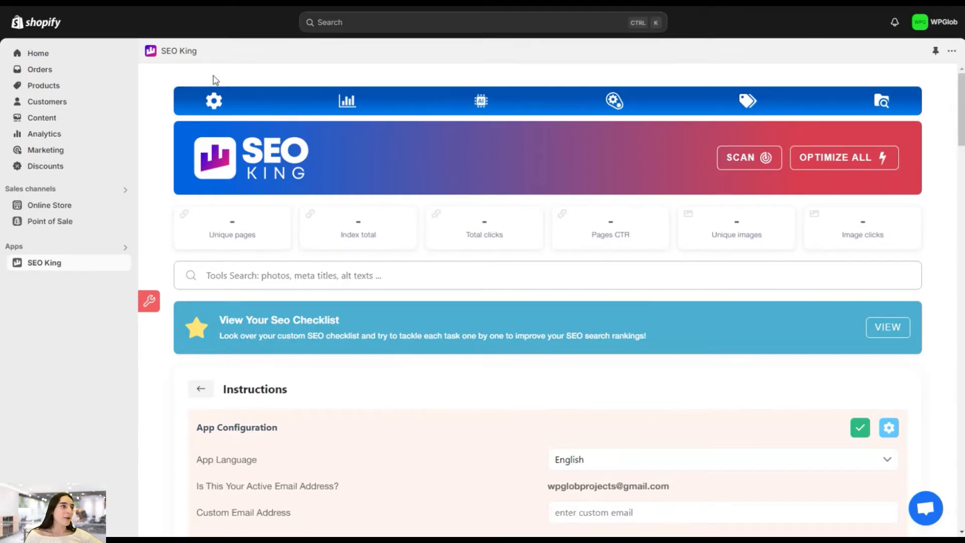
left_click(213, 100)
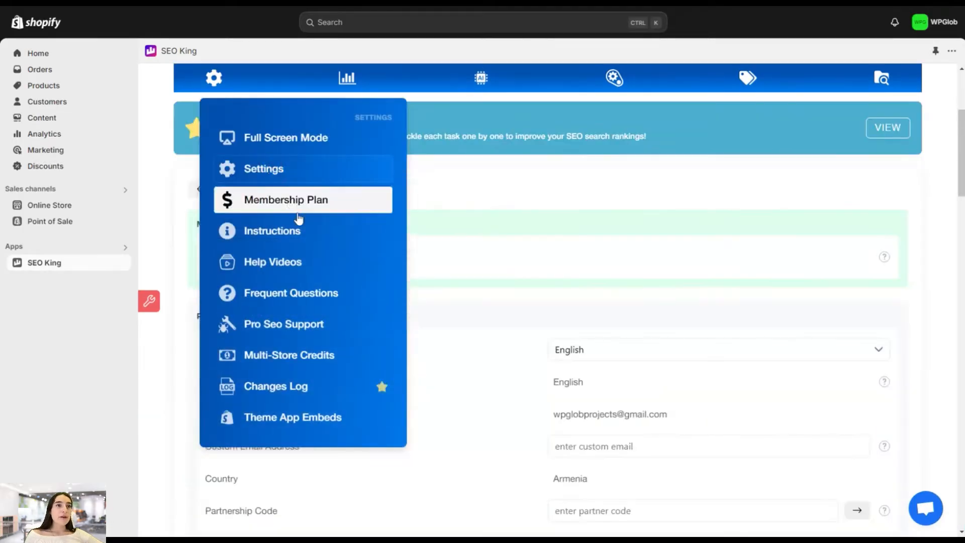
Show the Membership Plan account settings and scroll past profile, domains, store and custom keywords
left_click(286, 199)
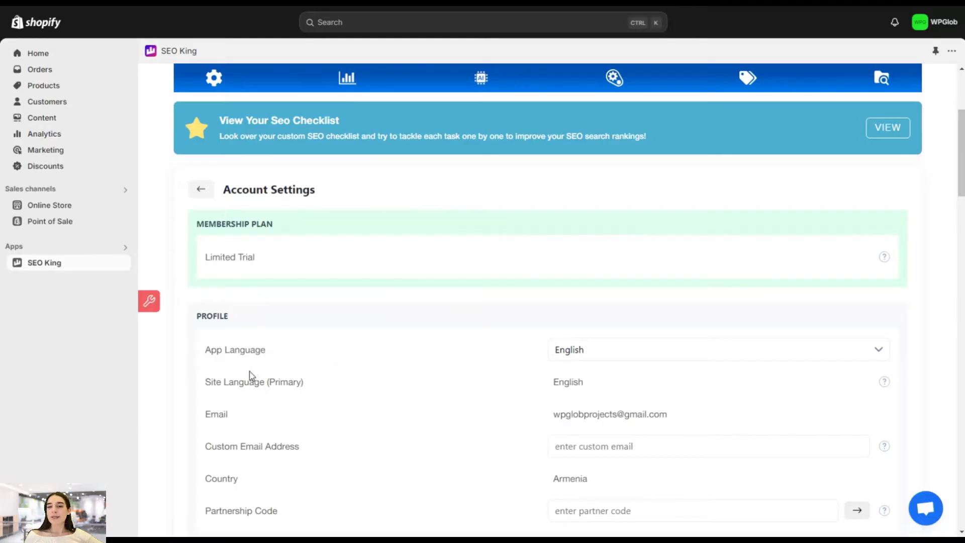
scroll("down", 3)
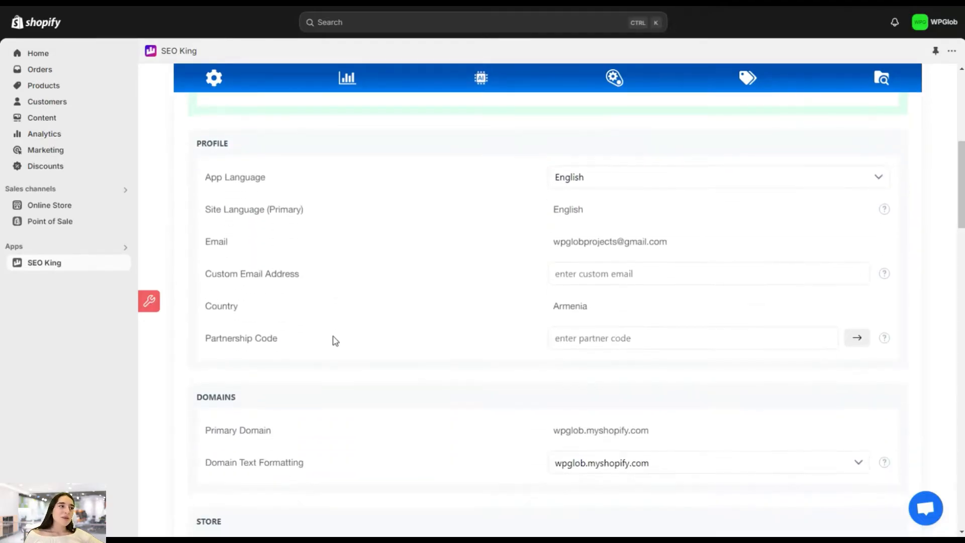
scroll("down", 3)
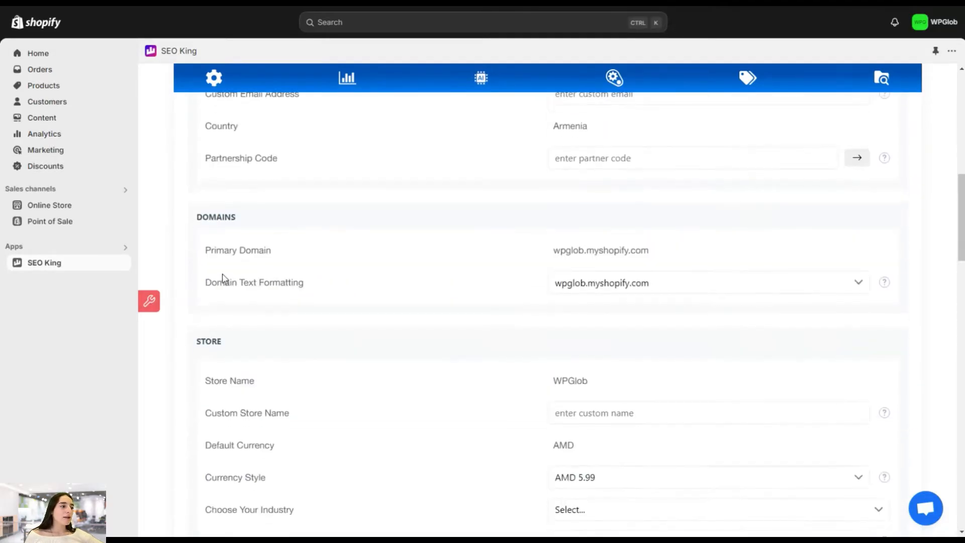
scroll("down", 3)
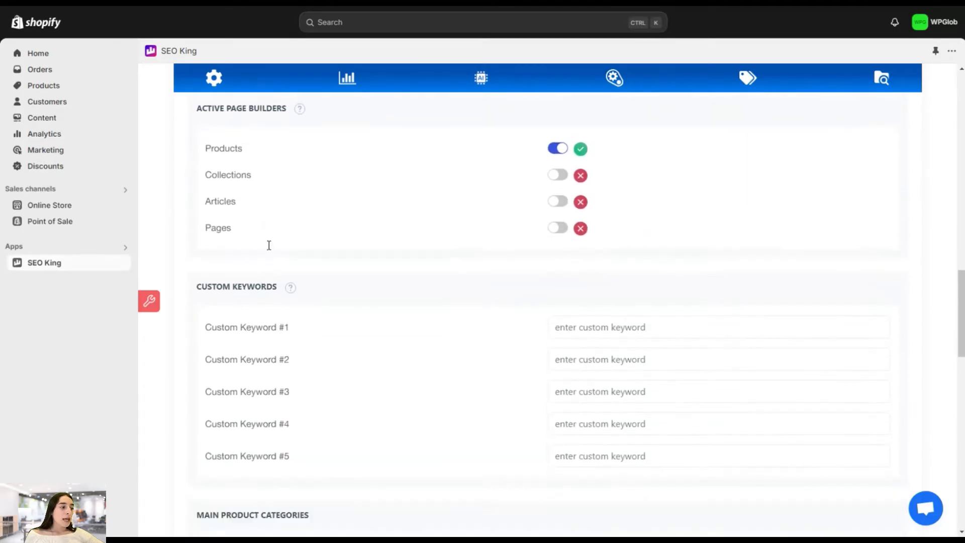
scroll("down", 3)
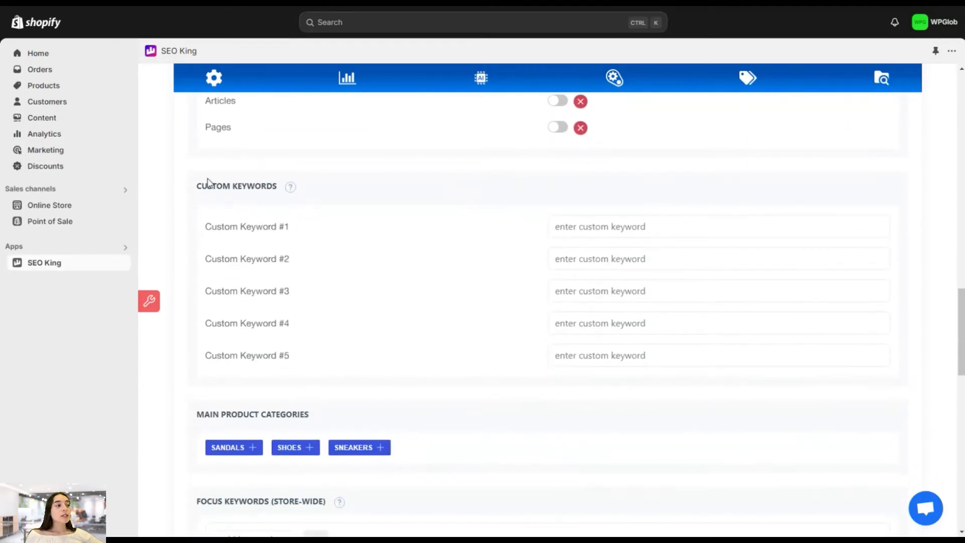
mouse_move(489, 326)
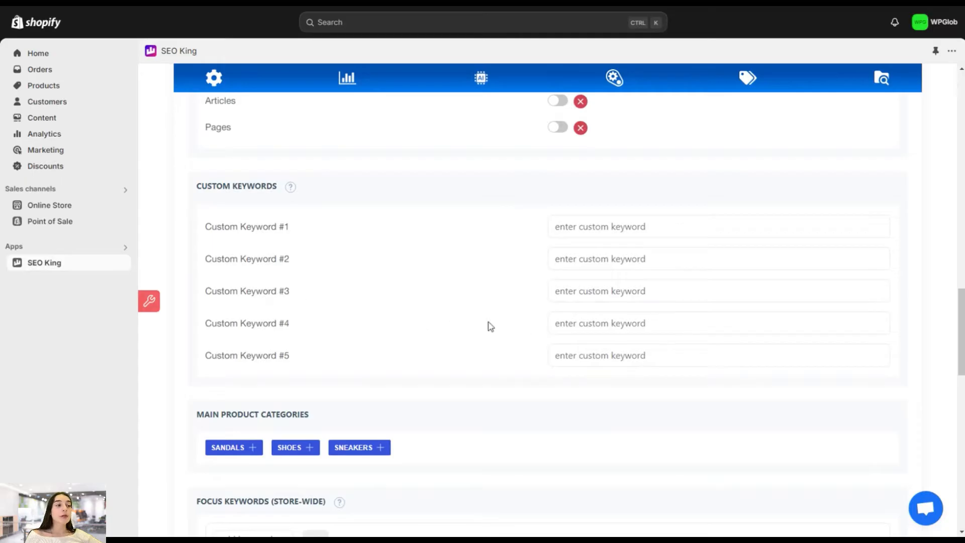
mouse_move(525, 304)
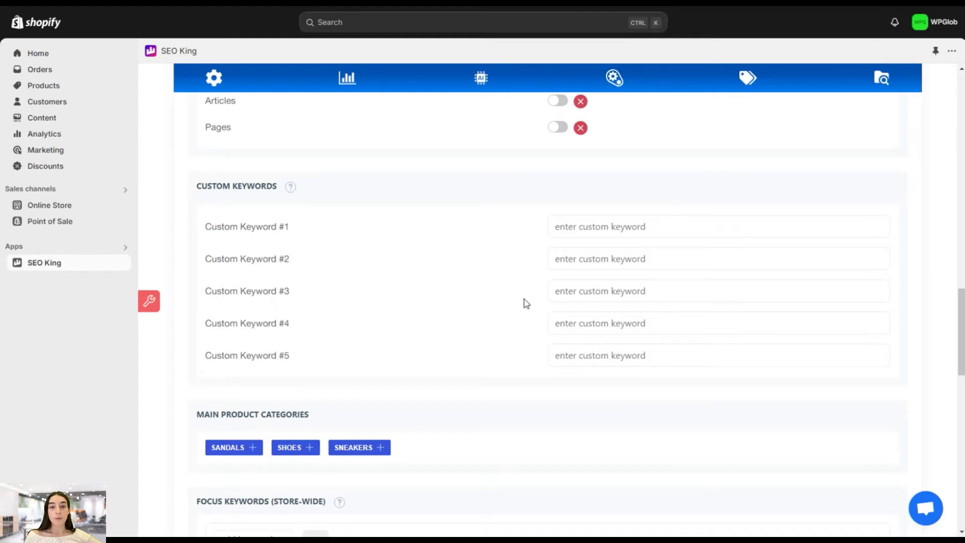
scroll("down", 3)
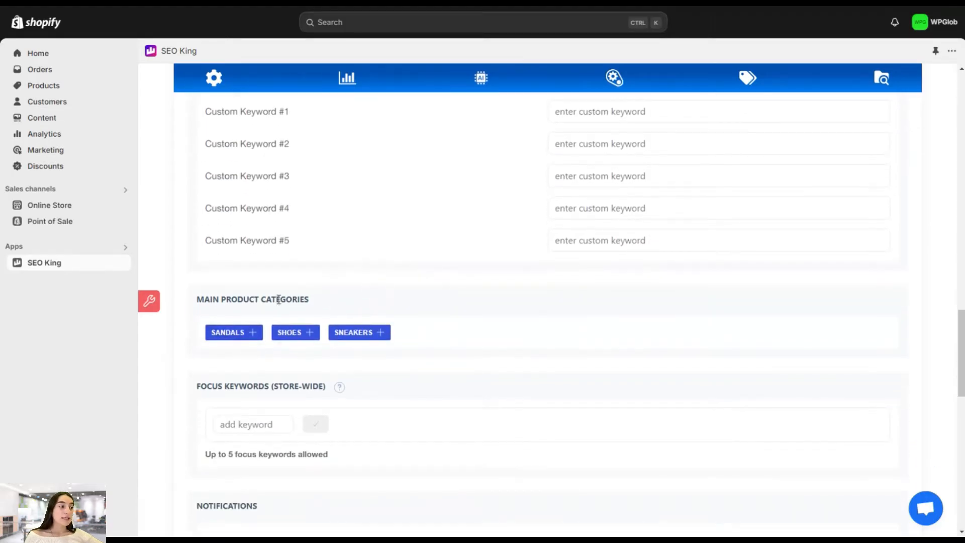
scroll("down", 3)
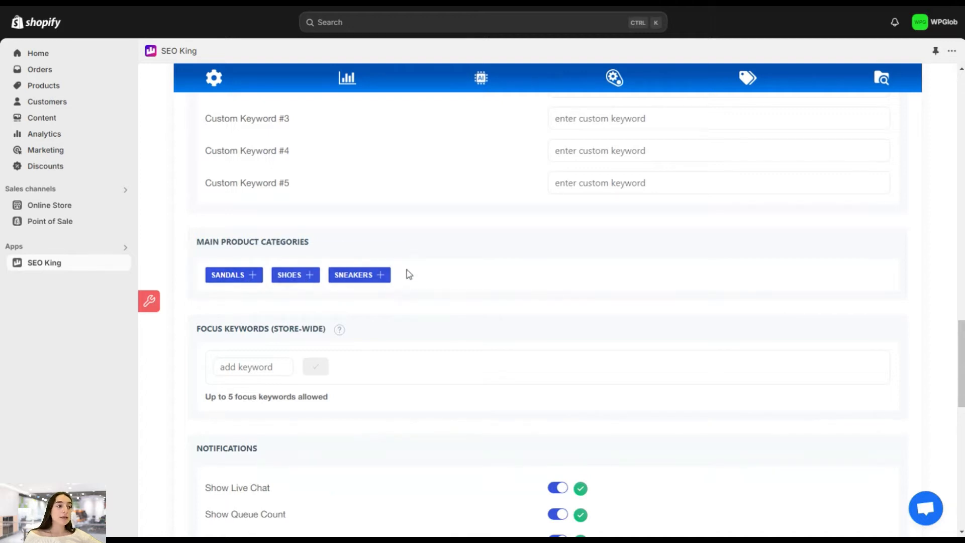
mouse_move(457, 294)
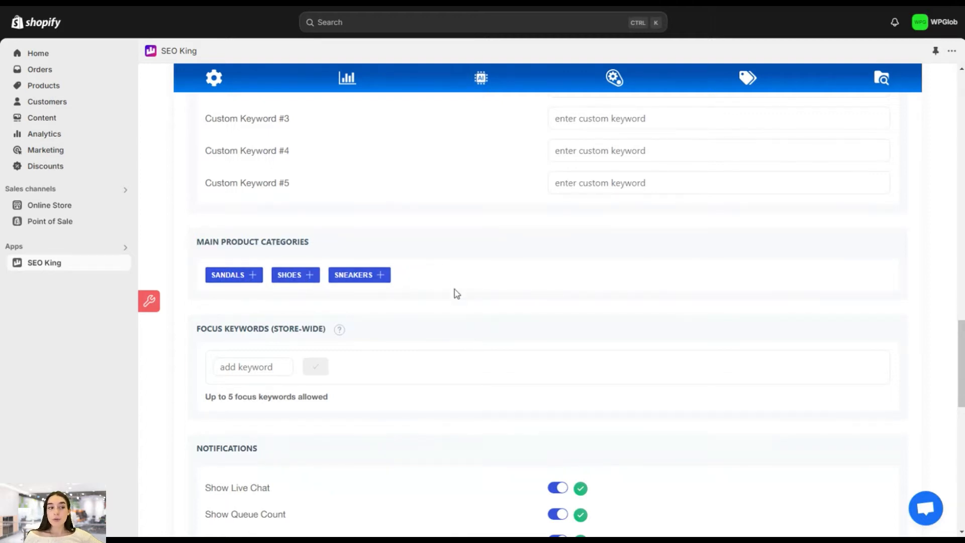
mouse_move(432, 347)
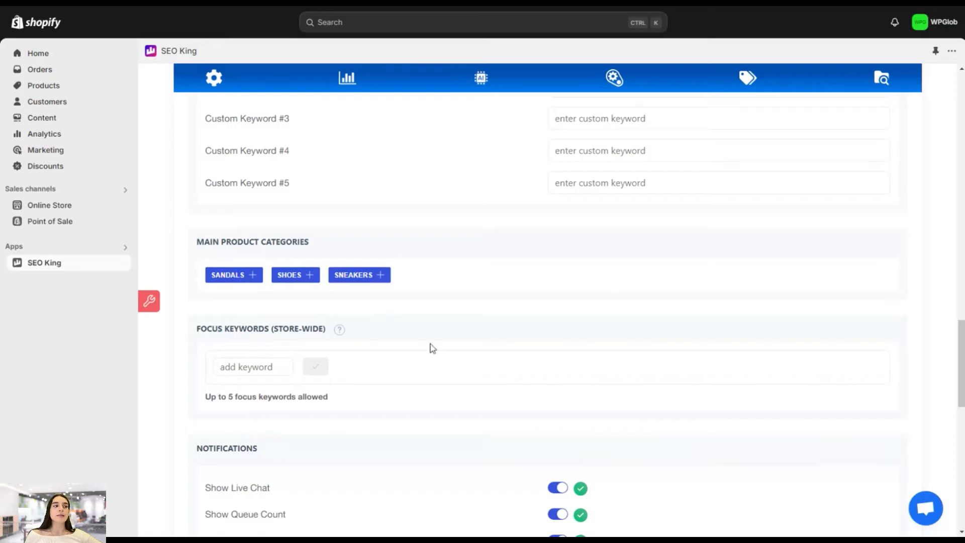
mouse_move(325, 254)
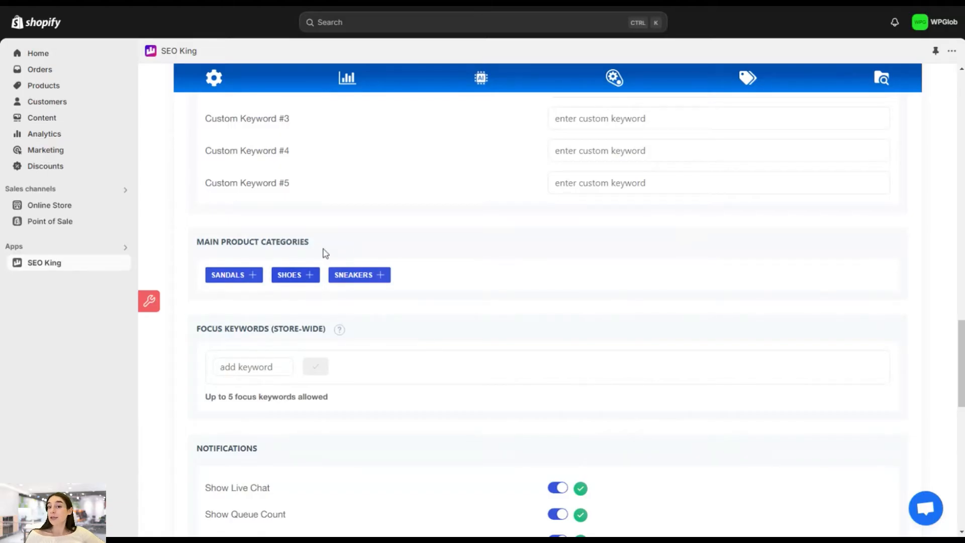
scroll("down", 3)
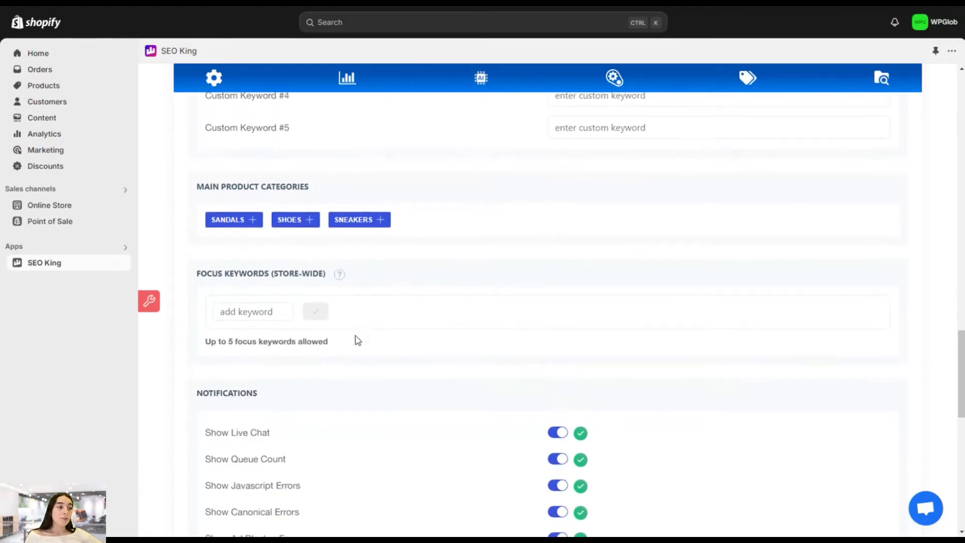
scroll("down", 3)
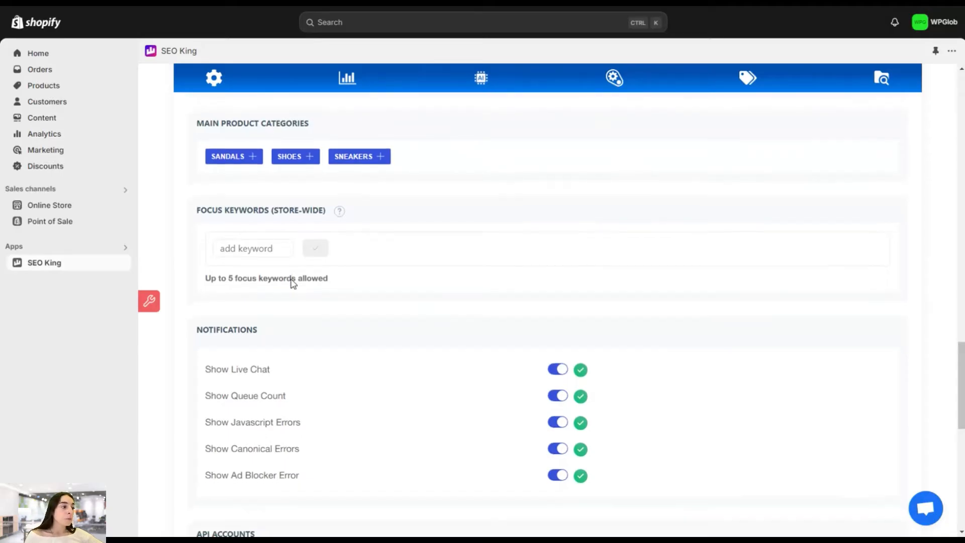
scroll("down", 3)
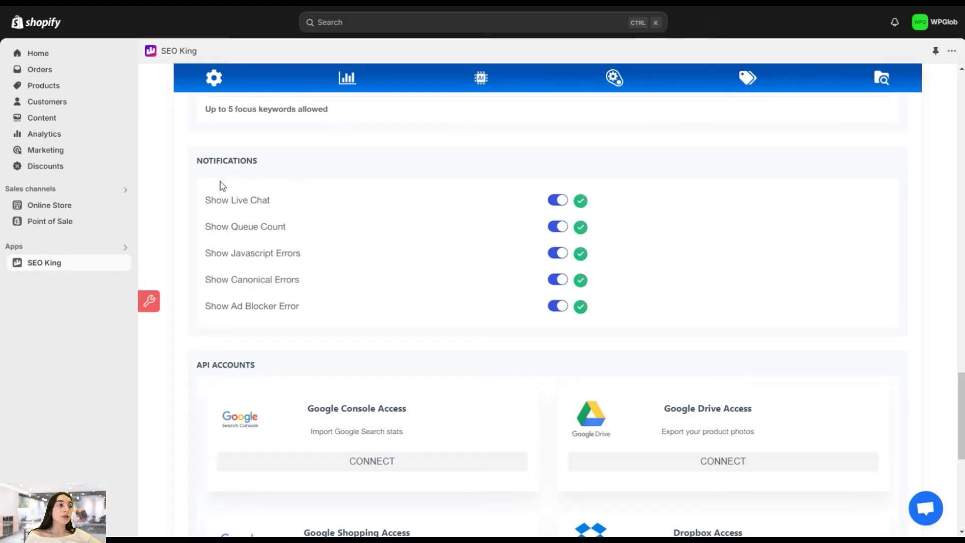
mouse_move(280, 281)
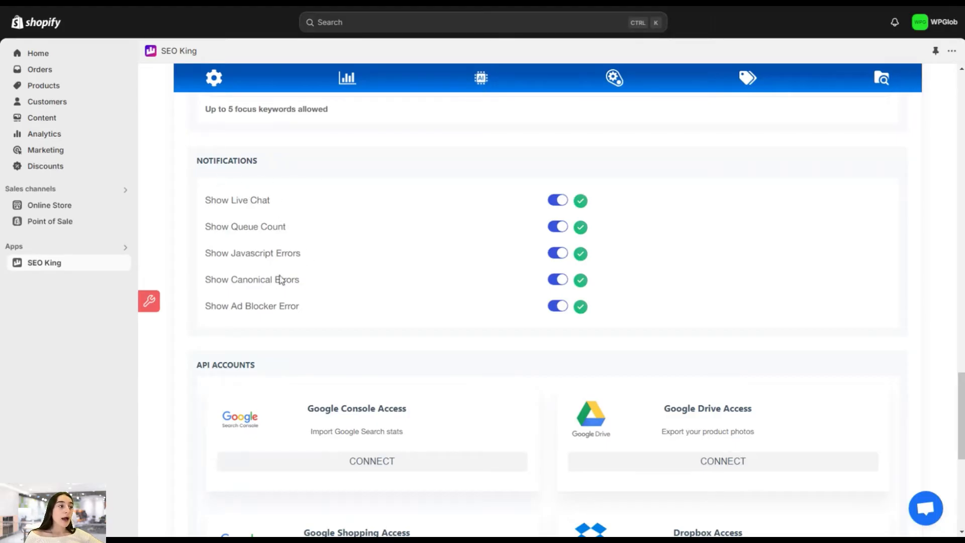
mouse_move(246, 296)
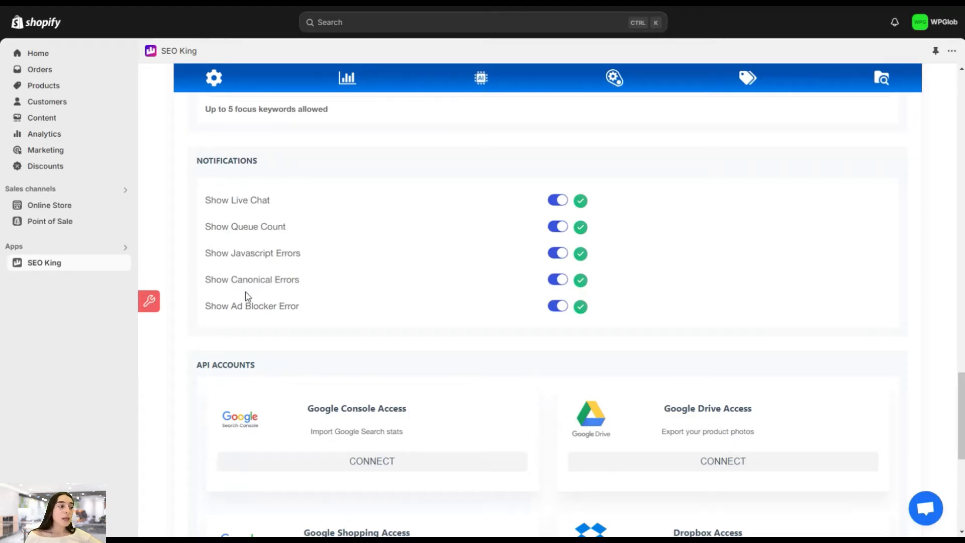
mouse_move(303, 297)
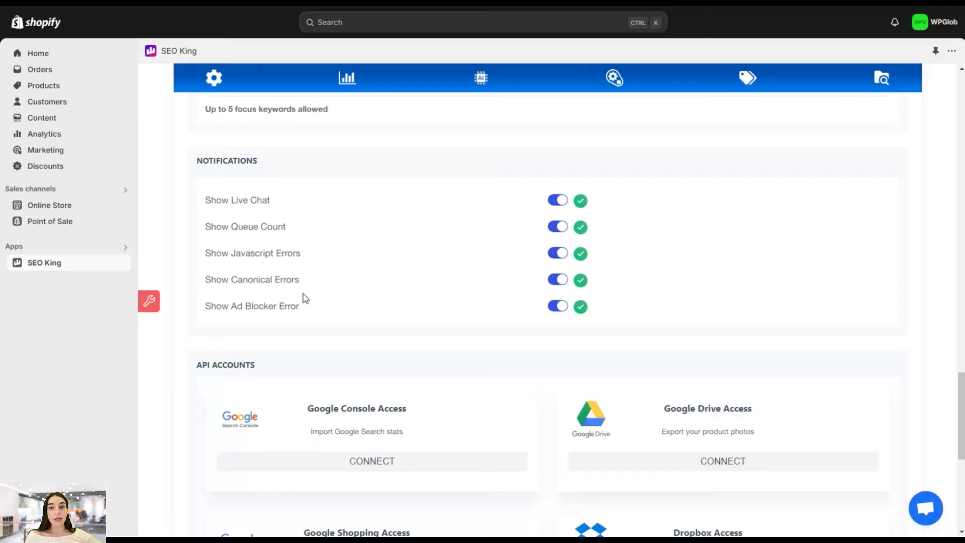
scroll("down", 3)
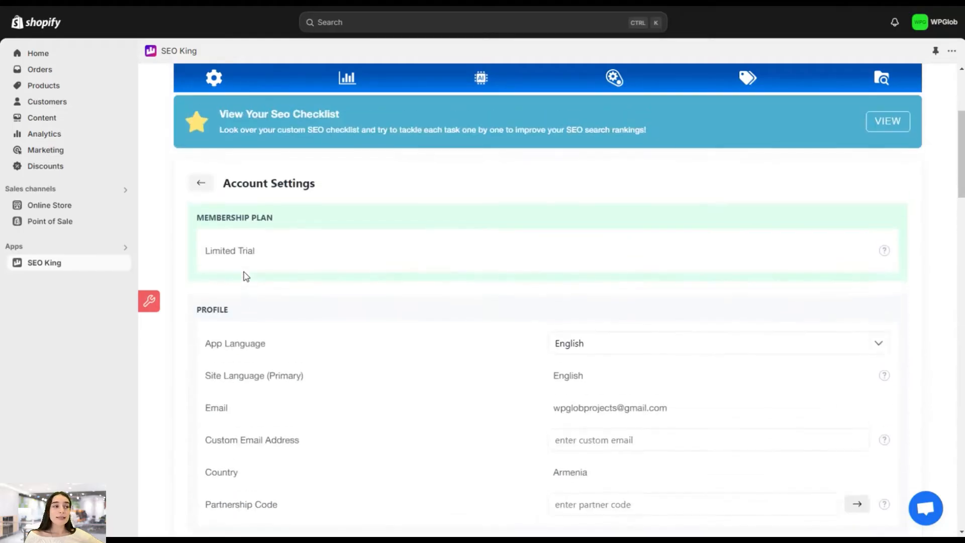
left_click(213, 78)
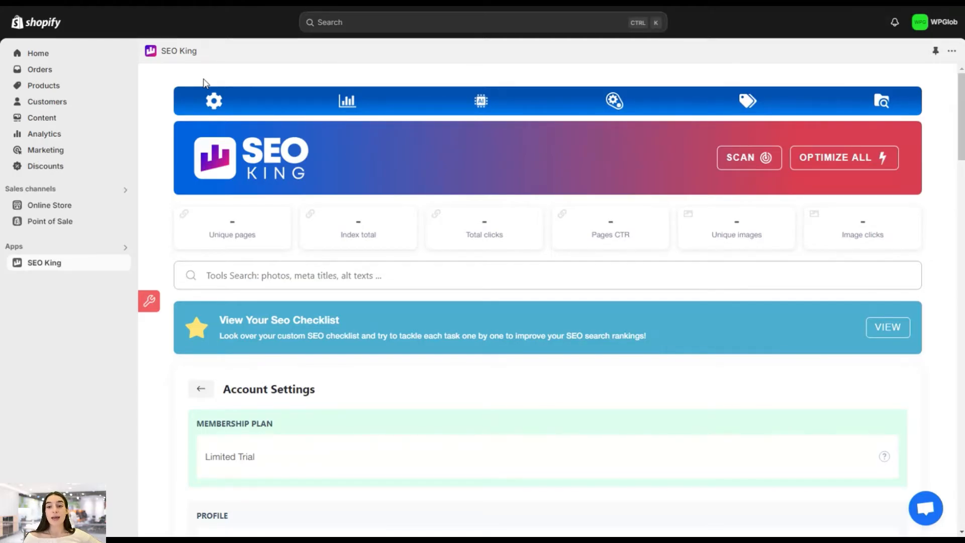
Show the Analytics SEO Checklists and scroll through uncompleted and completed tasks
left_click(348, 101)
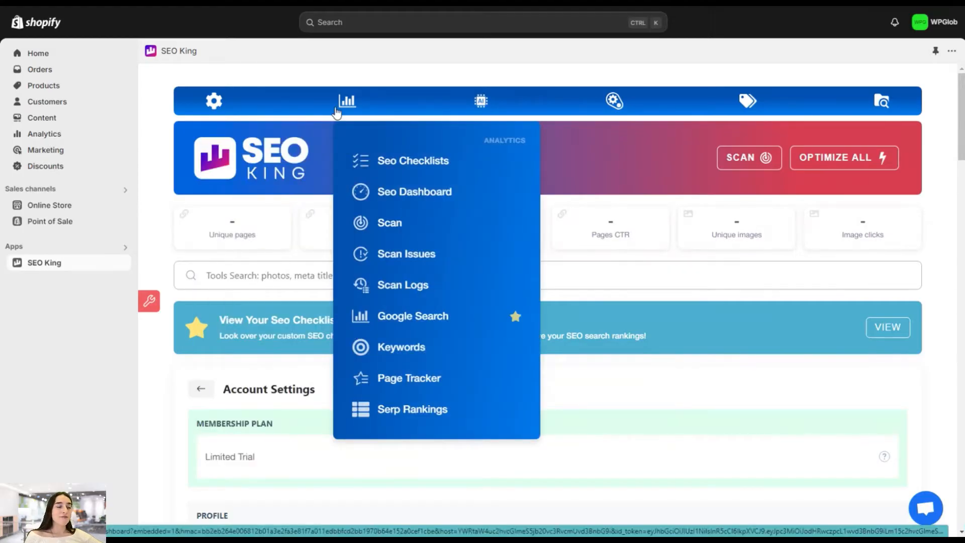
left_click(413, 161)
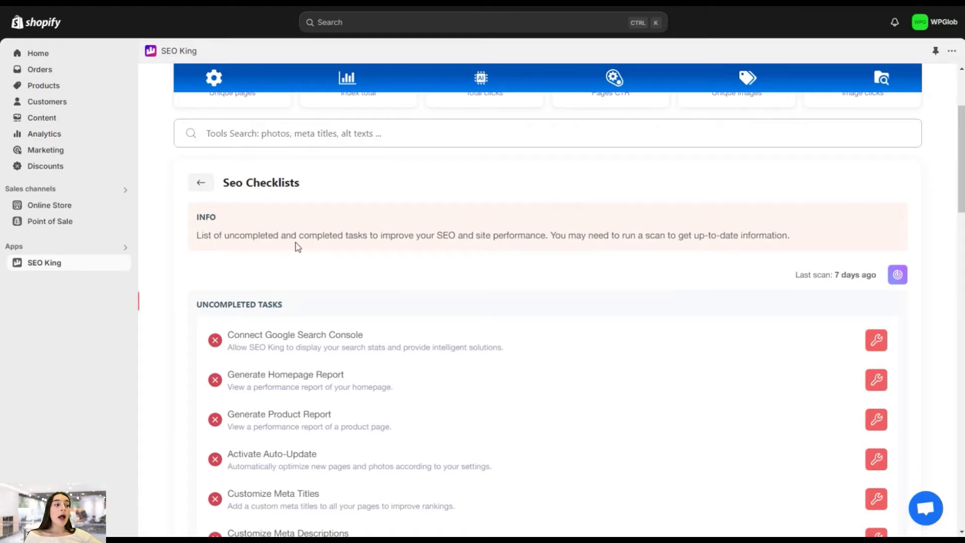
mouse_move(441, 245)
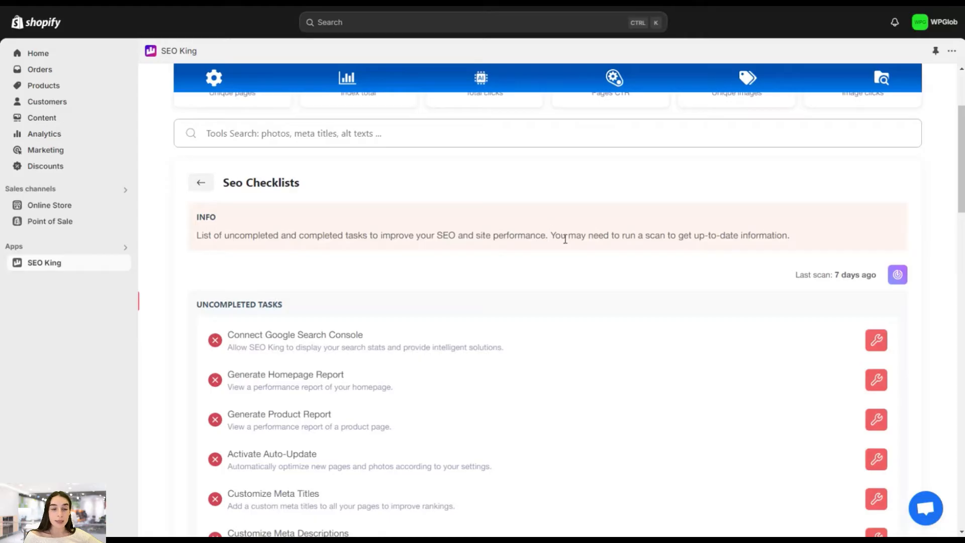
scroll("down", 3)
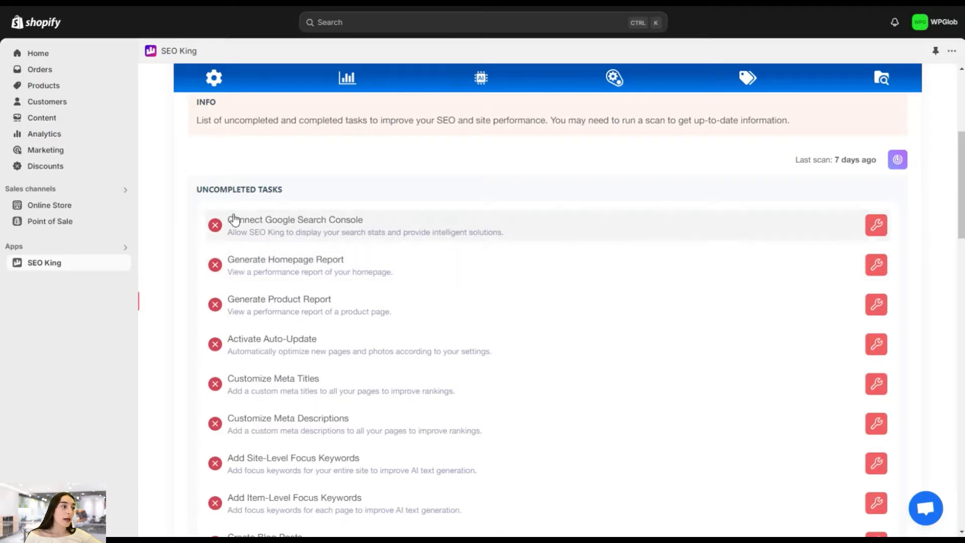
scroll("down", 3)
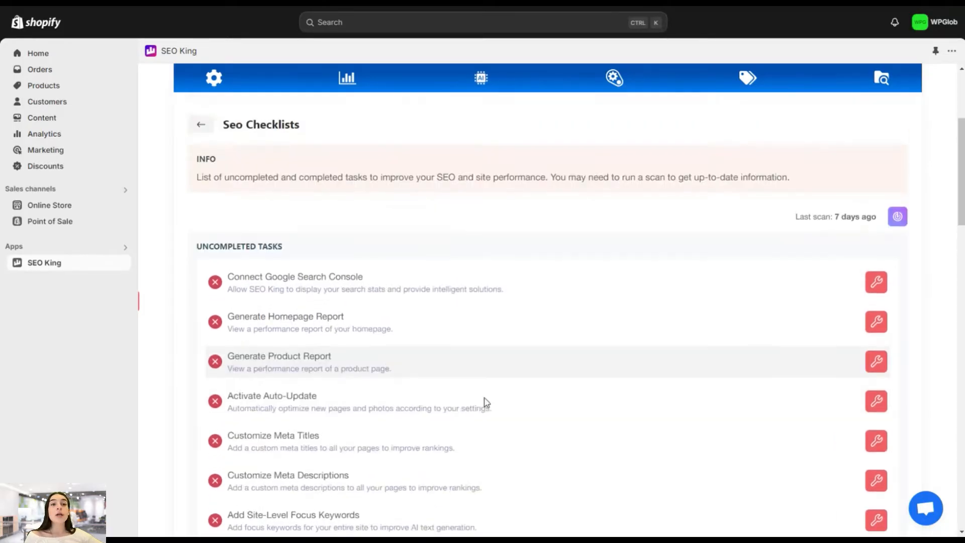
mouse_move(898, 218)
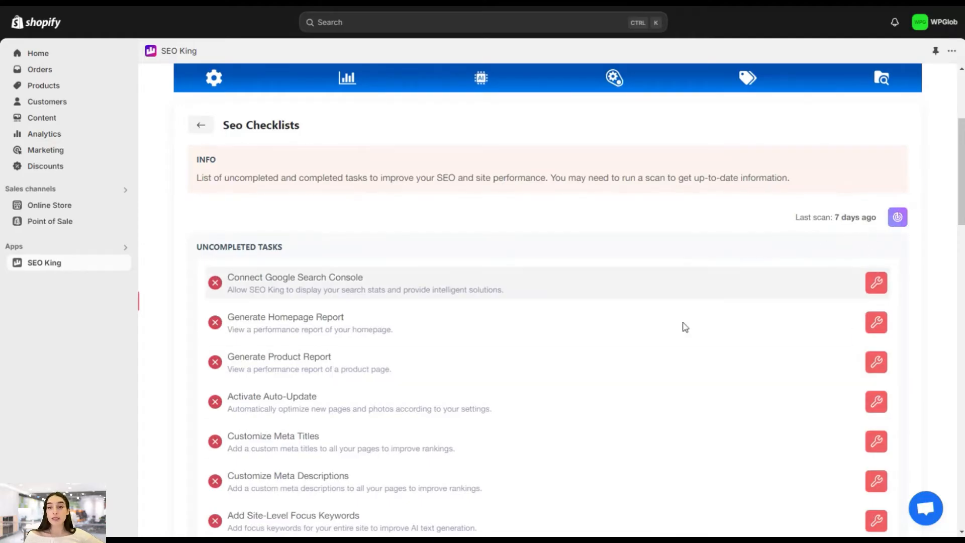
scroll("down", 3)
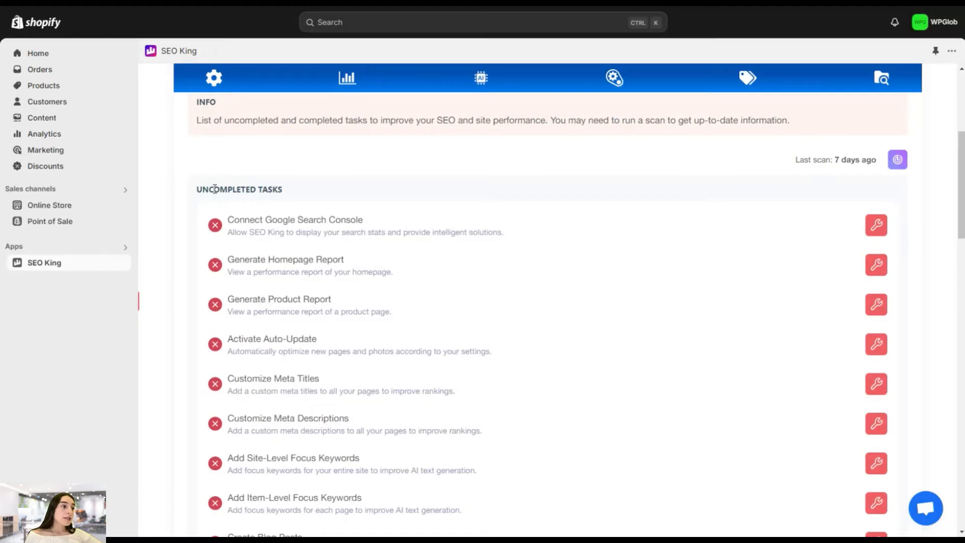
mouse_move(236, 222)
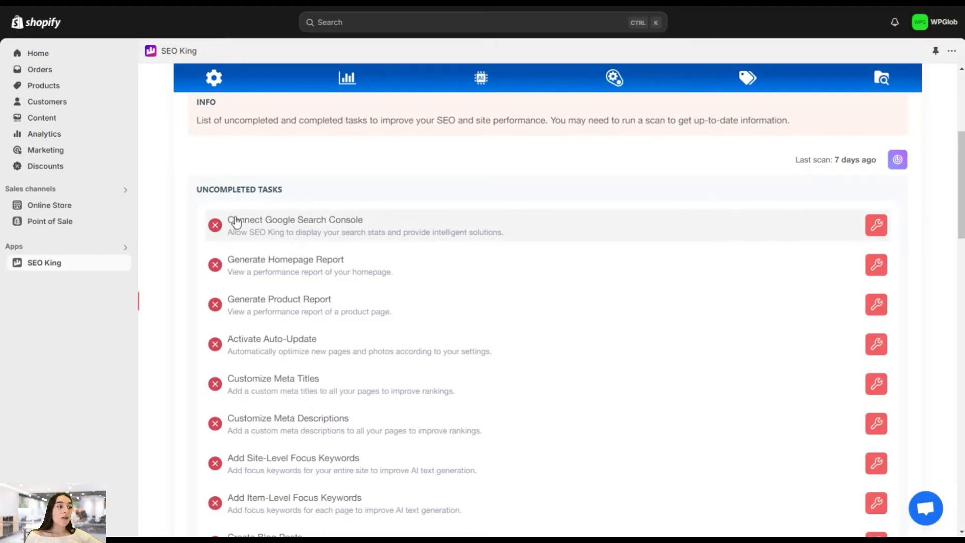
mouse_move(346, 246)
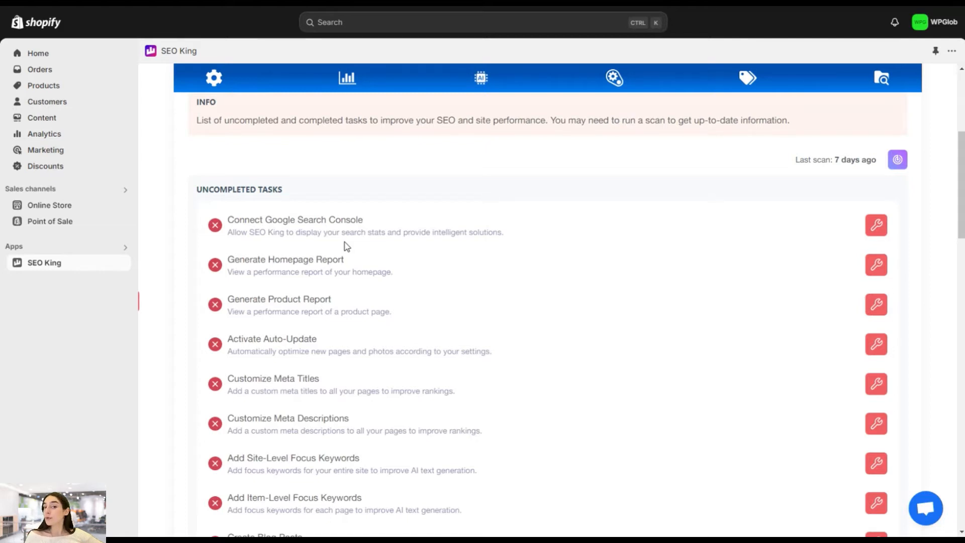
mouse_move(301, 292)
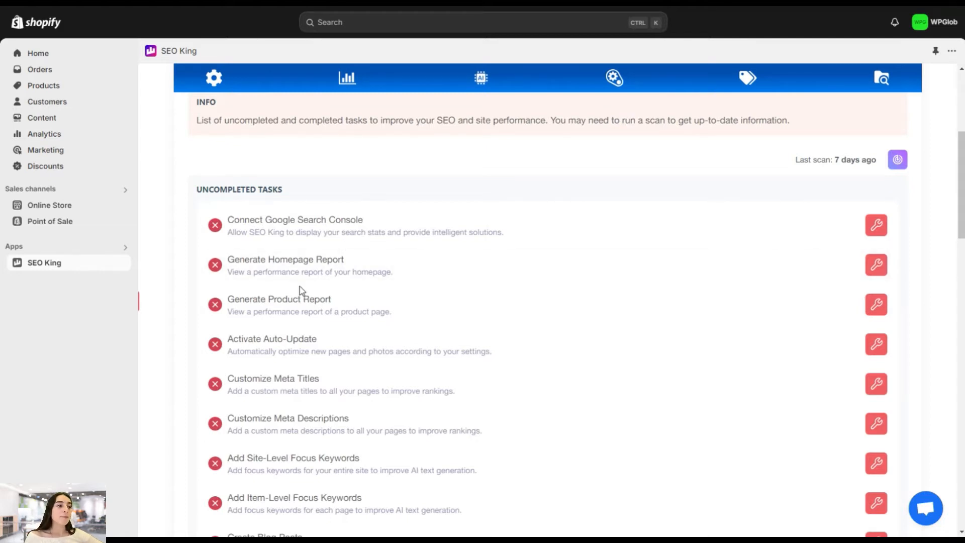
scroll("down", 3)
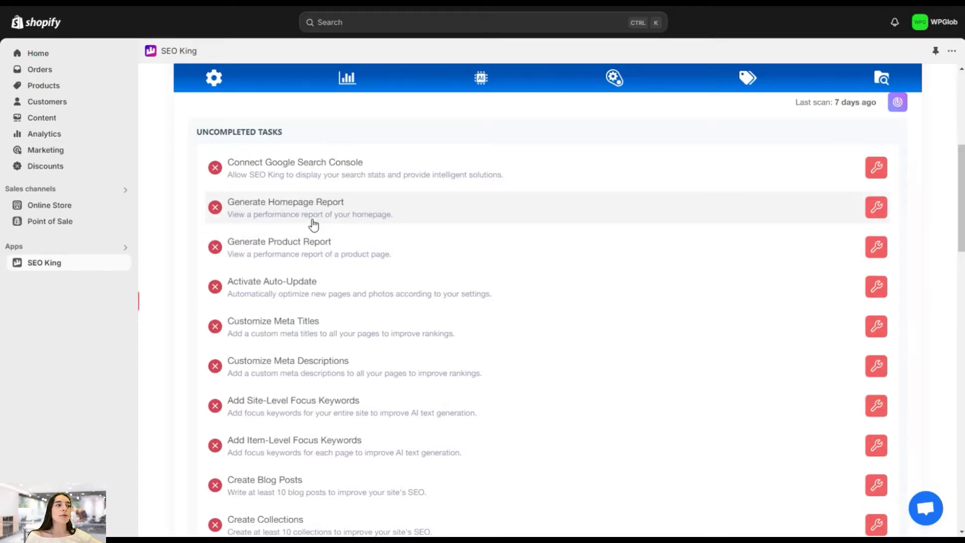
mouse_move(327, 254)
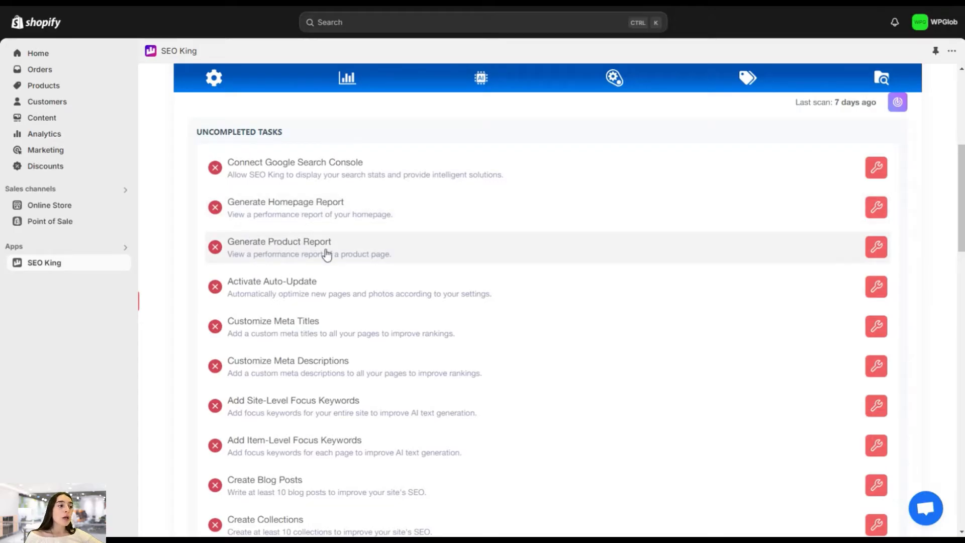
scroll("down", 3)
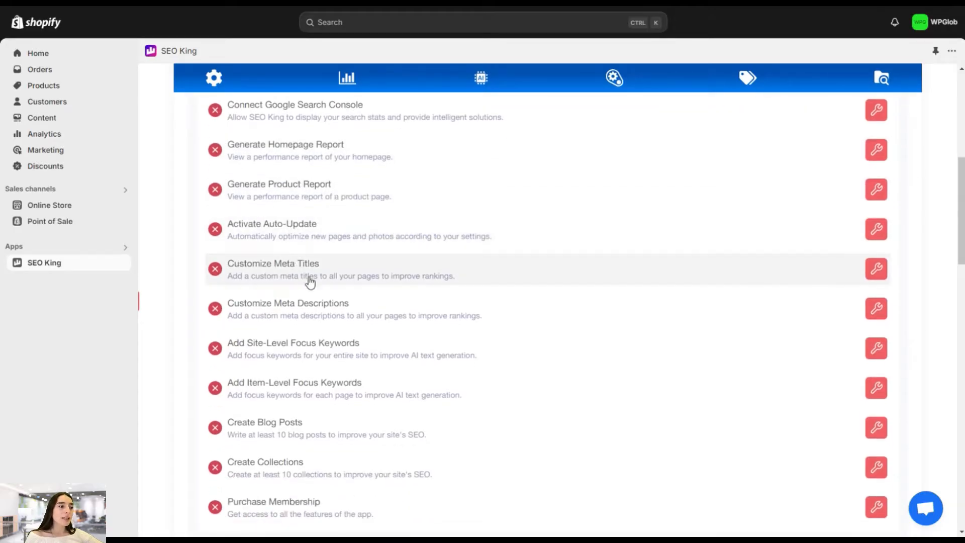
scroll("down", 3)
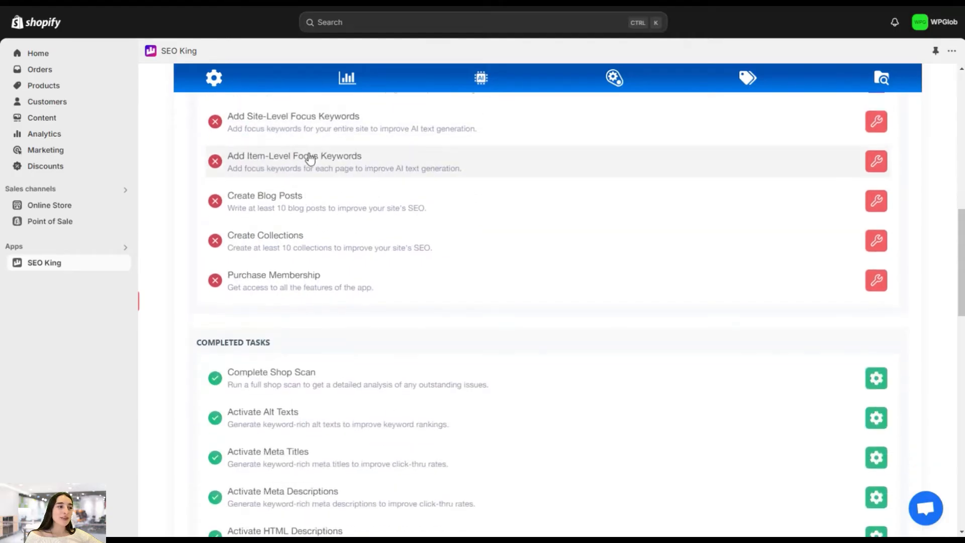
scroll("down", 3)
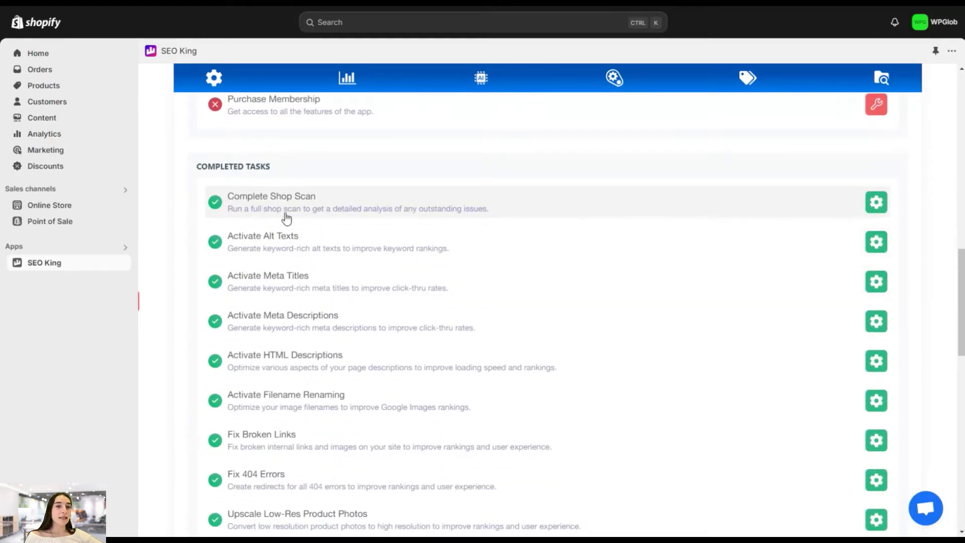
mouse_move(242, 221)
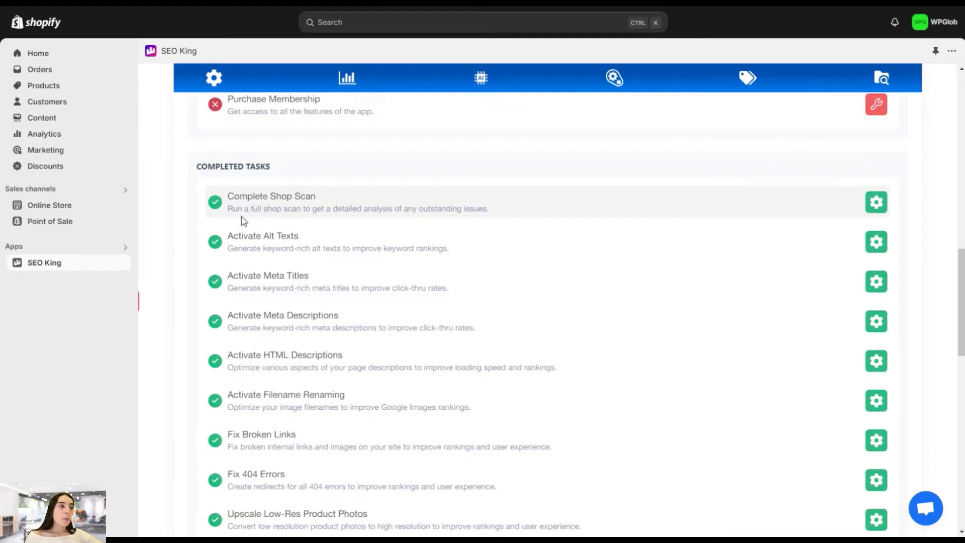
mouse_move(305, 255)
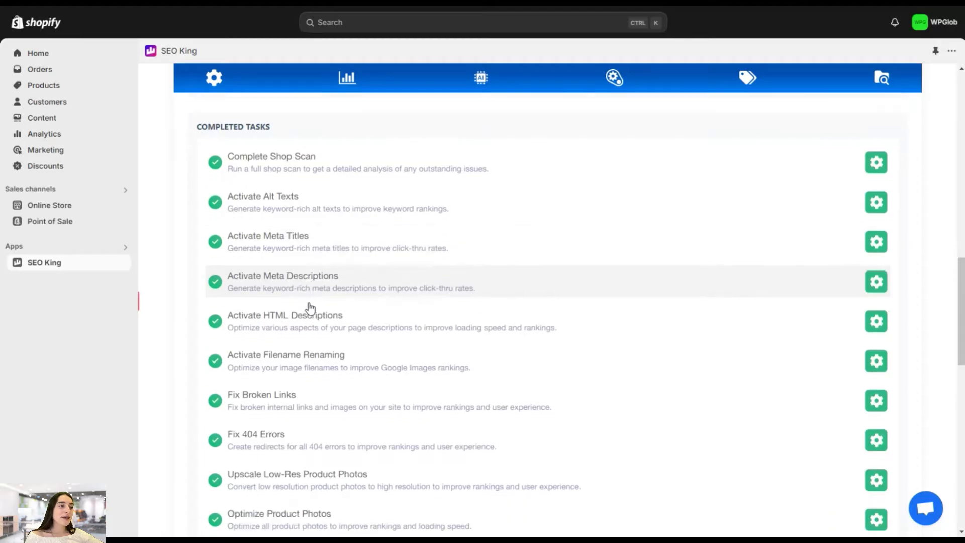
scroll("down", 3)
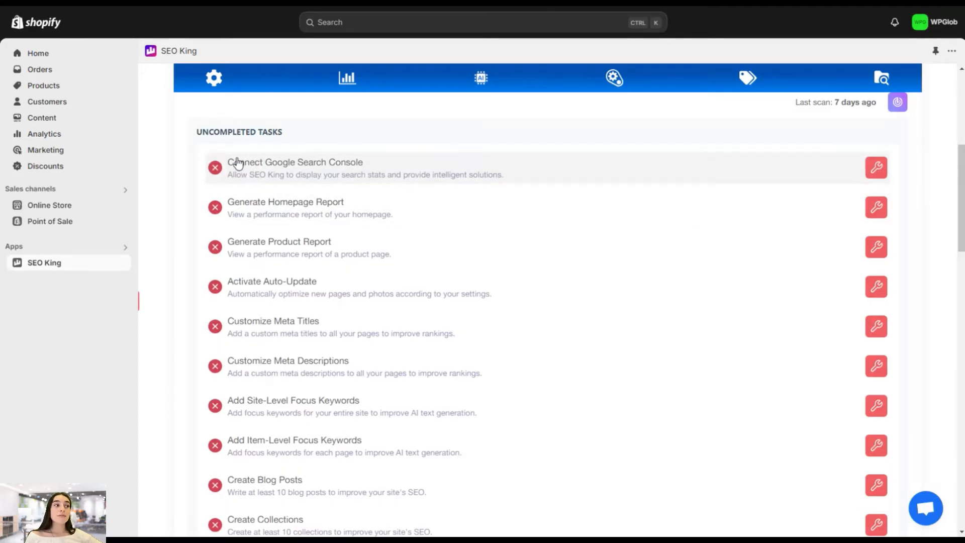
mouse_move(271, 195)
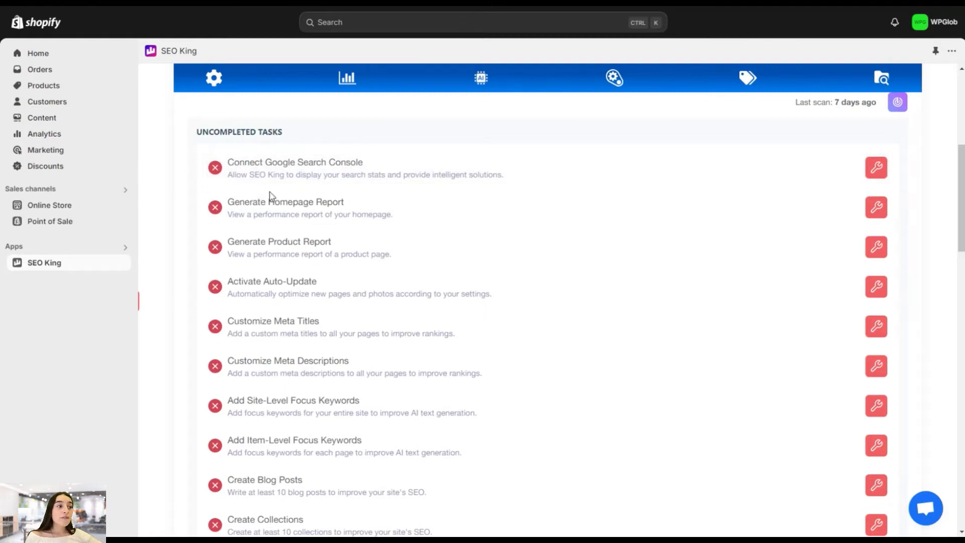
mouse_move(340, 186)
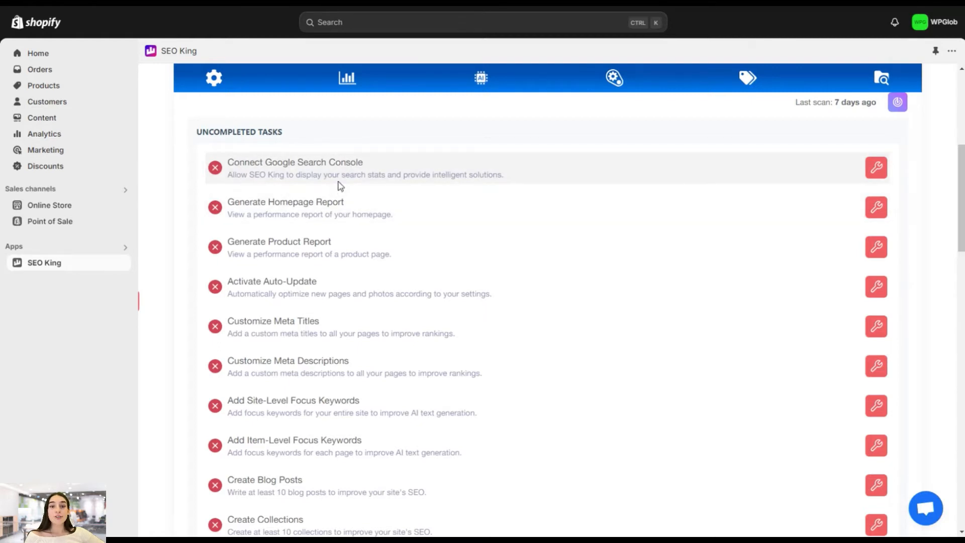
mouse_move(287, 277)
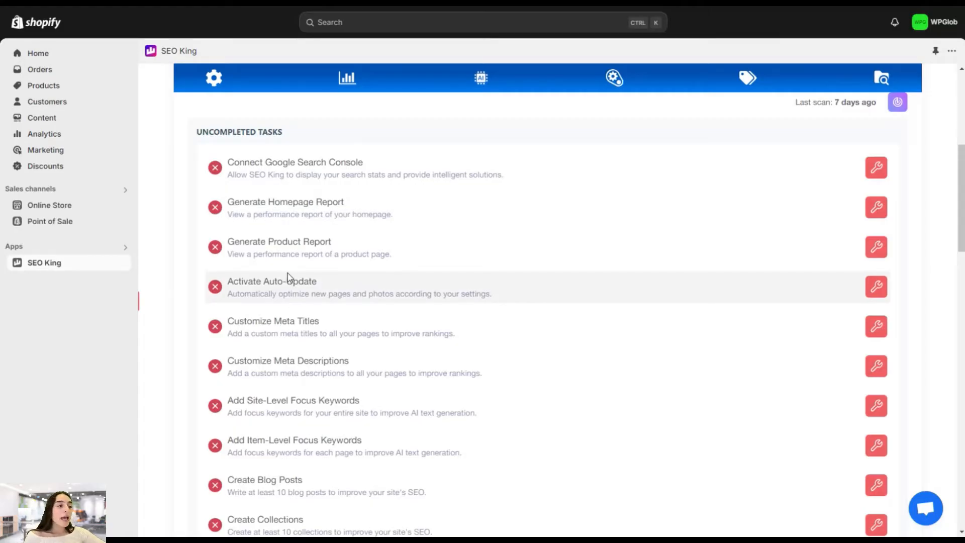
mouse_move(255, 339)
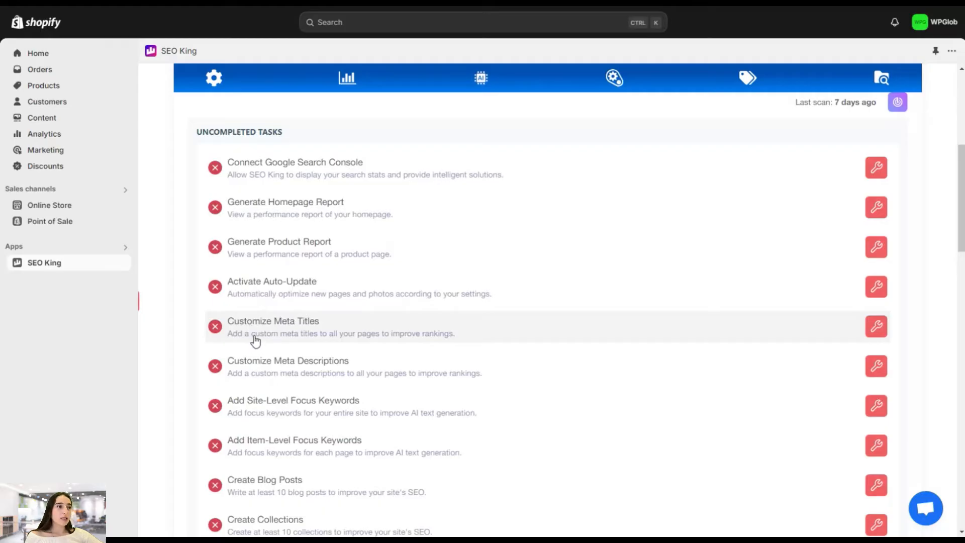
mouse_move(242, 170)
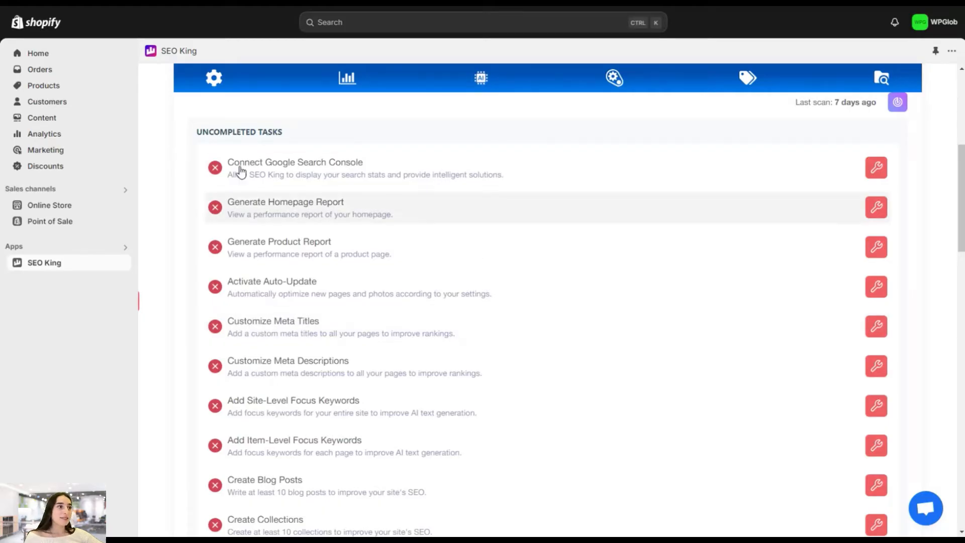
left_click(348, 79)
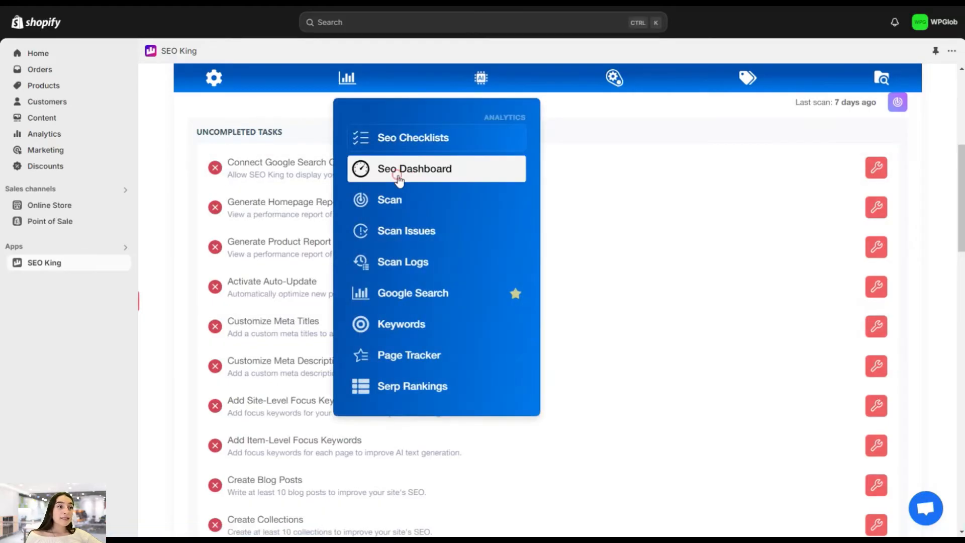
left_click(414, 169)
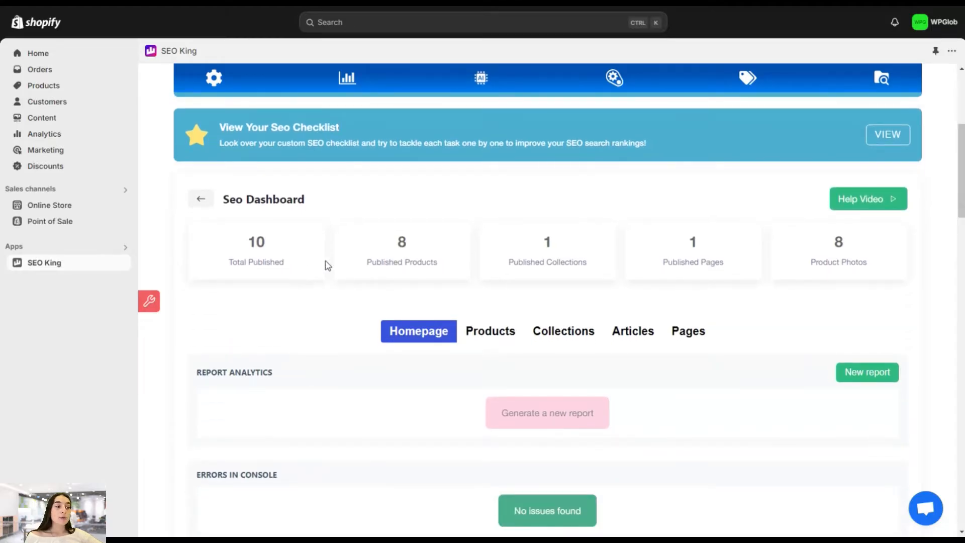
mouse_move(257, 277)
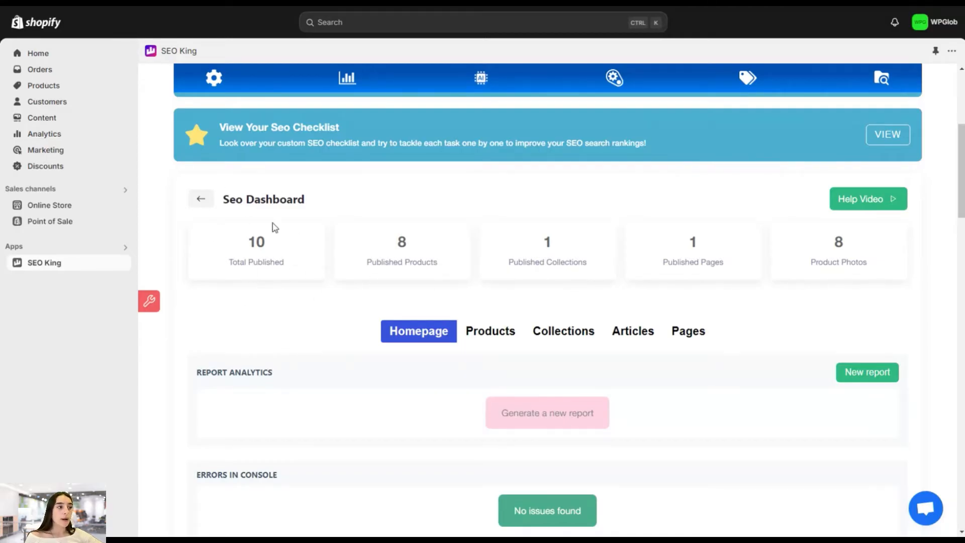
mouse_move(689, 319)
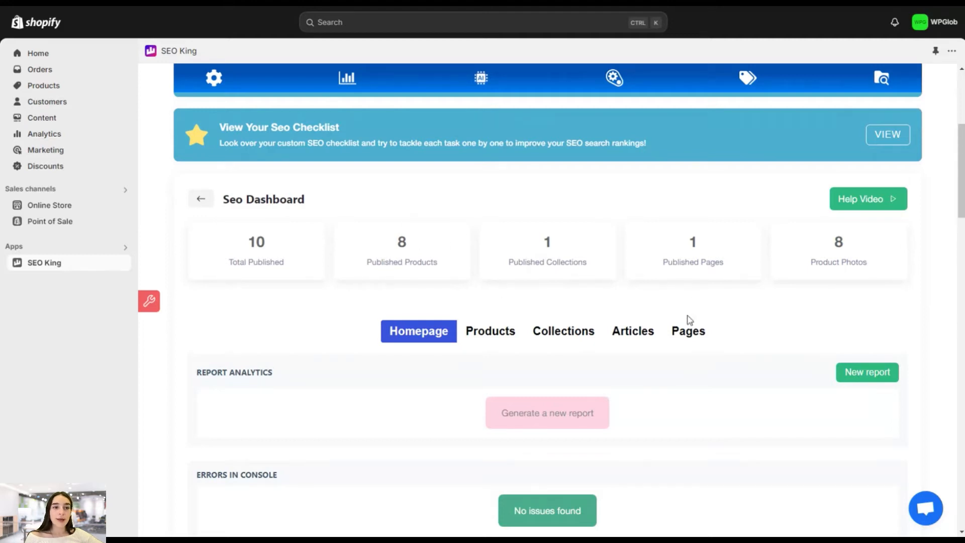
mouse_move(618, 256)
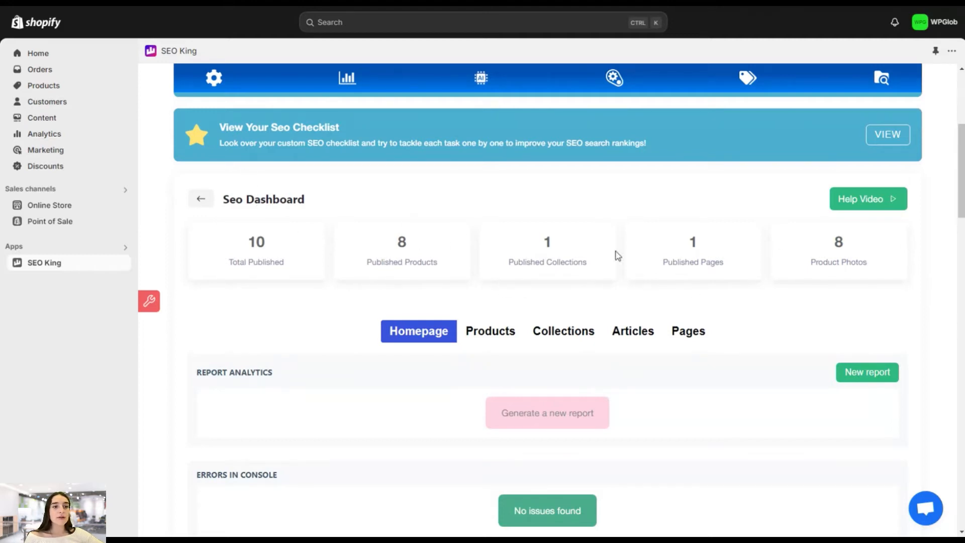
scroll("down", 3)
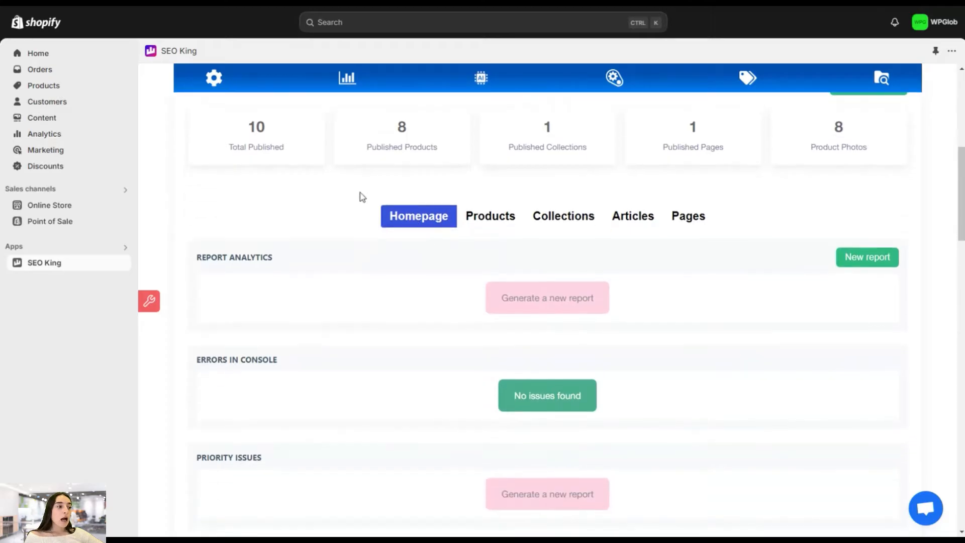
scroll("down", 3)
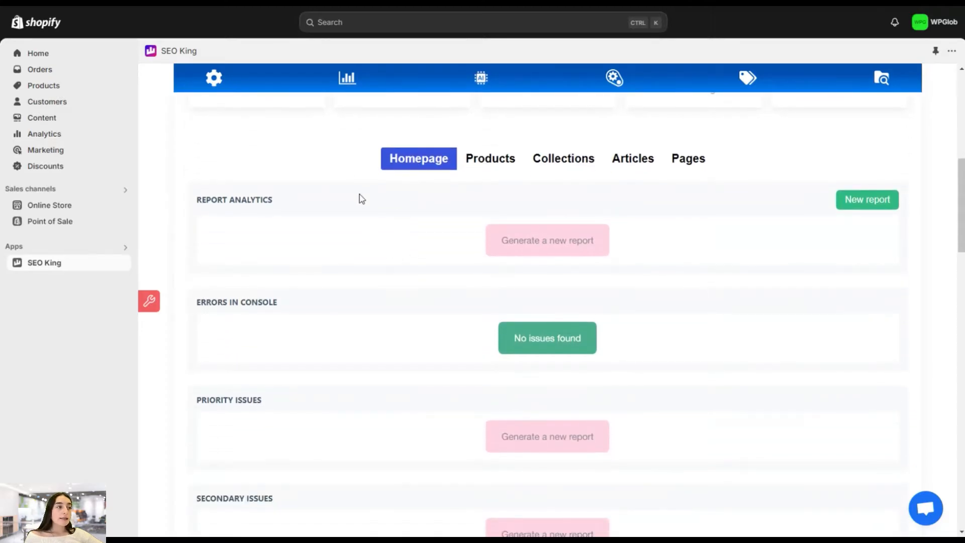
mouse_move(510, 408)
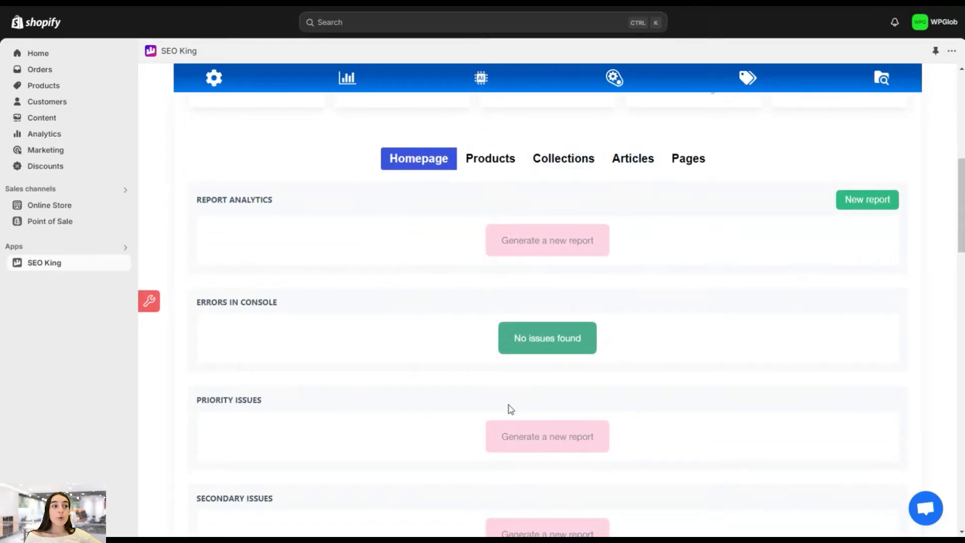
left_click(490, 158)
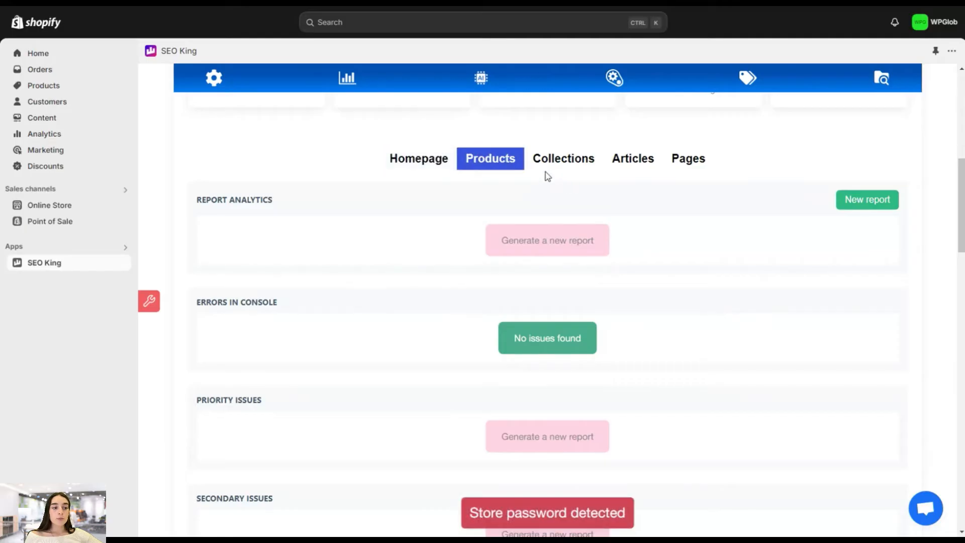
left_click(348, 79)
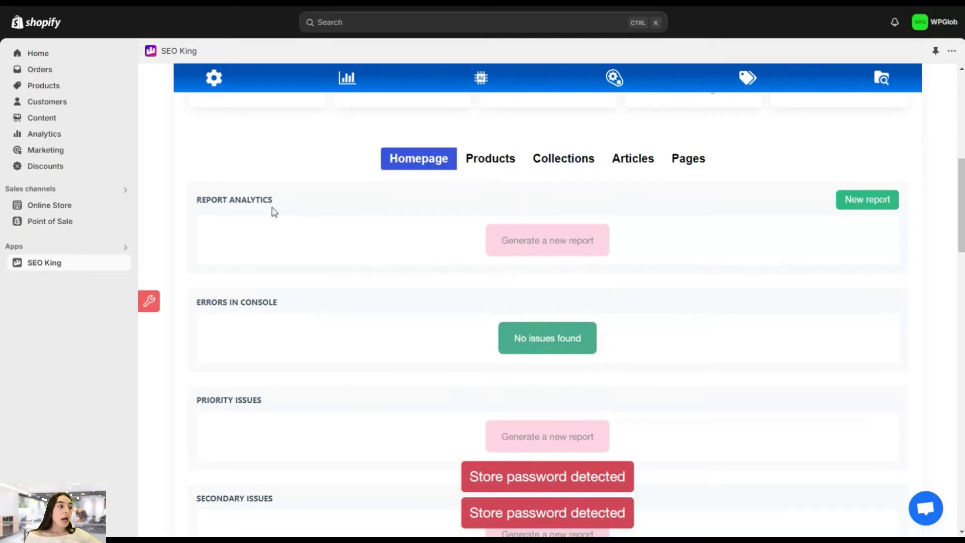
scroll("down", 3)
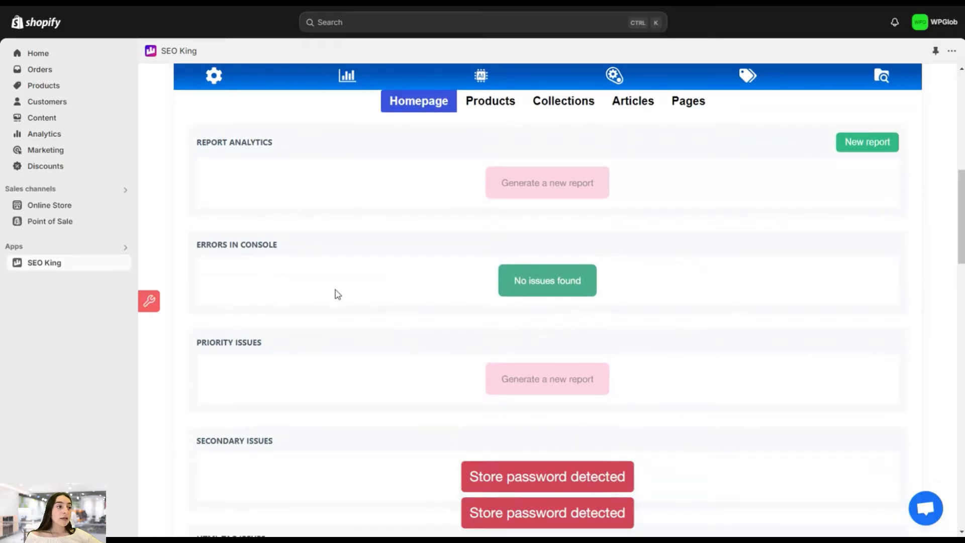
scroll("up", 3)
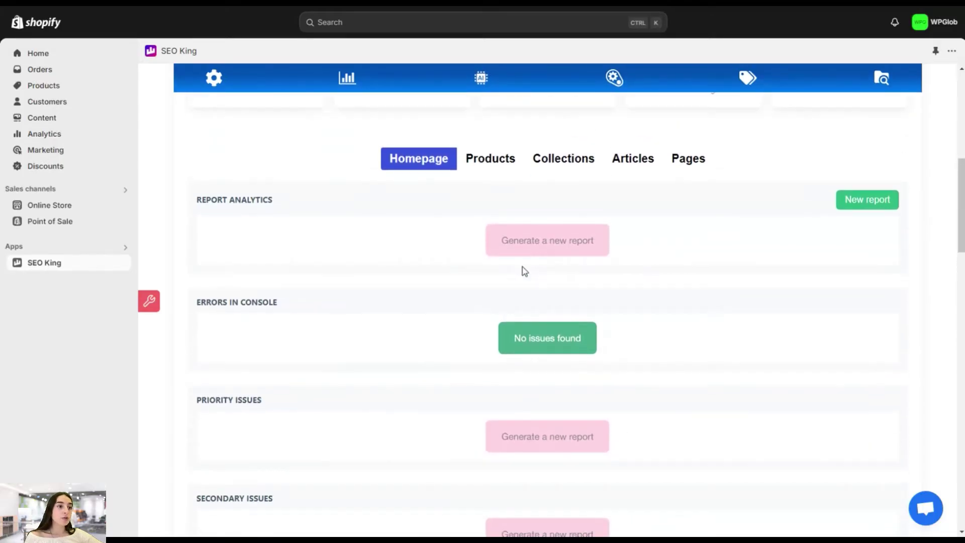
scroll("down", 3)
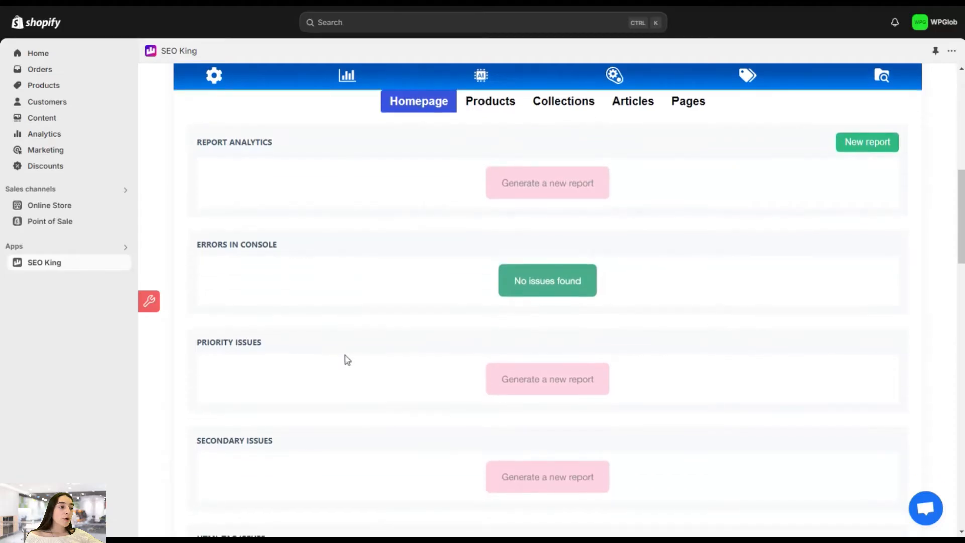
scroll("down", 3)
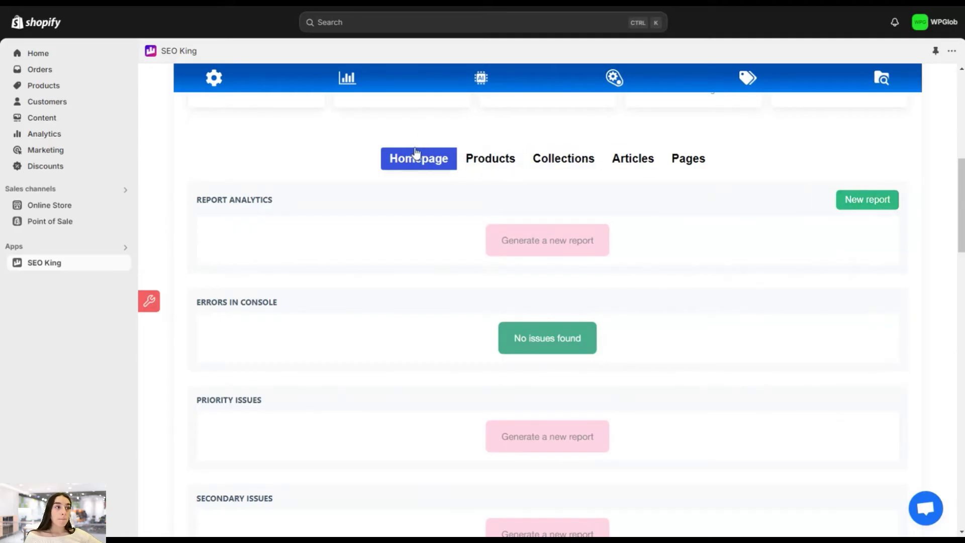
mouse_move(447, 170)
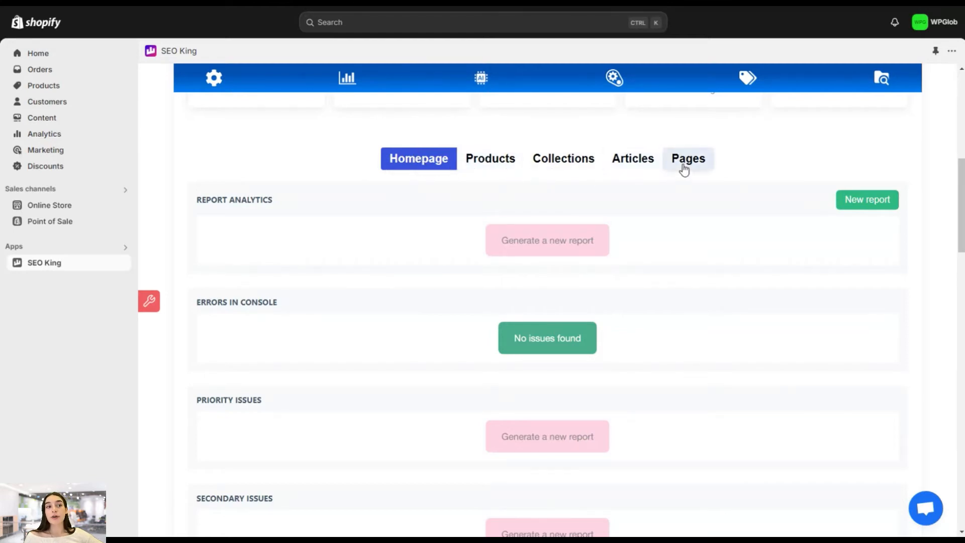
Show the Analytics Scan Your Shop page, keep scan type All, and review the page builder toggles
left_click(348, 78)
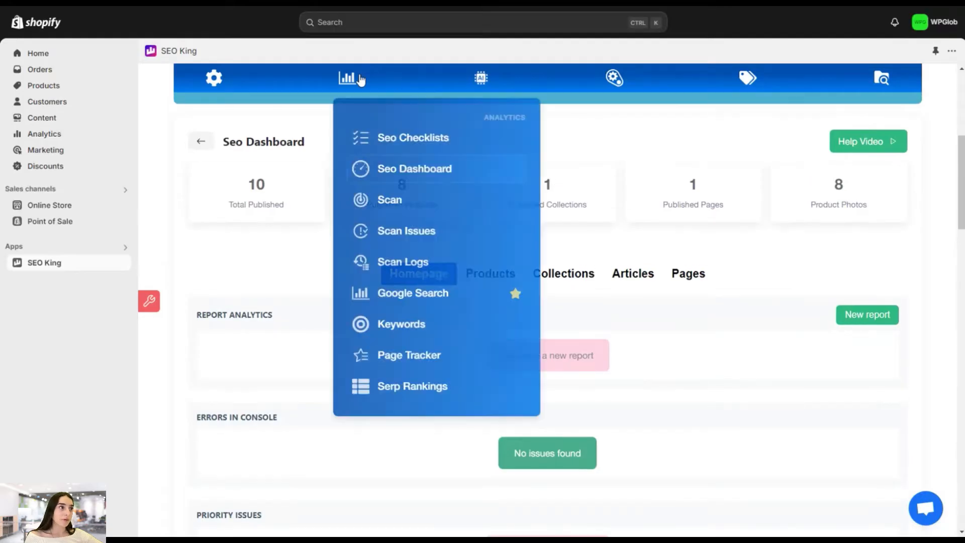
mouse_move(400, 206)
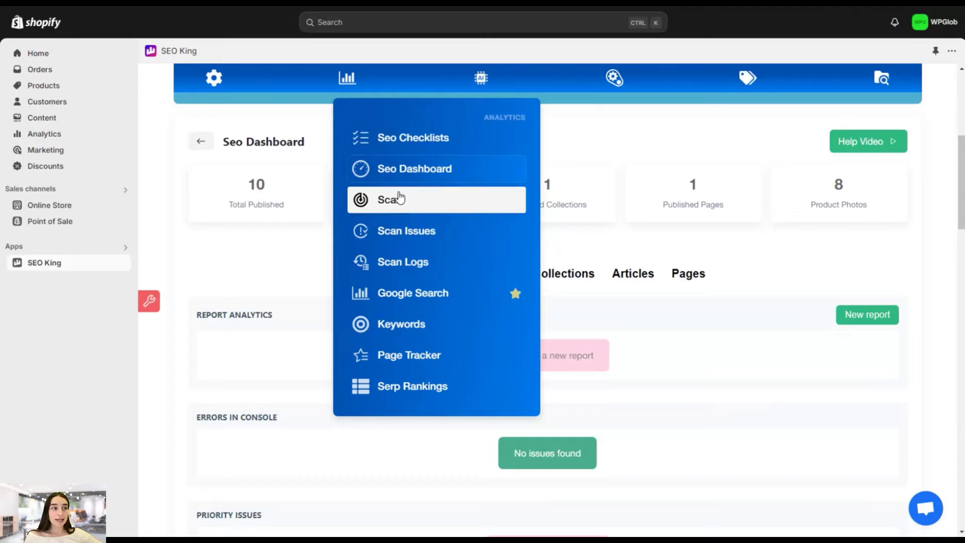
left_click(388, 199)
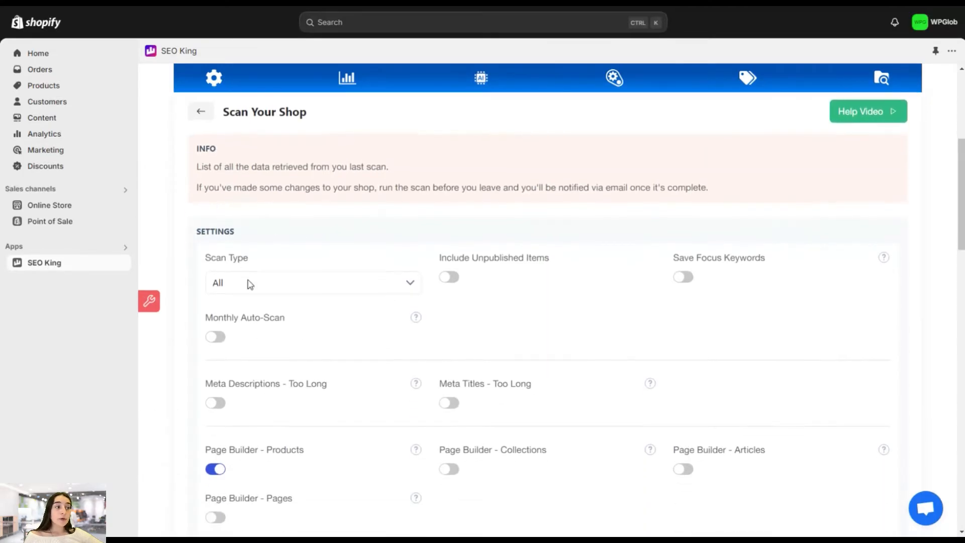
scroll("down", 3)
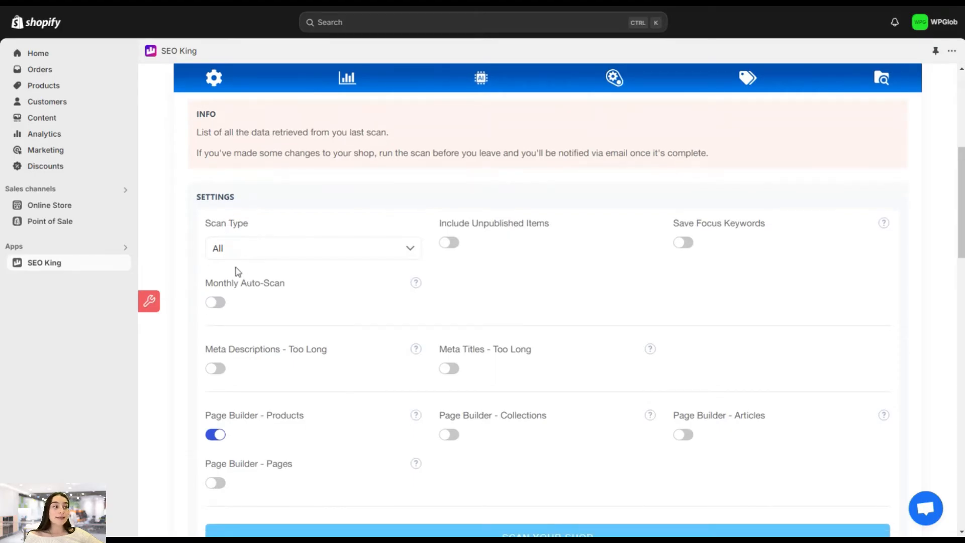
left_click(312, 248)
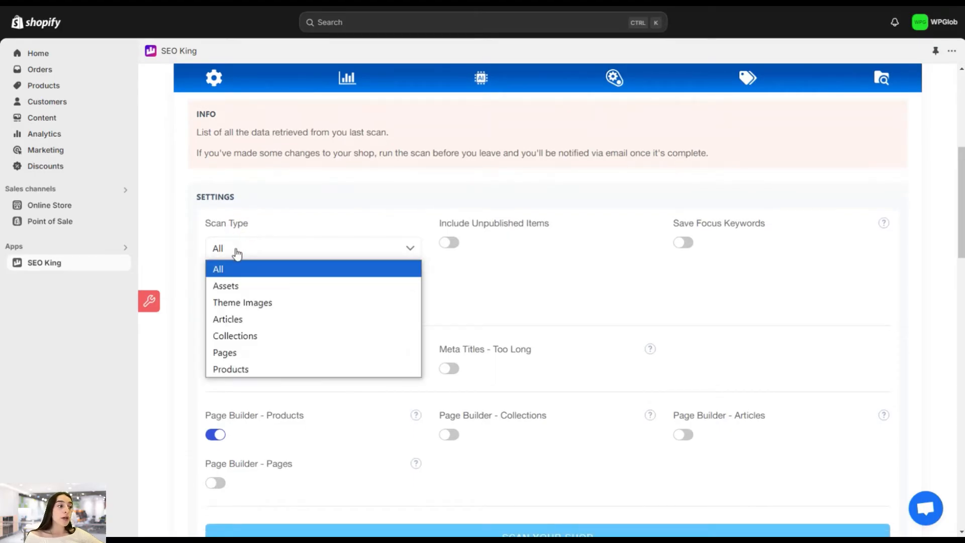
left_click(217, 270)
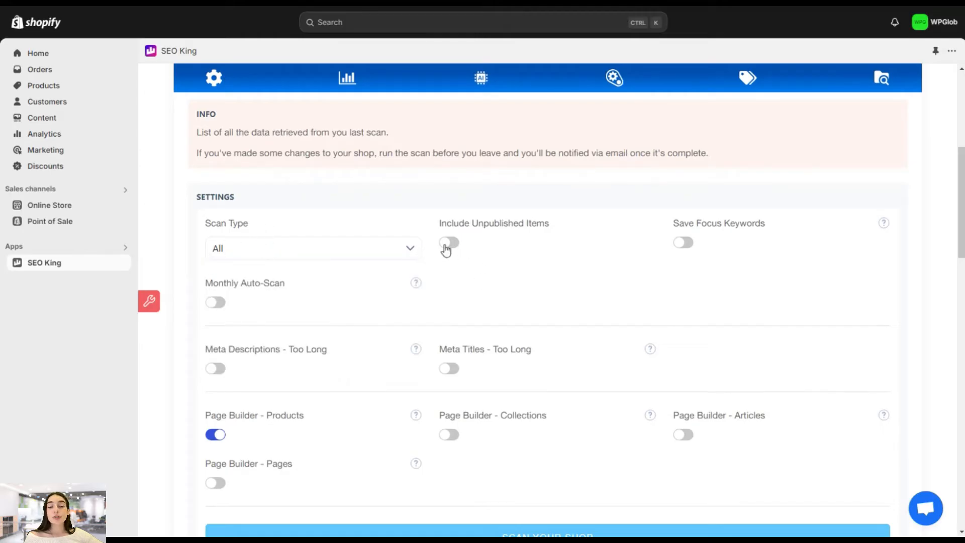
mouse_move(676, 248)
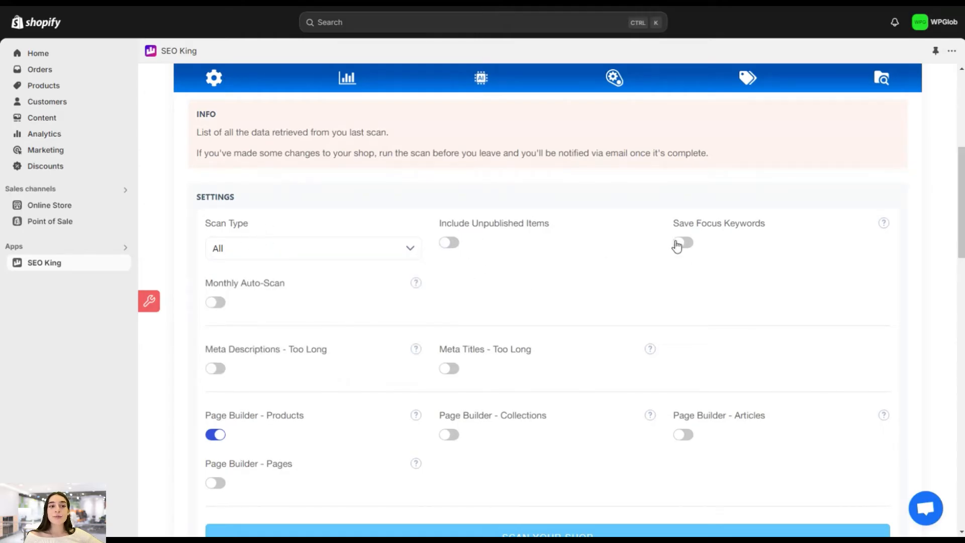
scroll("down", 3)
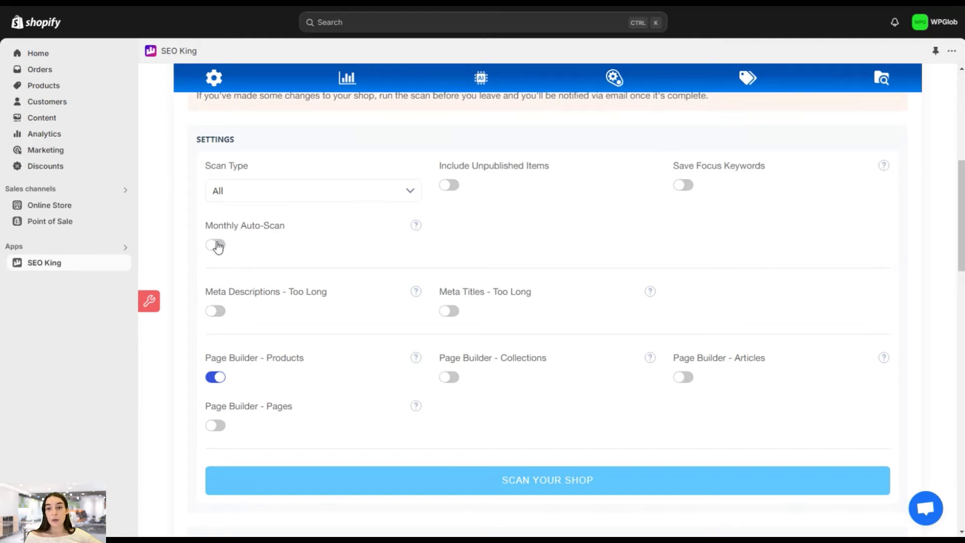
mouse_move(175, 209)
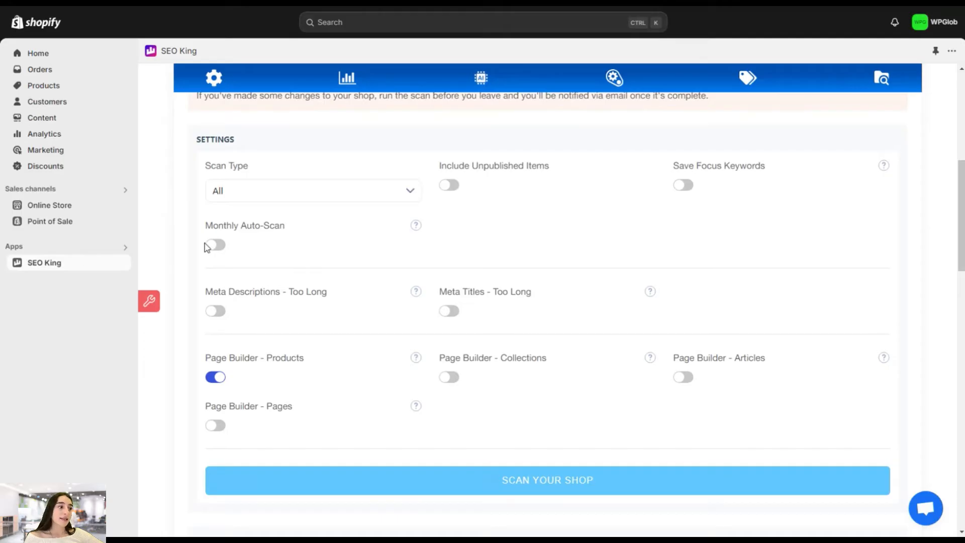
scroll("down", 3)
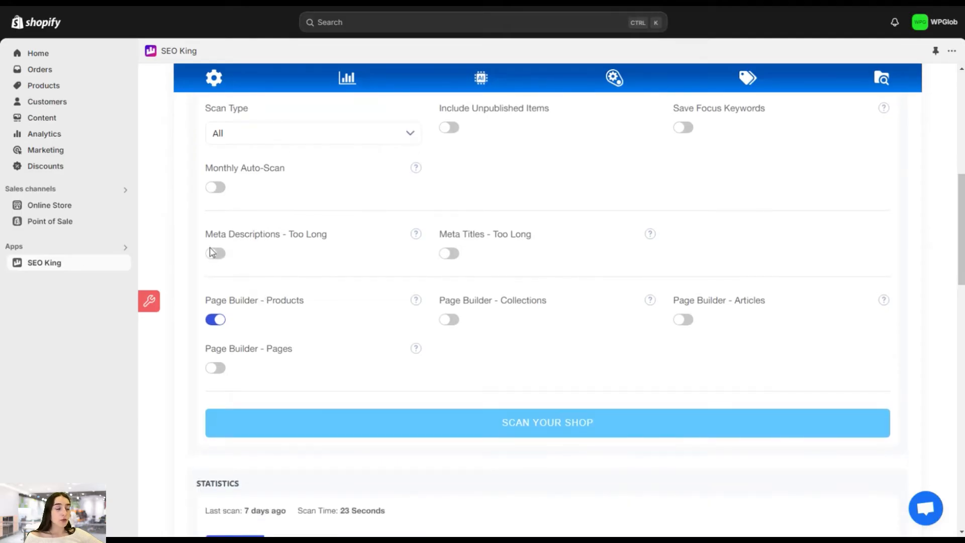
mouse_move(303, 249)
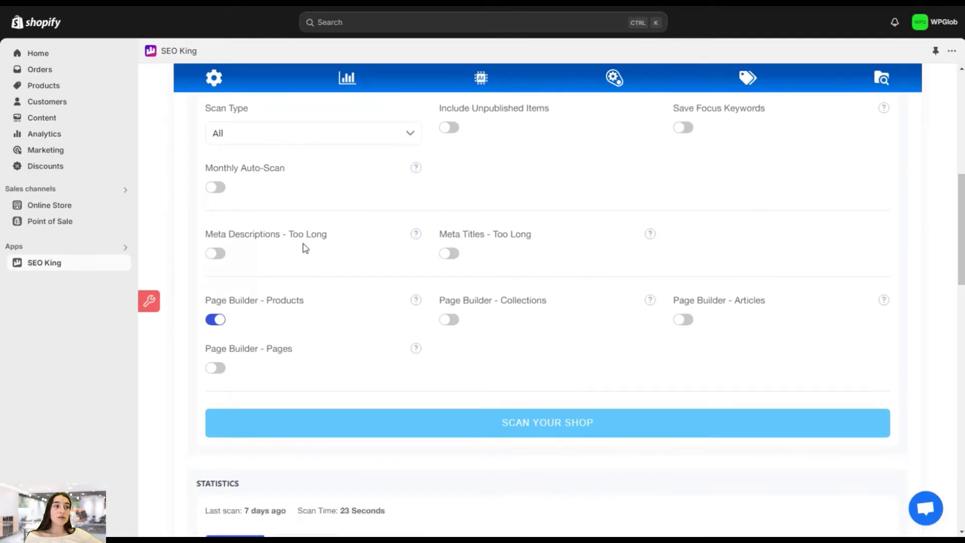
mouse_move(329, 284)
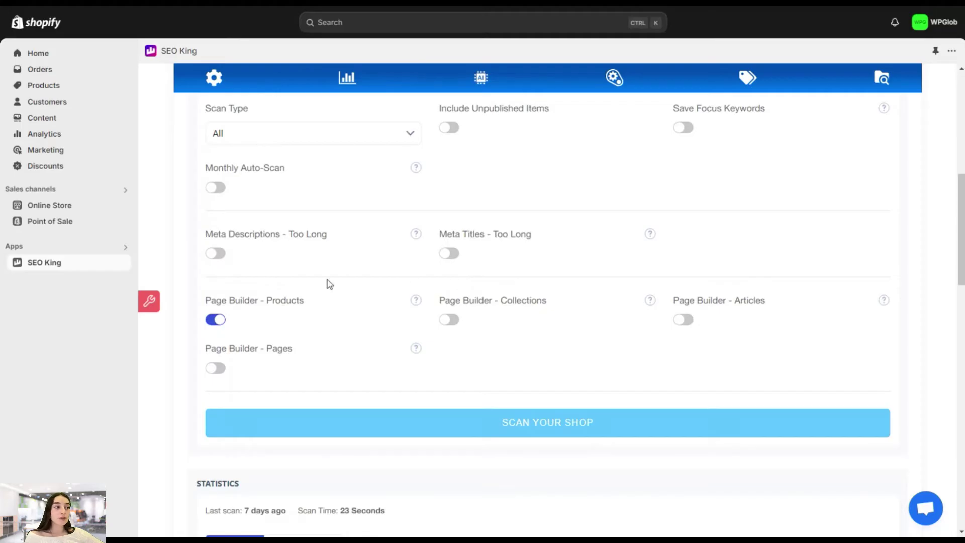
mouse_move(495, 292)
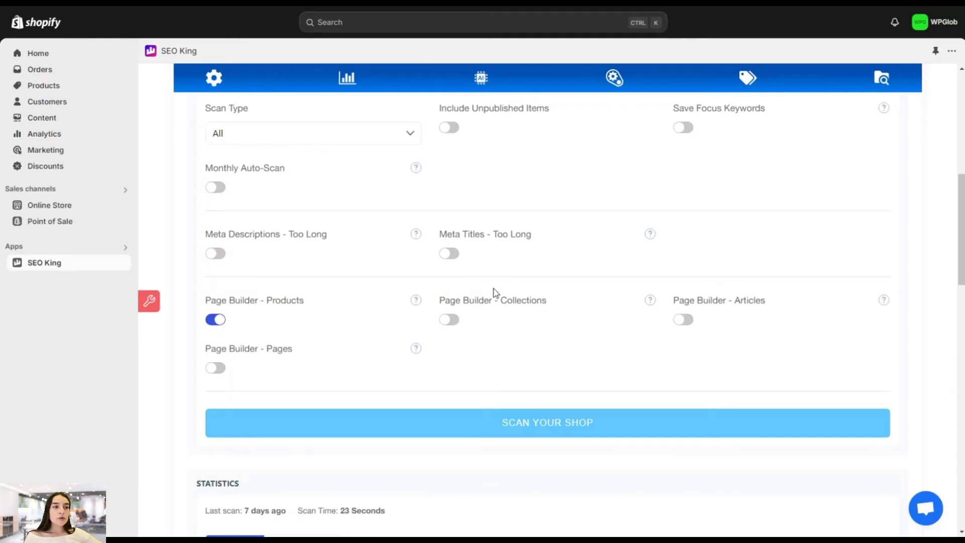
mouse_move(244, 265)
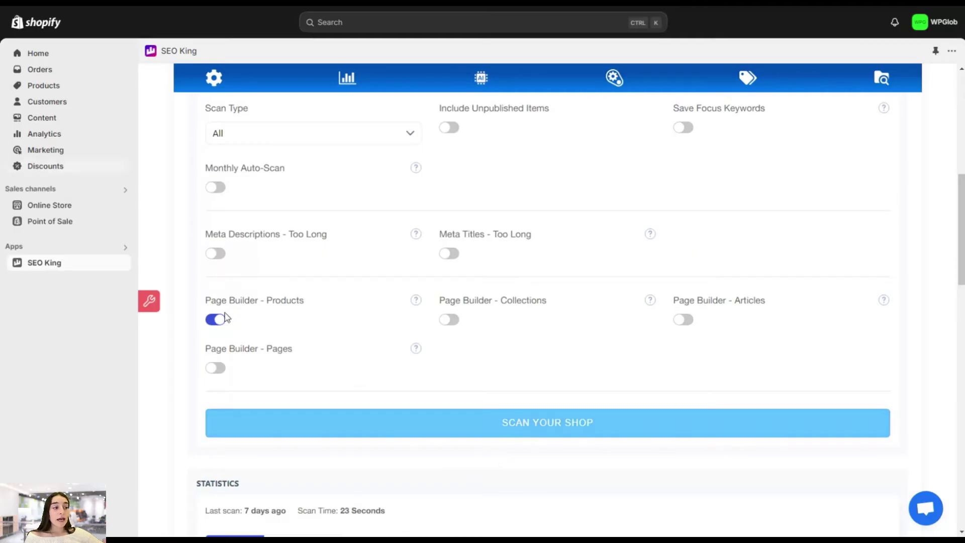
mouse_move(496, 425)
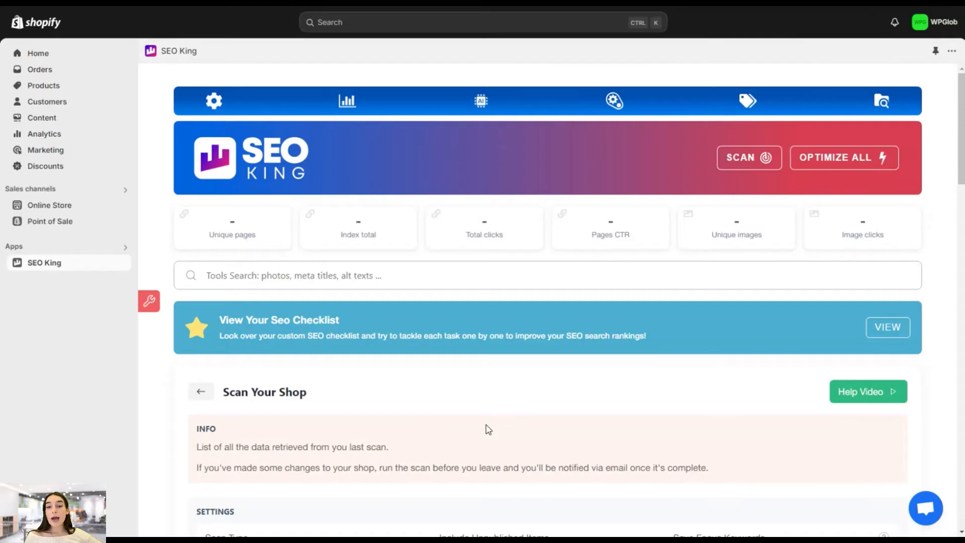
mouse_move(453, 344)
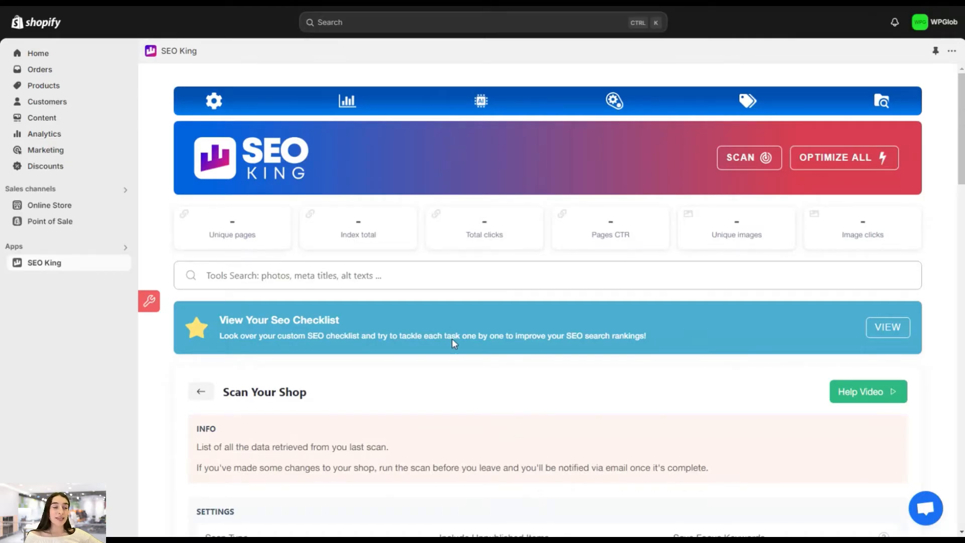
Reveal the AI menu listing AI Services, AI Text, AI Blog Articles and Vision AI
left_click(481, 101)
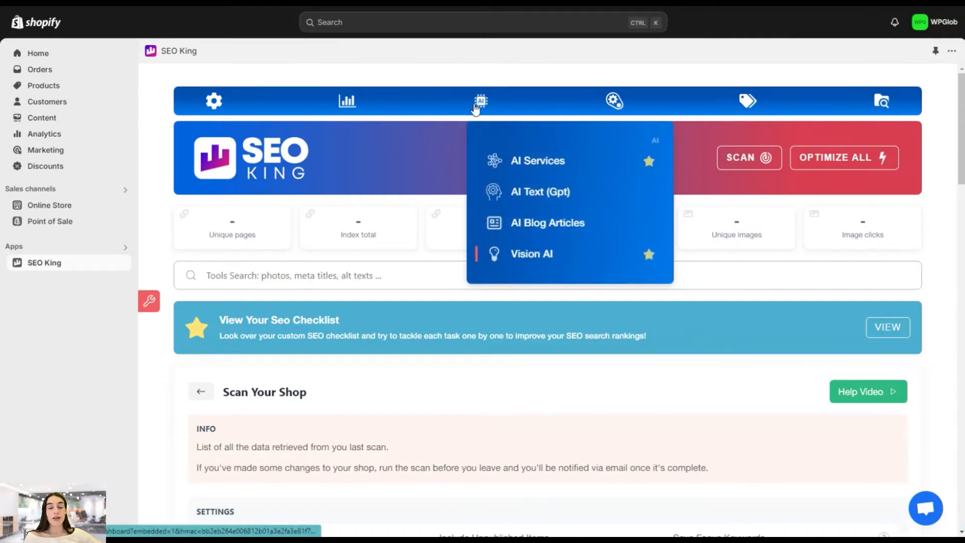
mouse_move(527, 161)
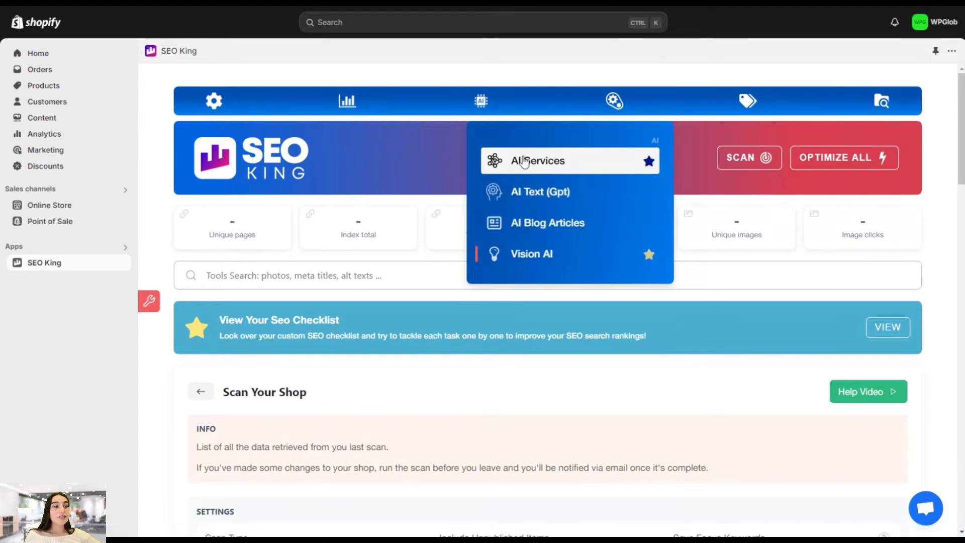
Review the AI Services pricing table with its $2.00 credit balance, then reveal the AI menu again
left_click(536, 161)
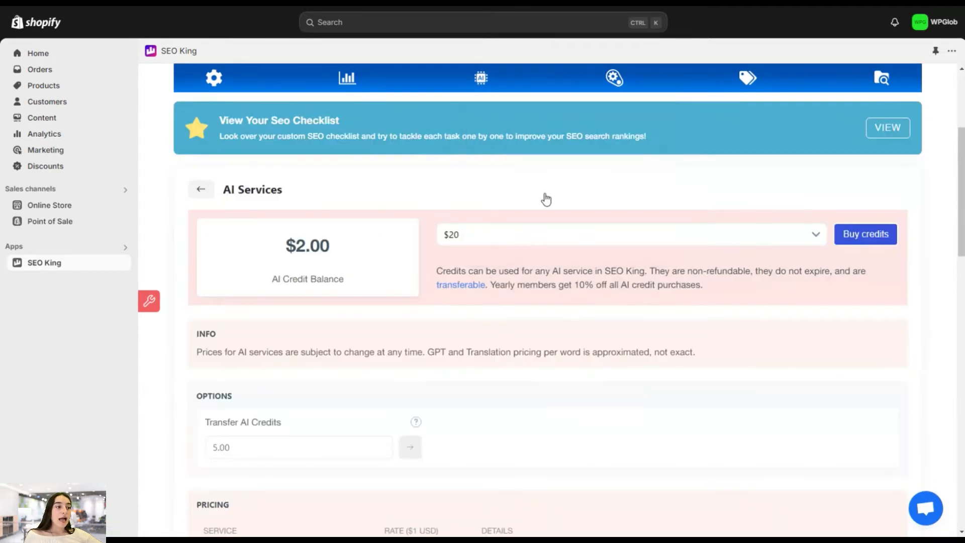
scroll("down", 3)
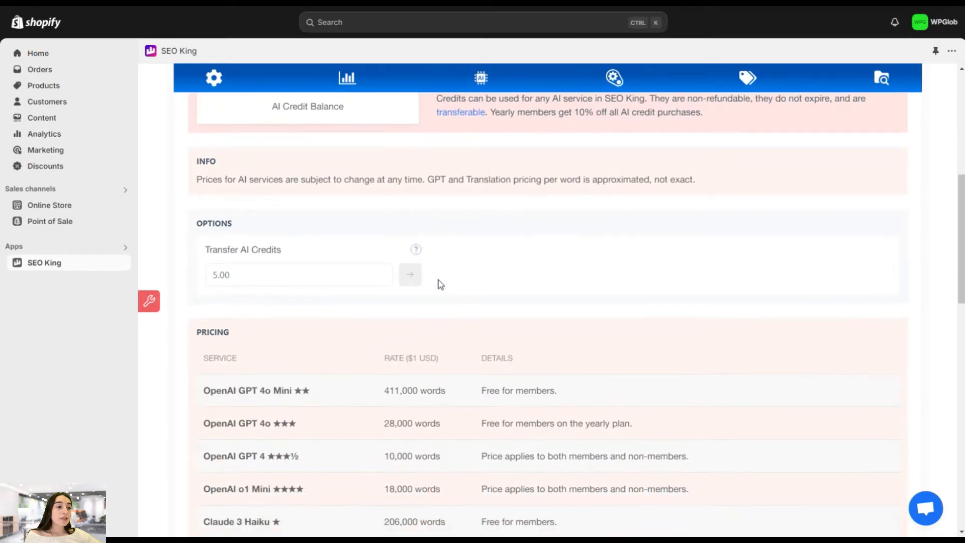
mouse_move(443, 289)
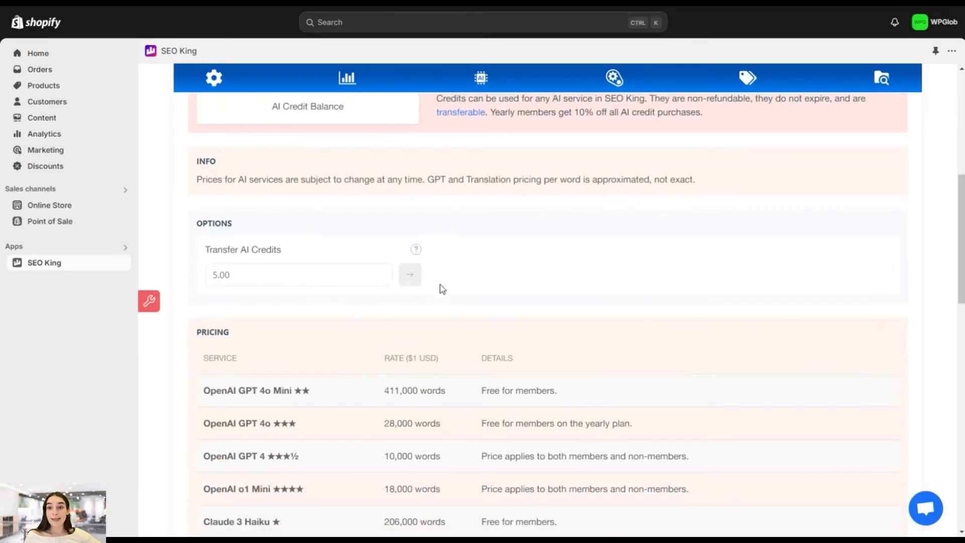
scroll("down", 3)
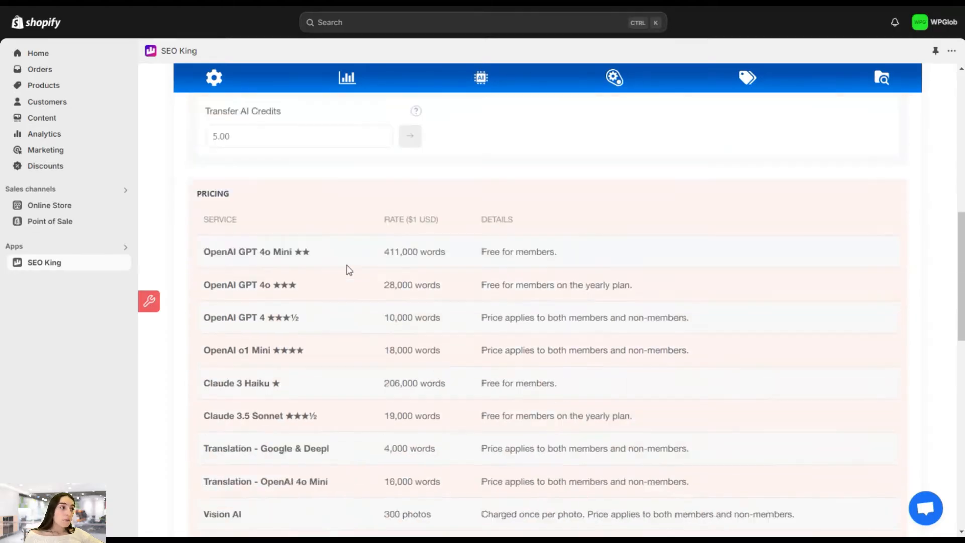
left_click(616, 79)
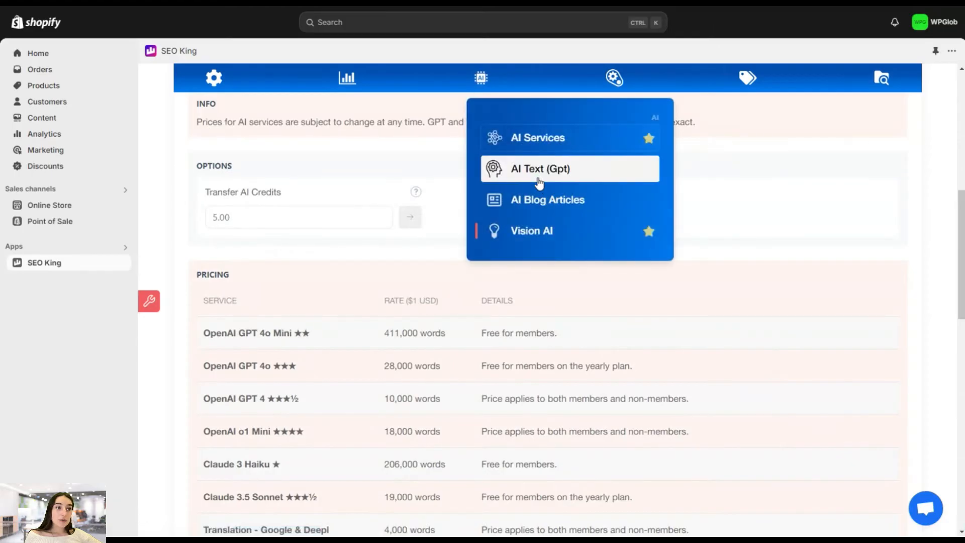
Show AI Text (Gpt) settings for Products and the GPT model list, noting Vision AI For Content
left_click(540, 169)
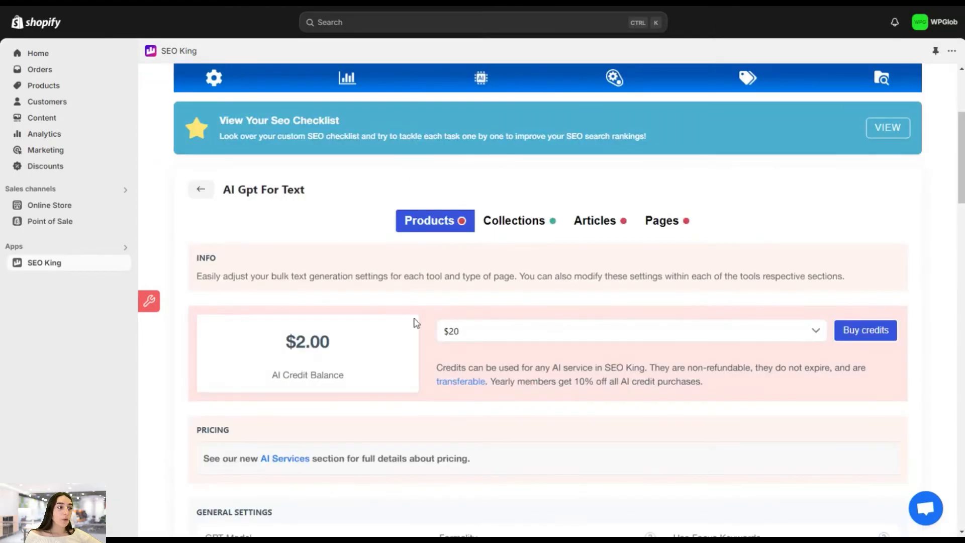
scroll("down", 3)
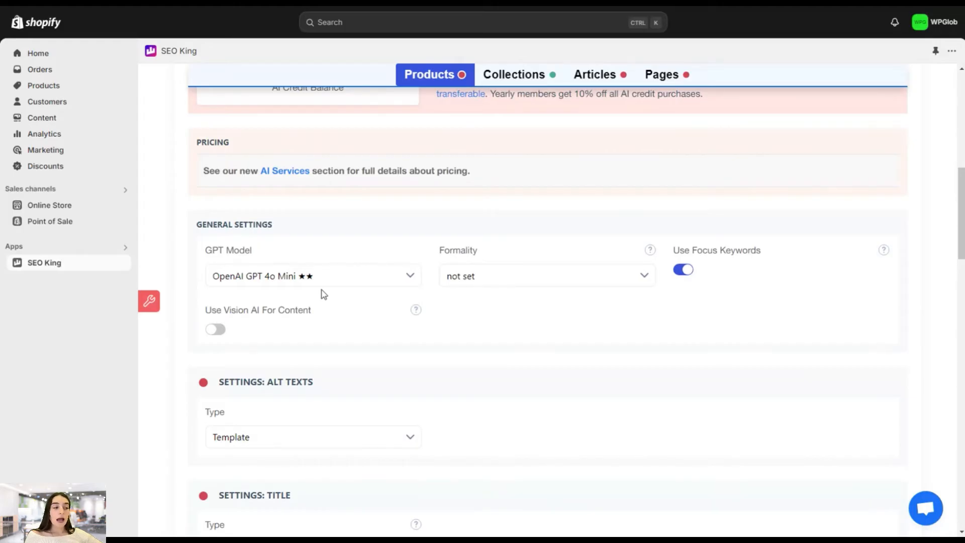
mouse_move(332, 303)
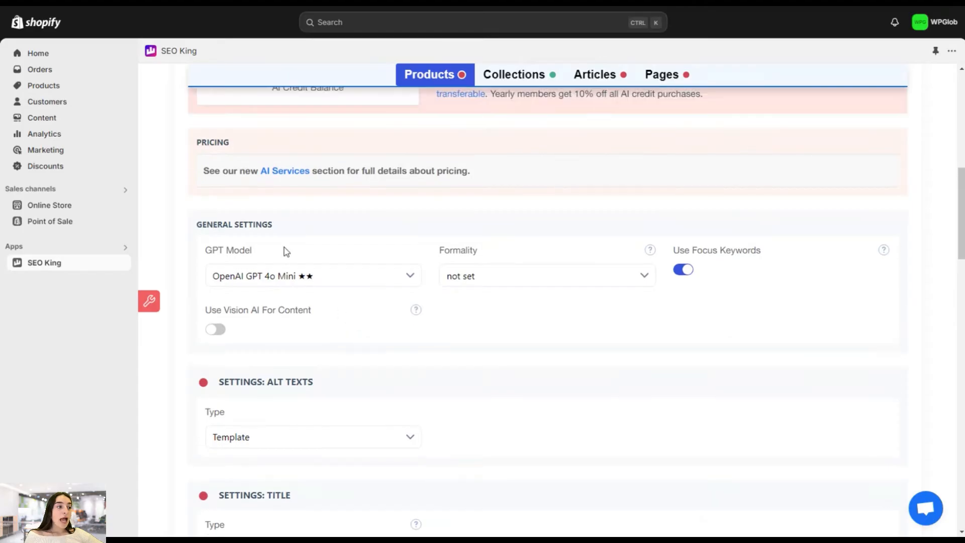
mouse_move(223, 250)
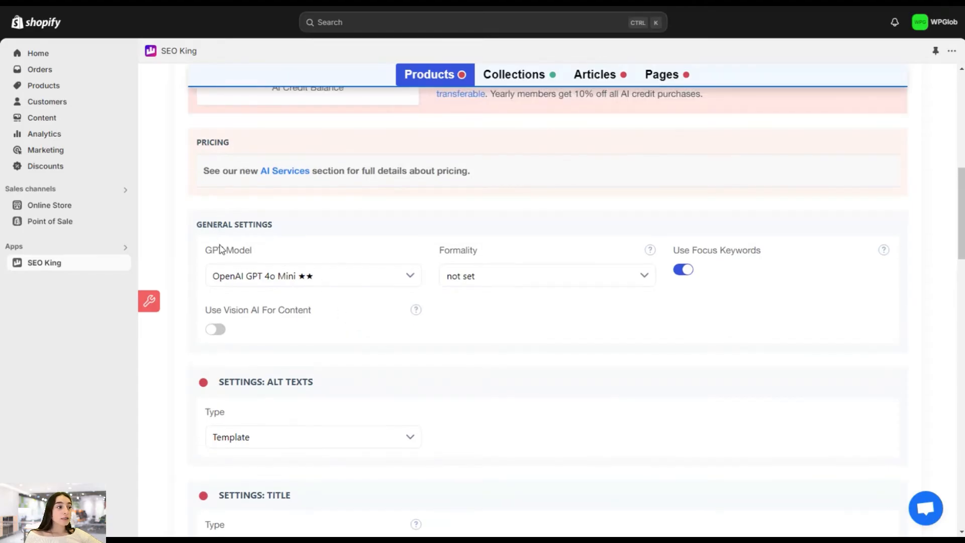
mouse_move(316, 287)
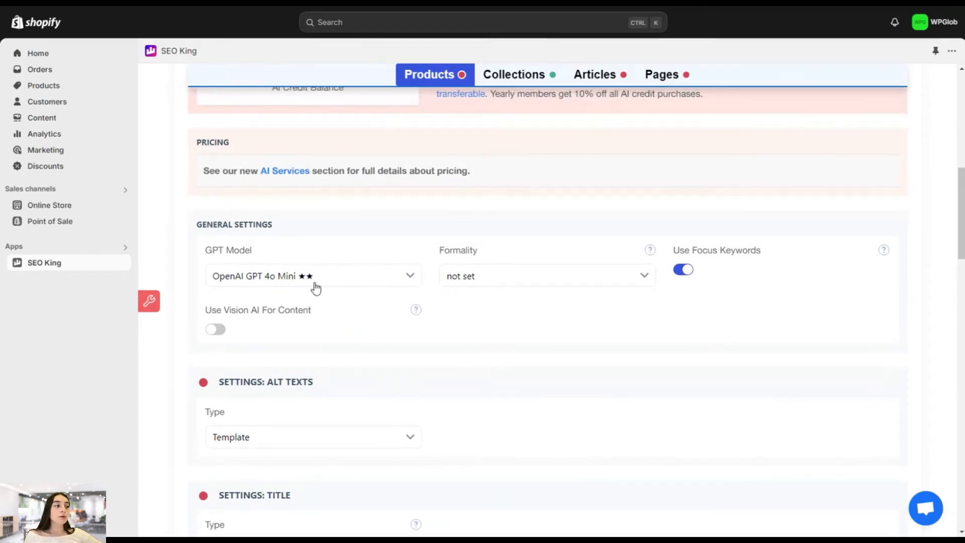
left_click(312, 276)
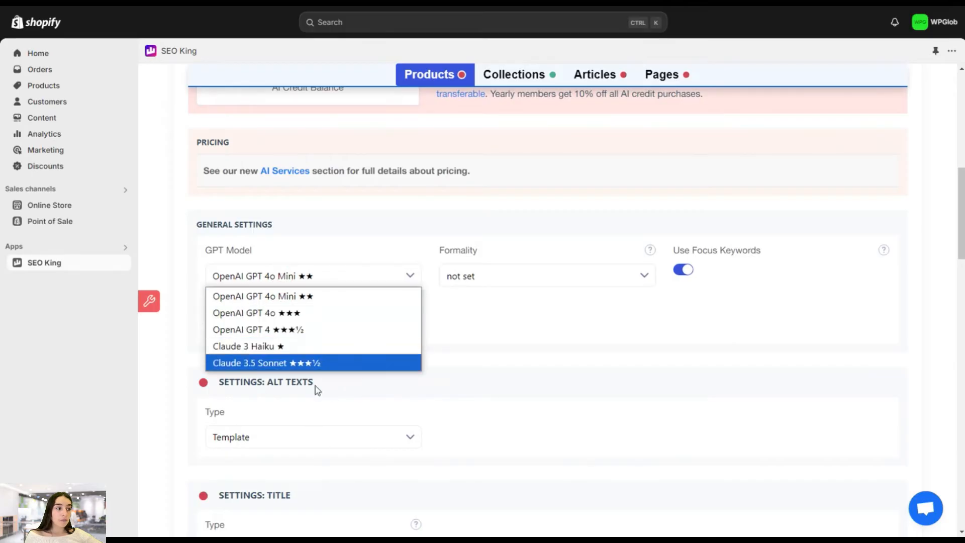
mouse_move(257, 295)
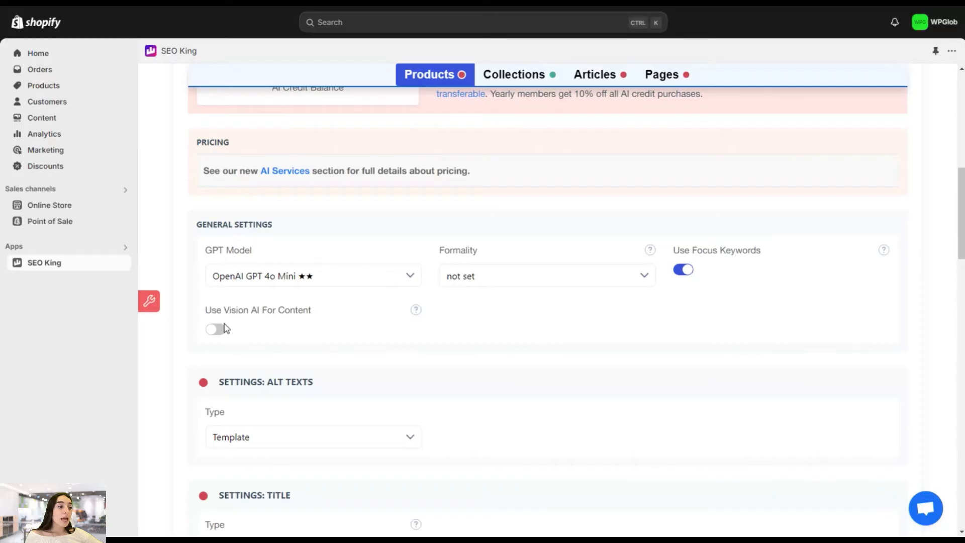
double_click(267, 310)
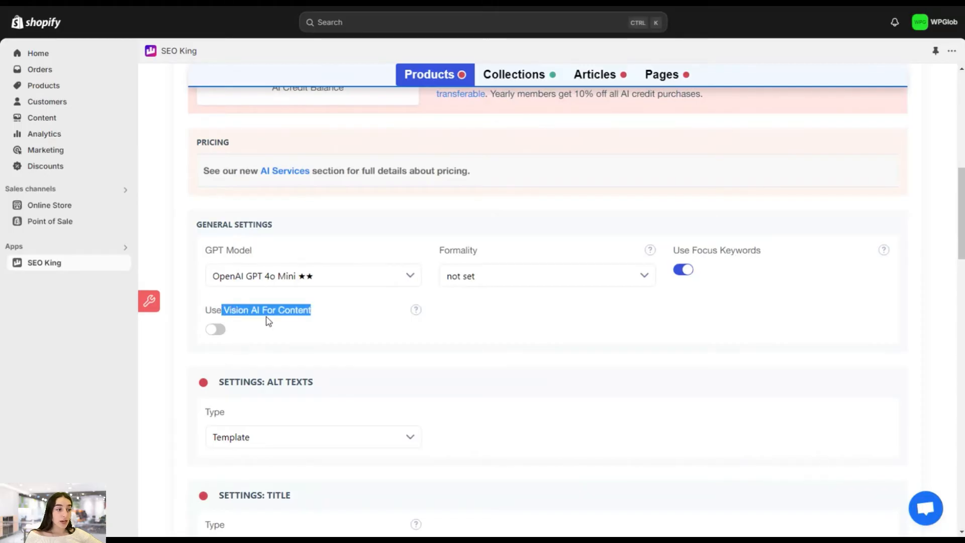
Show the Alt Texts Type choices and scroll to the Title and Meta Title settings
scroll("down", 3)
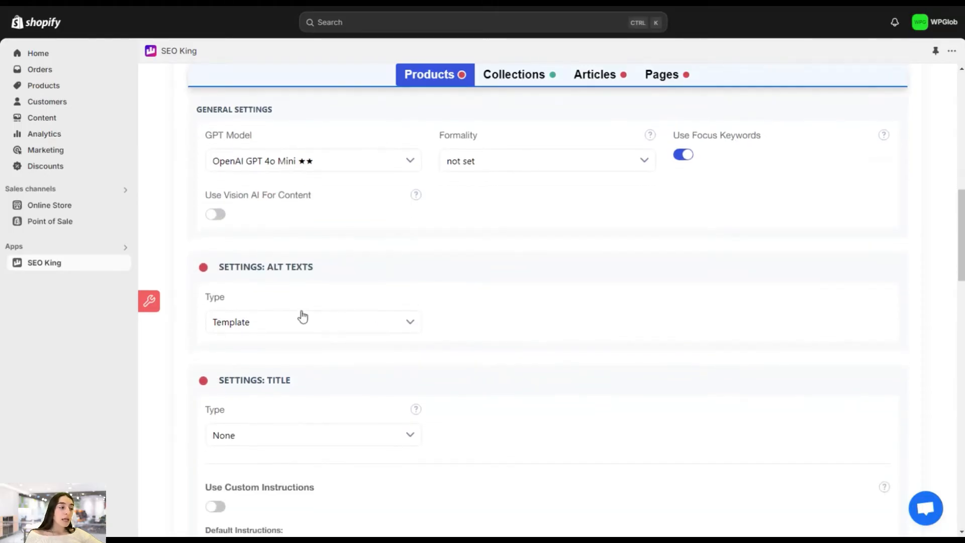
left_click(313, 321)
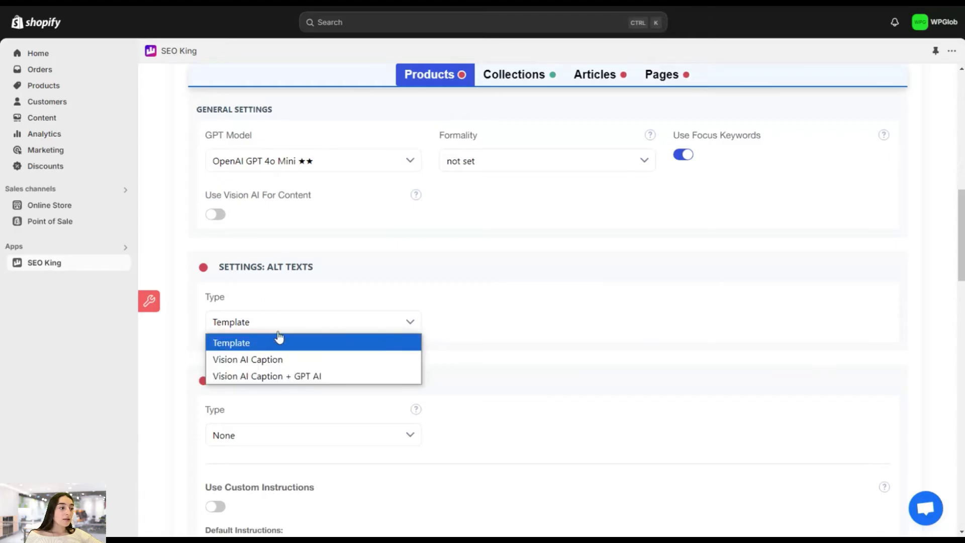
mouse_move(278, 354)
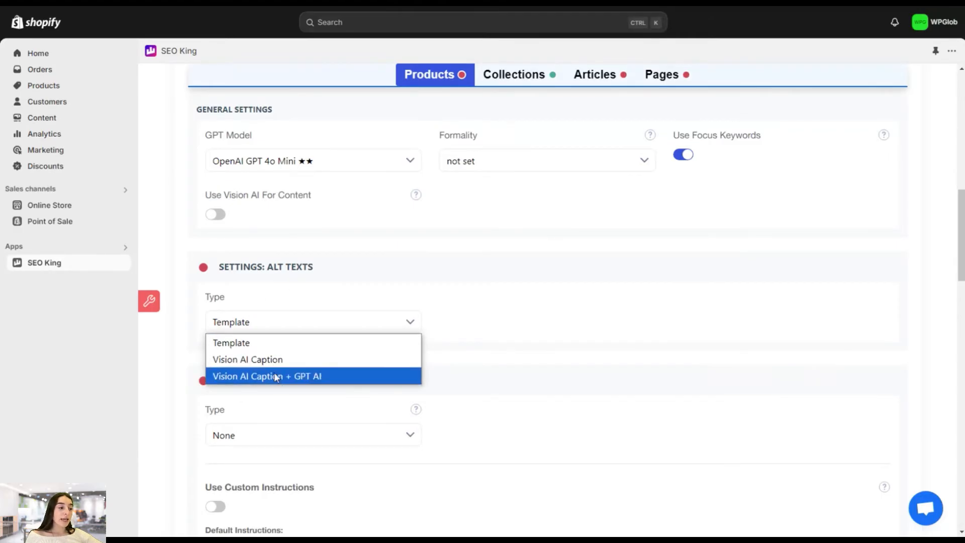
mouse_move(336, 382)
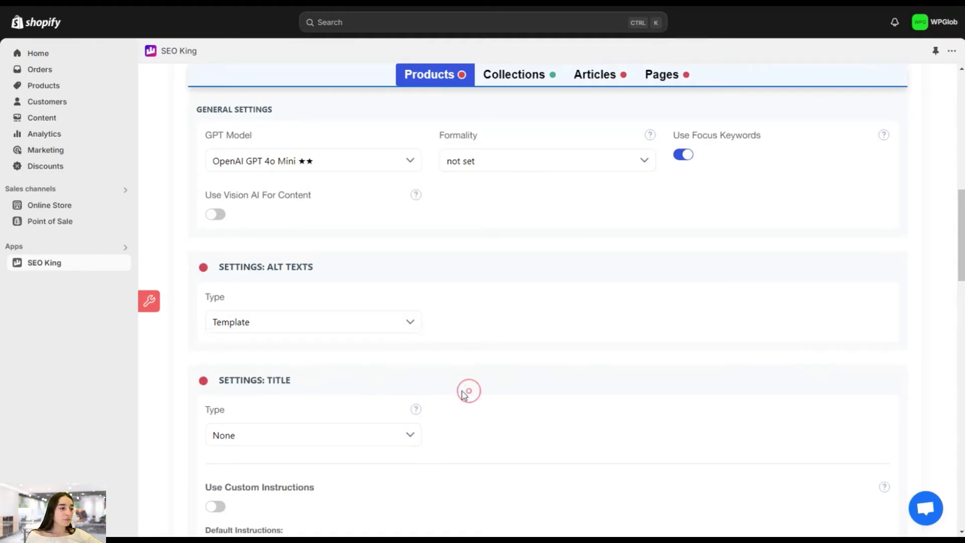
scroll("down", 3)
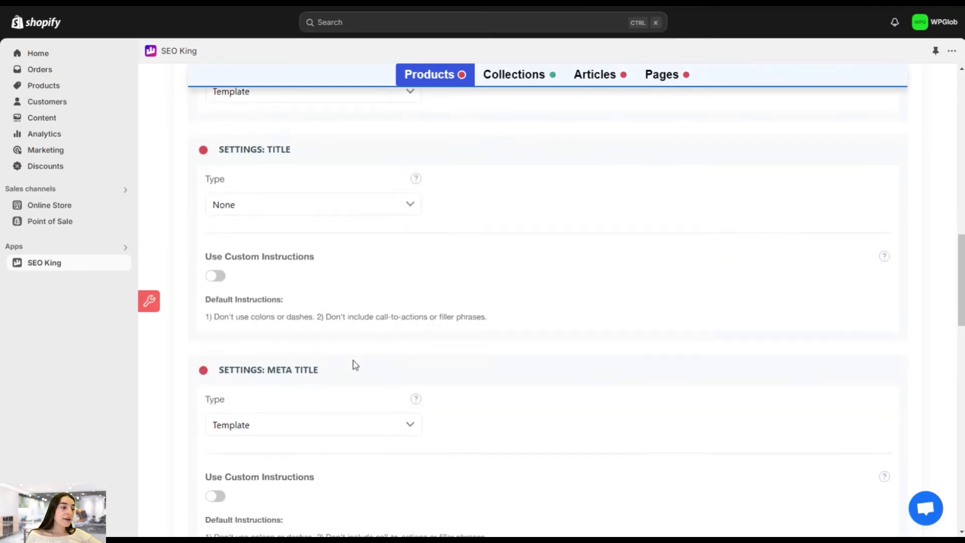
scroll("down", 3)
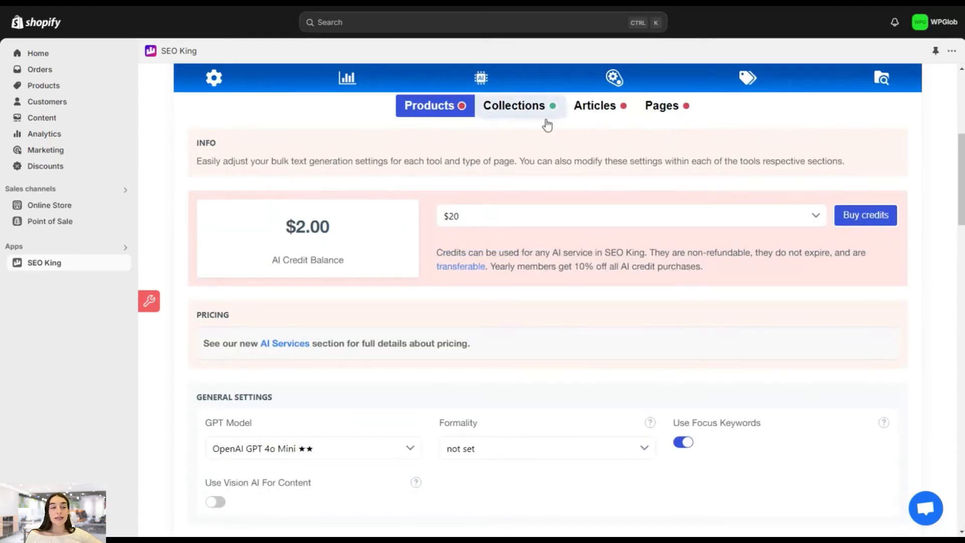
mouse_move(648, 109)
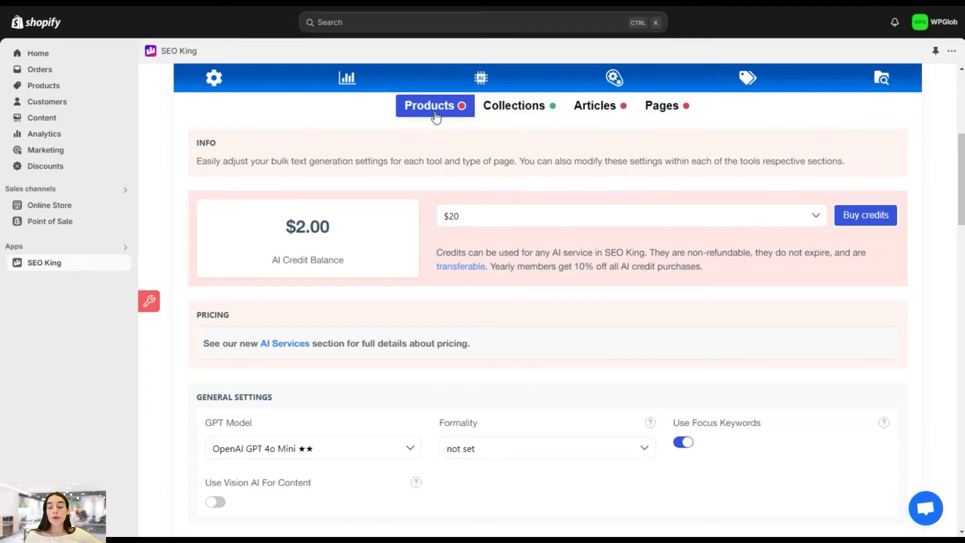
Return to the top of AI Gpt For Text and reveal the Optimize tools menu
left_click(481, 78)
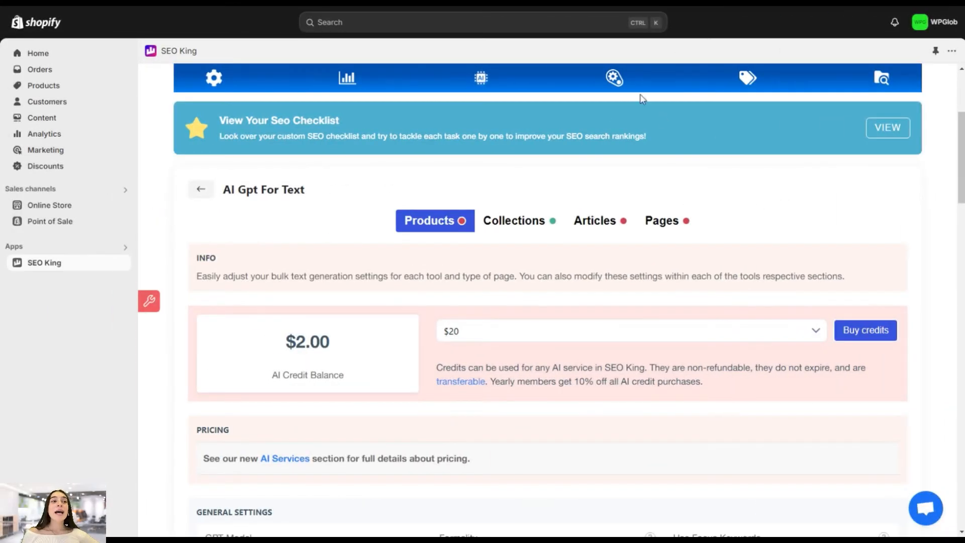
left_click(614, 78)
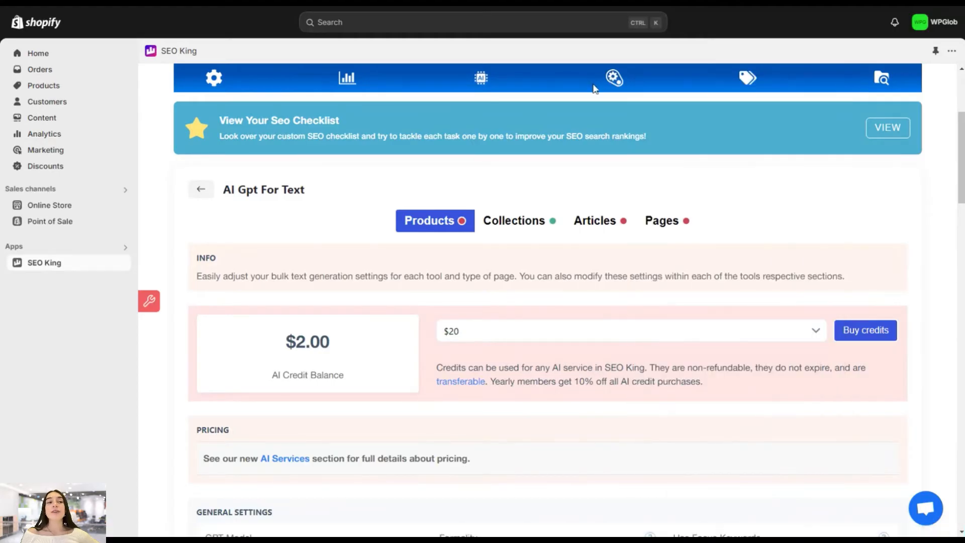
left_click(615, 78)
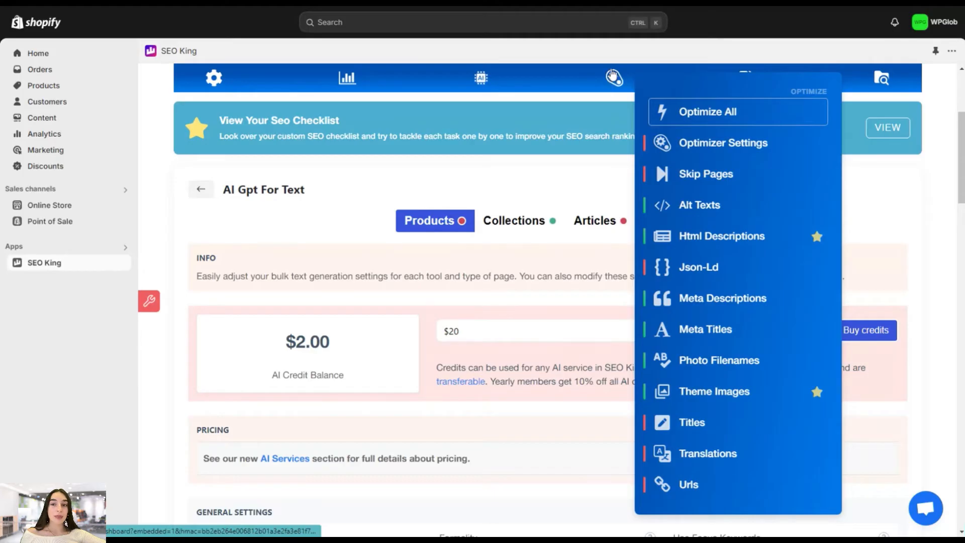
mouse_move(613, 66)
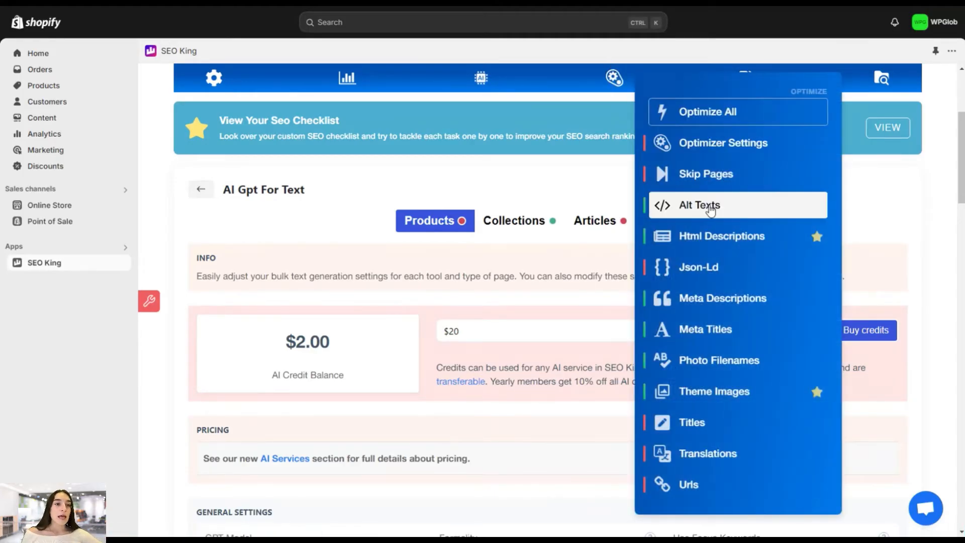
Show the Alt Texts optimizer with Vision AI Caption type and the Black Sneakers item preview
left_click(700, 205)
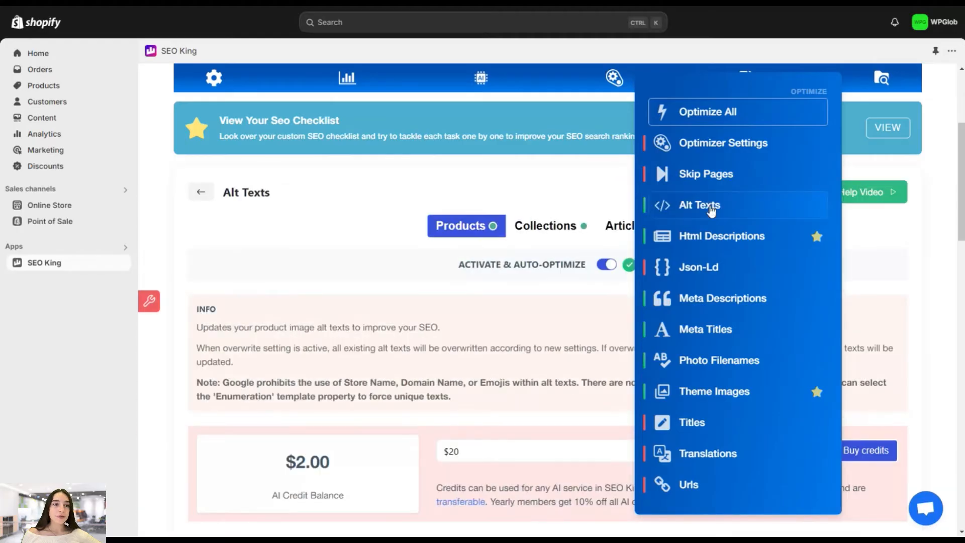
left_click(700, 205)
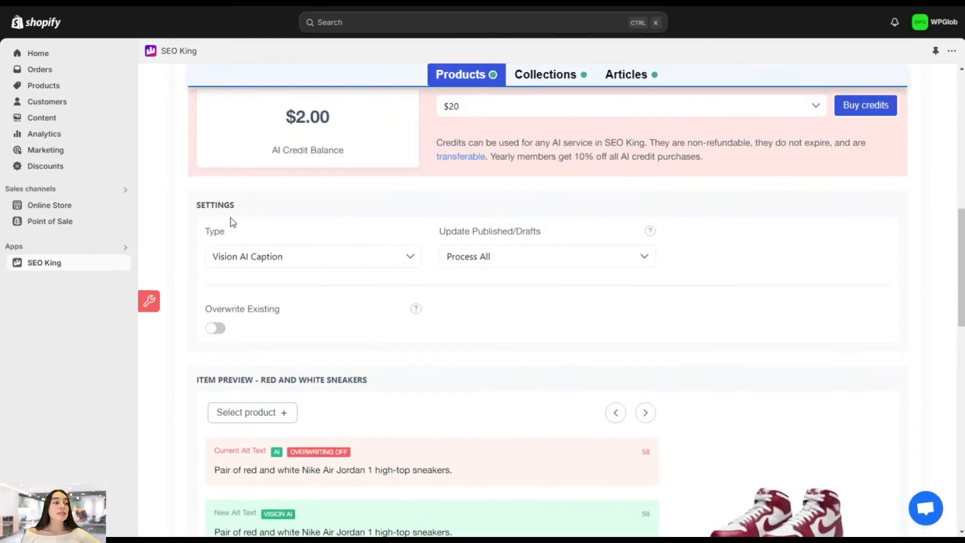
left_click(313, 256)
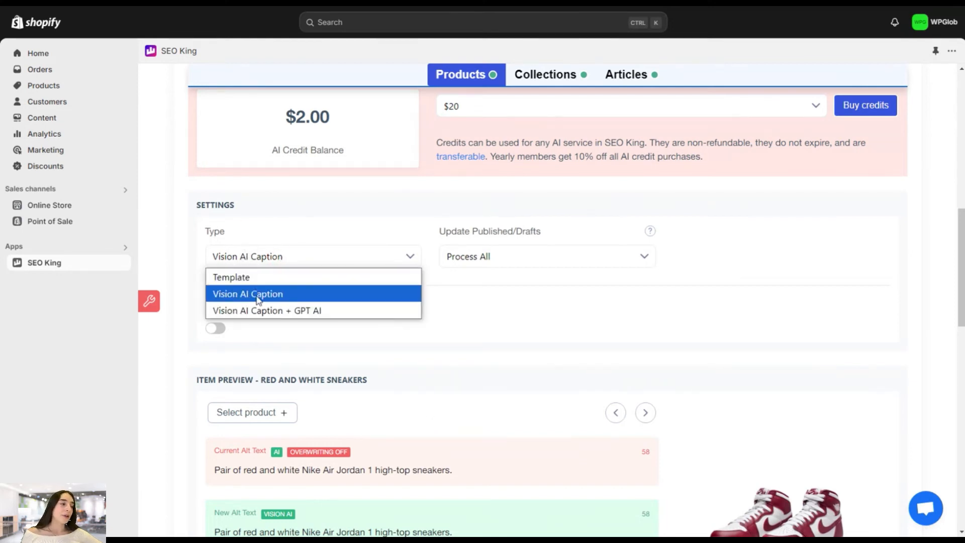
mouse_move(282, 315)
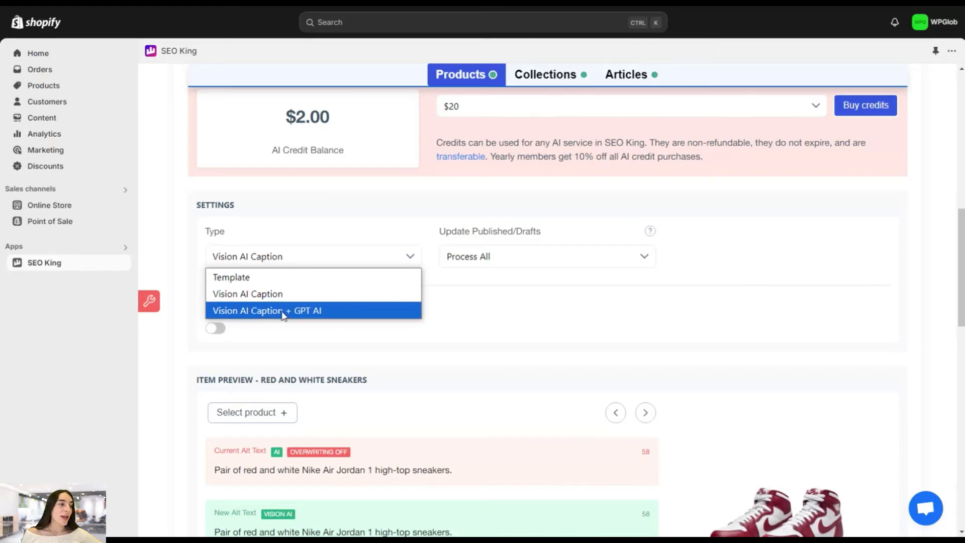
mouse_move(330, 323)
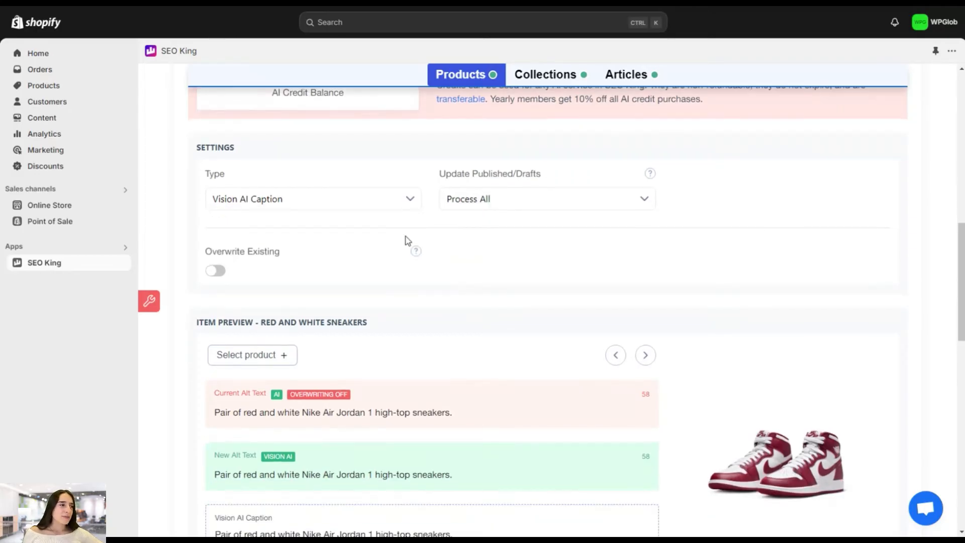
scroll("down", 3)
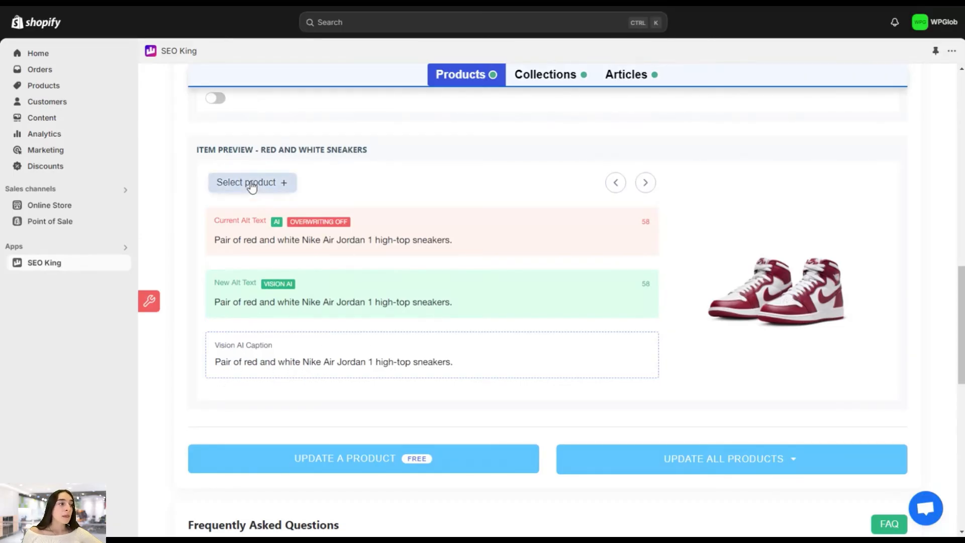
left_click(252, 182)
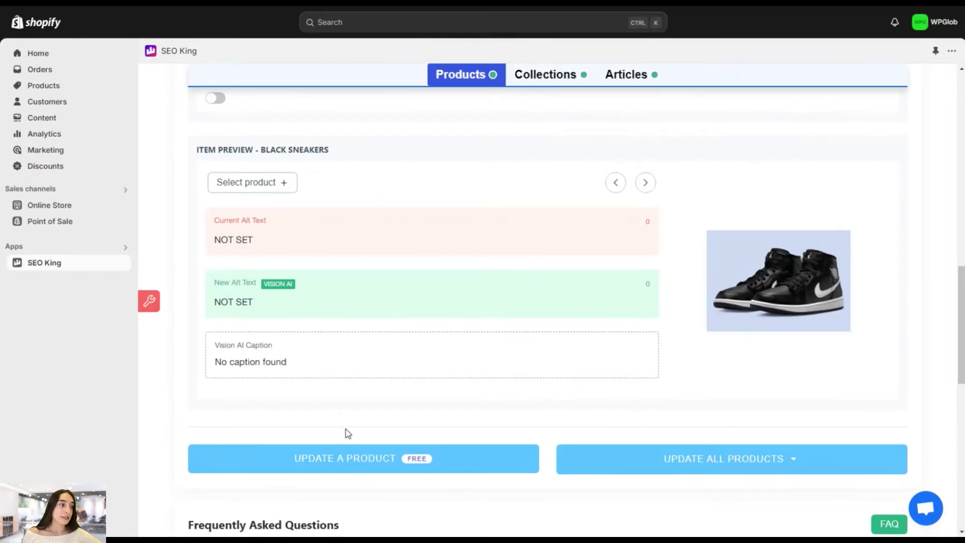
mouse_move(349, 469)
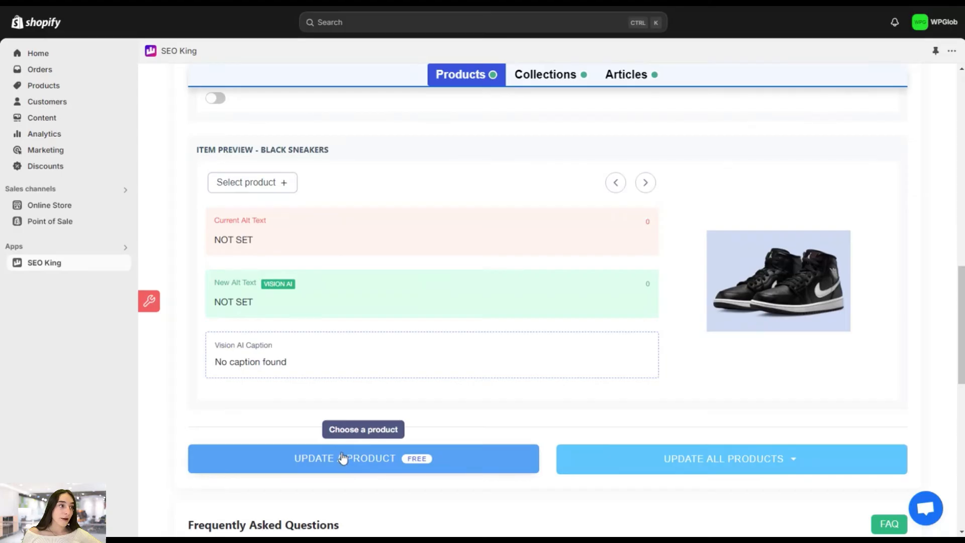
Update Black Sneakers alone, giving it alt text 'Pair of black and white Air Jordan 1 Mid sneakers.'
left_click(251, 182)
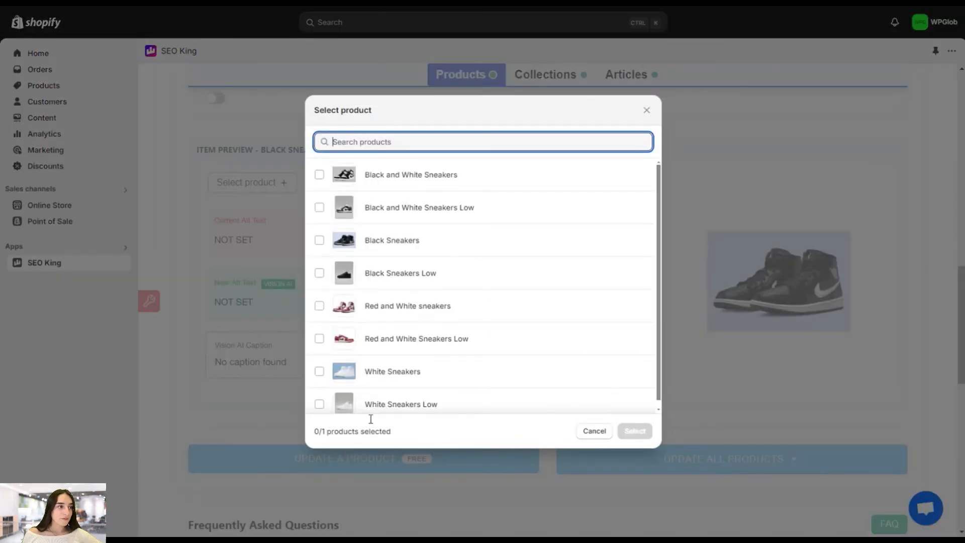
left_click(320, 273)
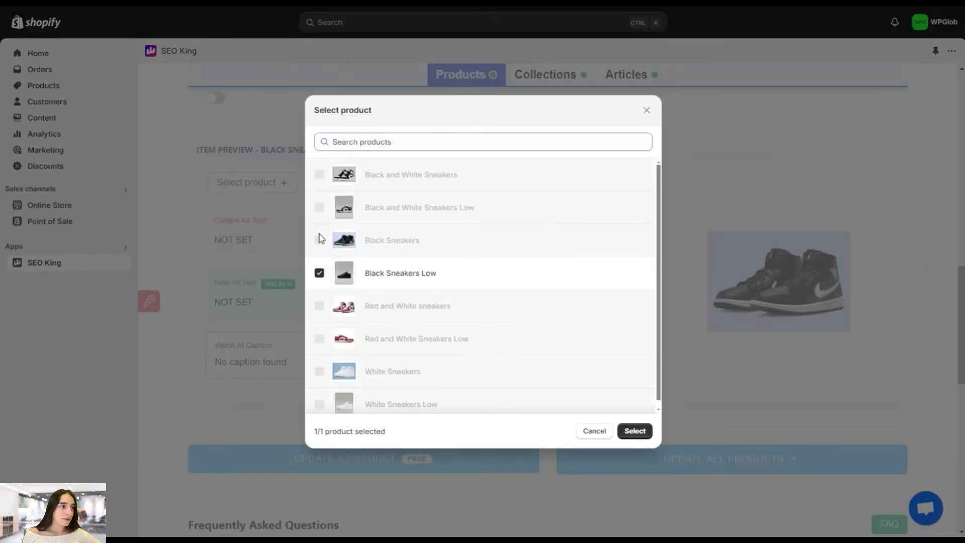
left_click(320, 241)
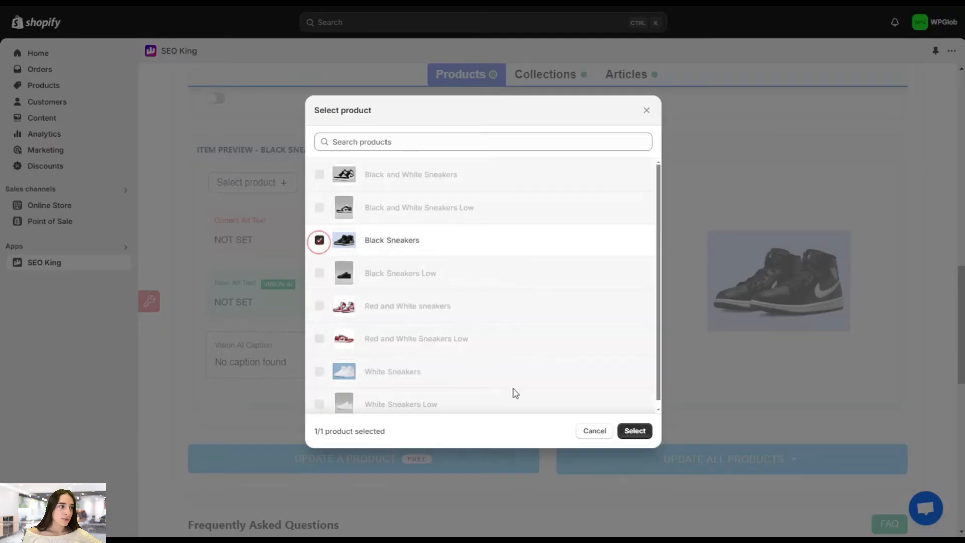
left_click(636, 431)
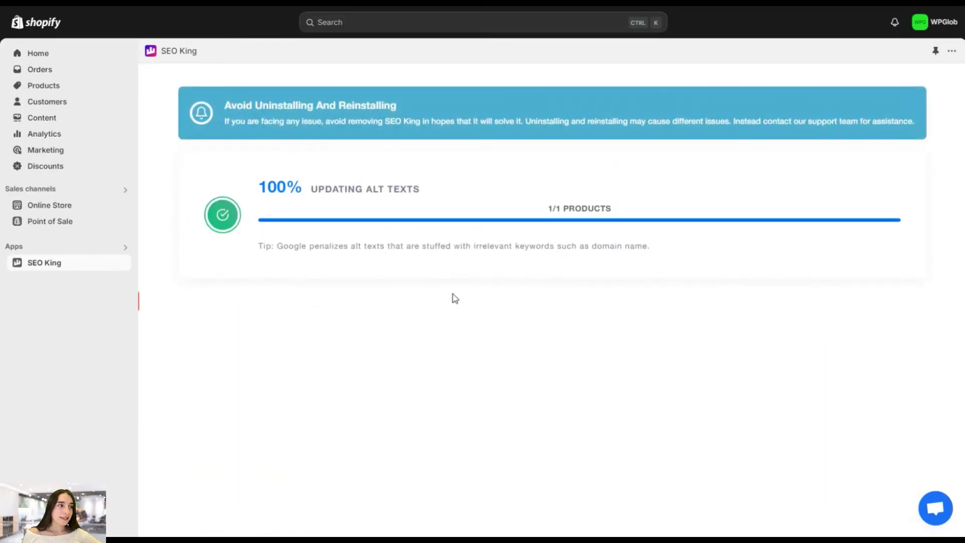
mouse_move(386, 205)
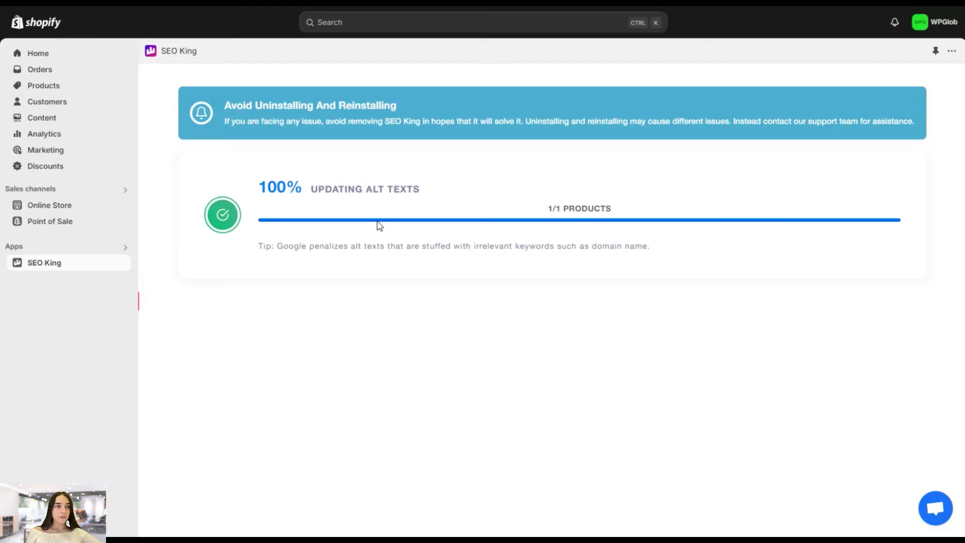
mouse_move(395, 268)
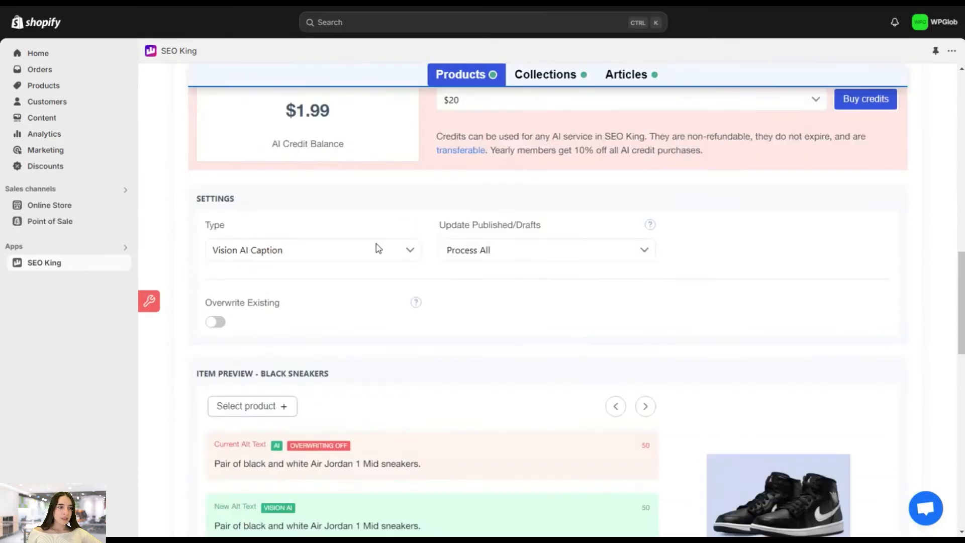
scroll("down", 3)
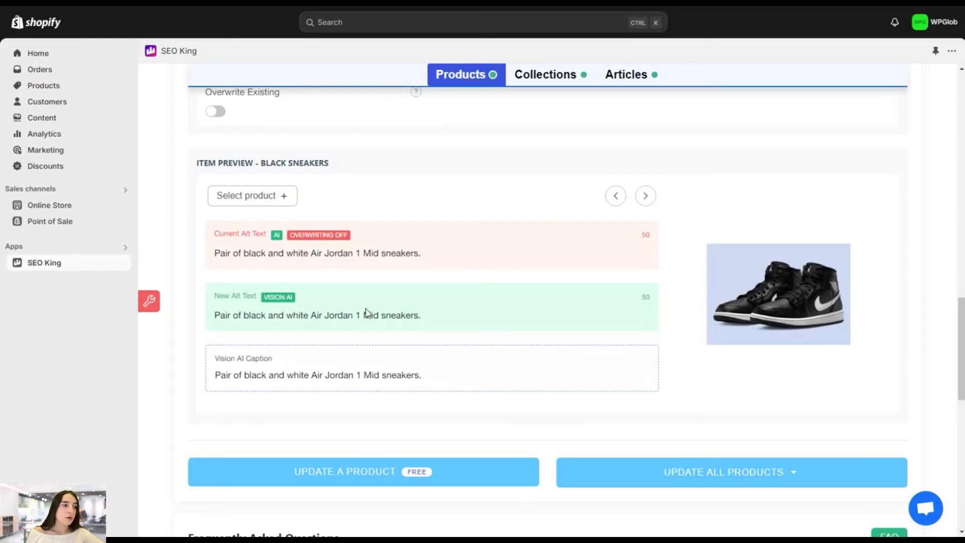
mouse_move(355, 227)
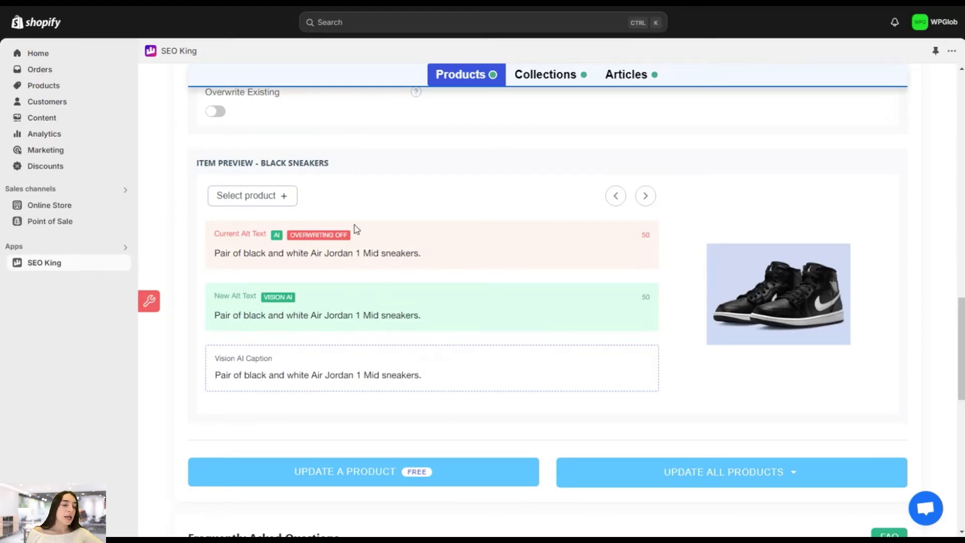
mouse_move(575, 285)
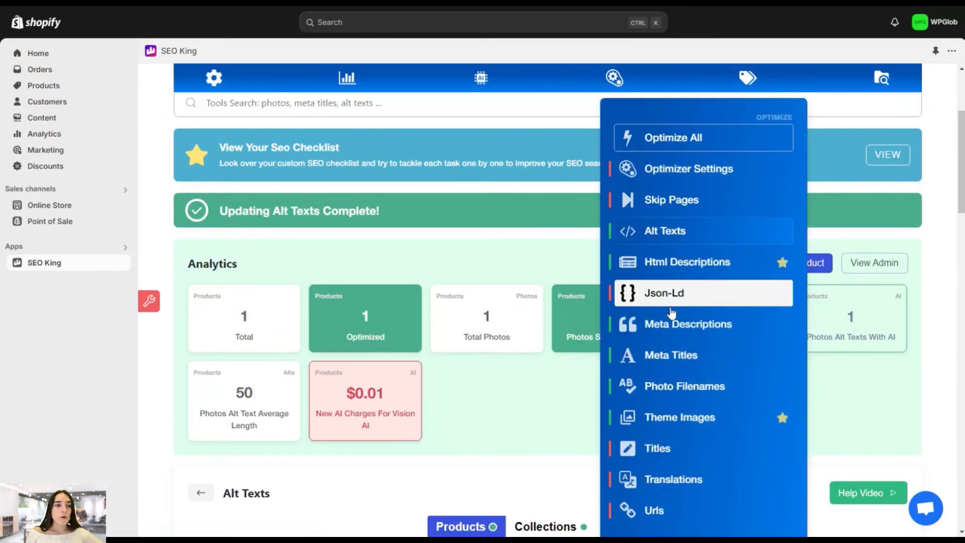
Run the Meta Descriptions update on Black Sneakers, giving it the description 'Black Sneakers'
left_click(688, 324)
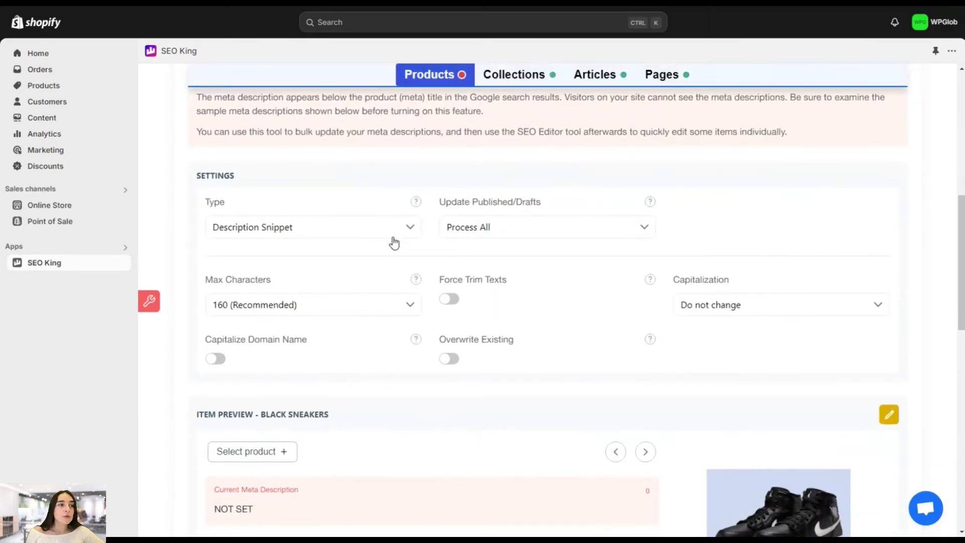
mouse_move(507, 236)
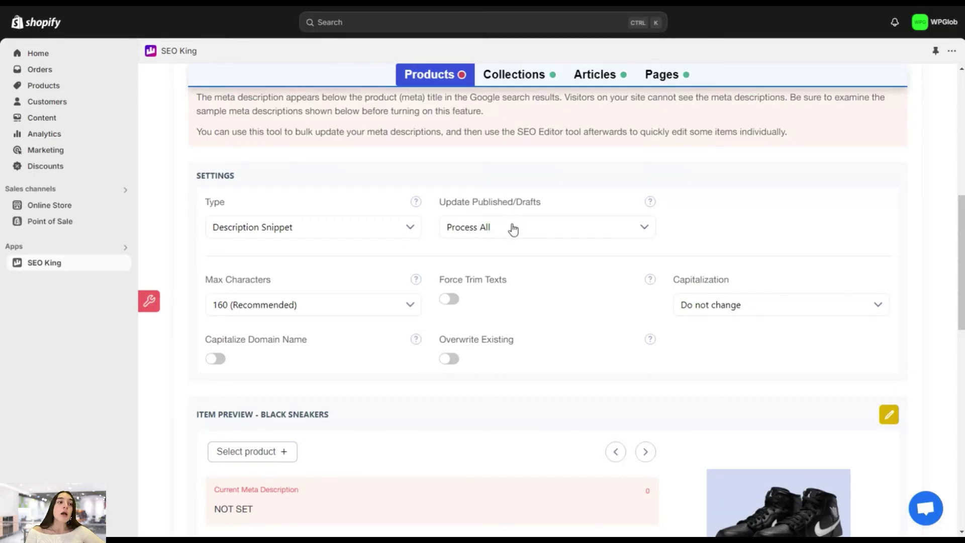
mouse_move(390, 328)
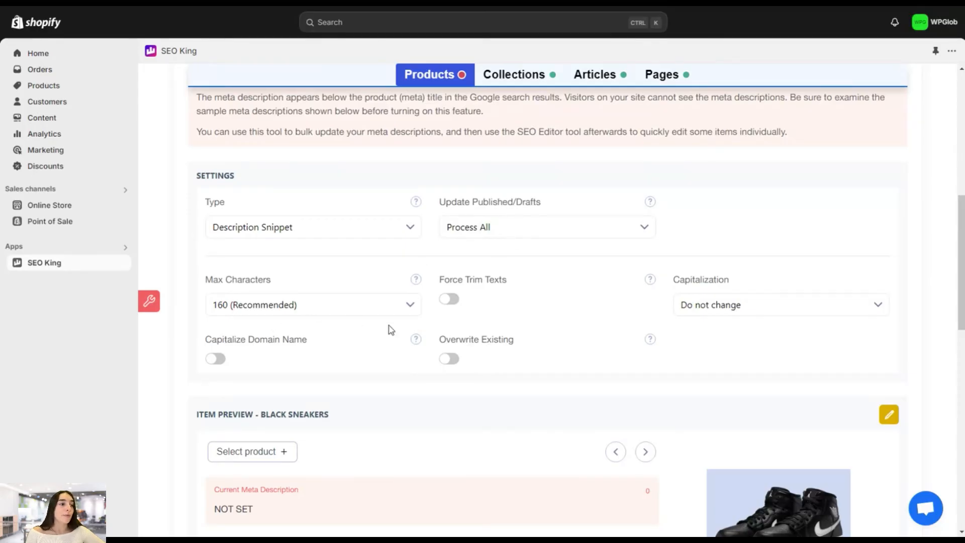
scroll("down", 3)
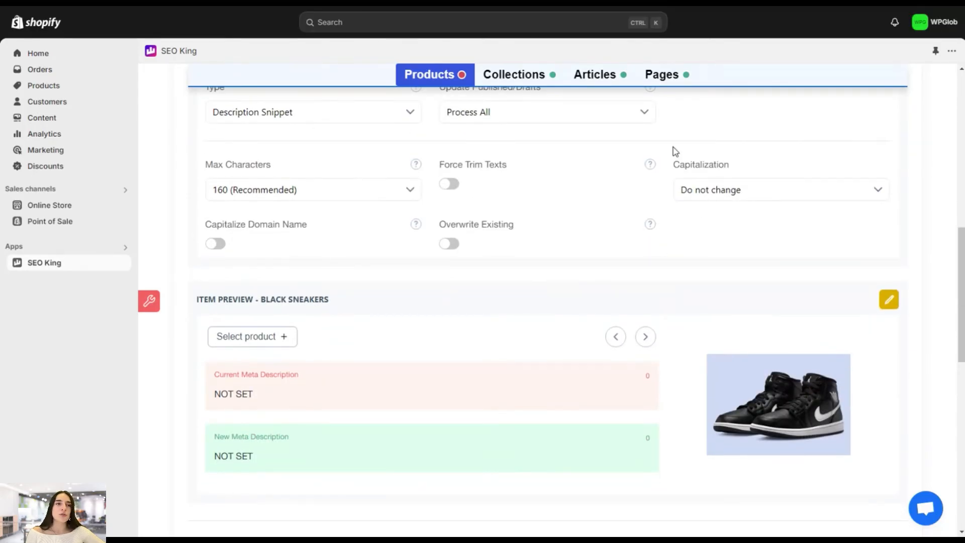
scroll("down", 3)
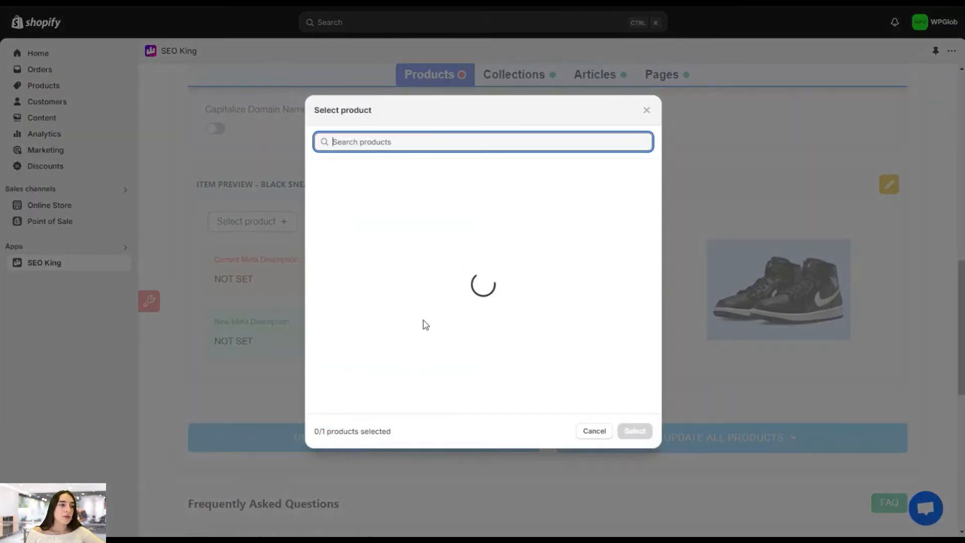
left_click(319, 240)
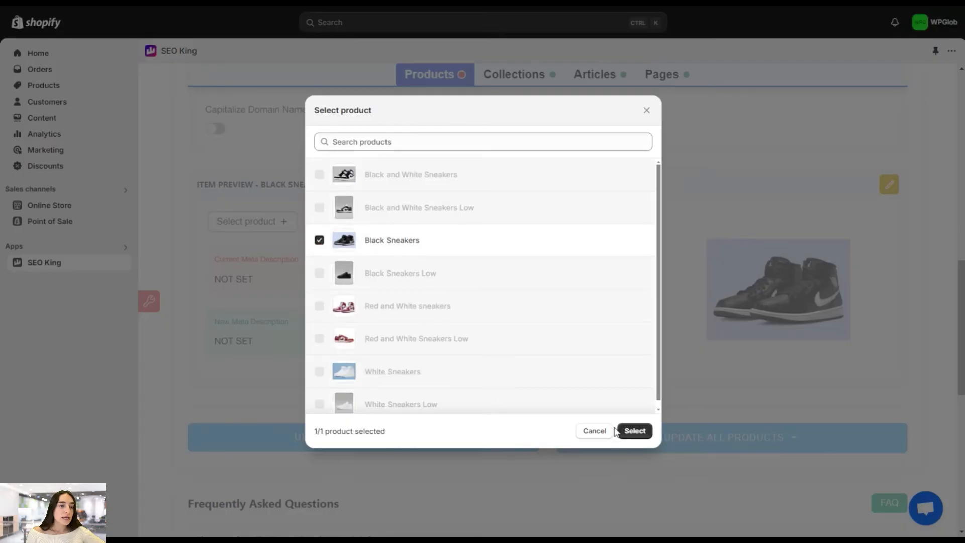
left_click(636, 430)
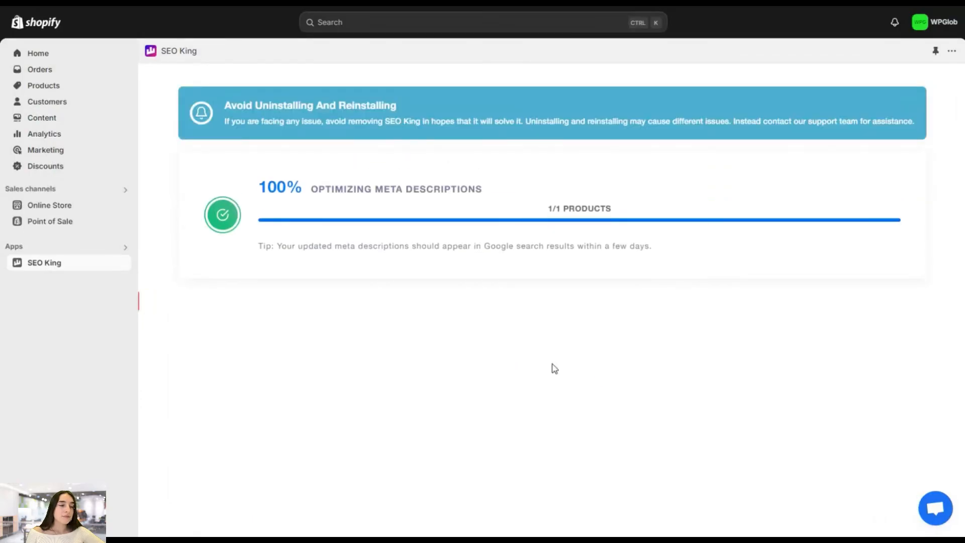
mouse_move(499, 257)
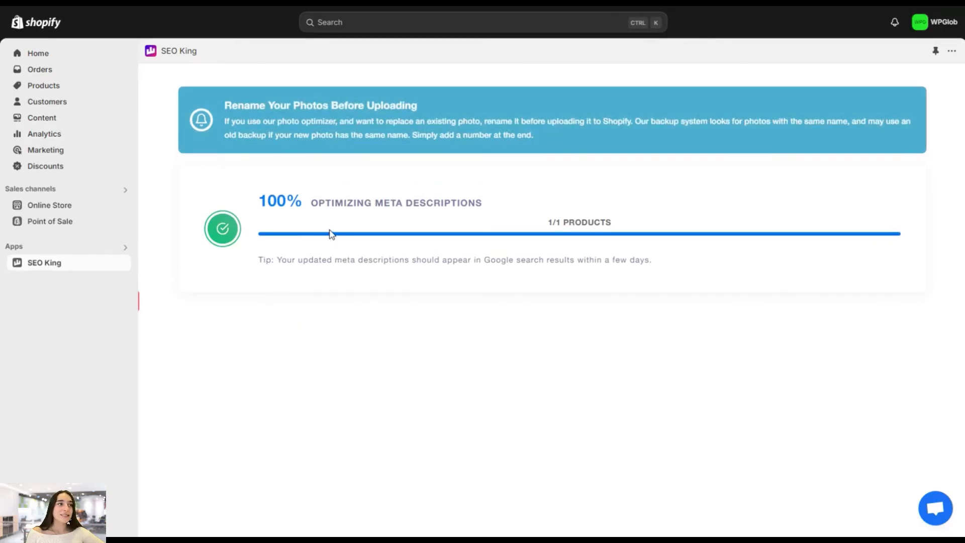
mouse_move(342, 233)
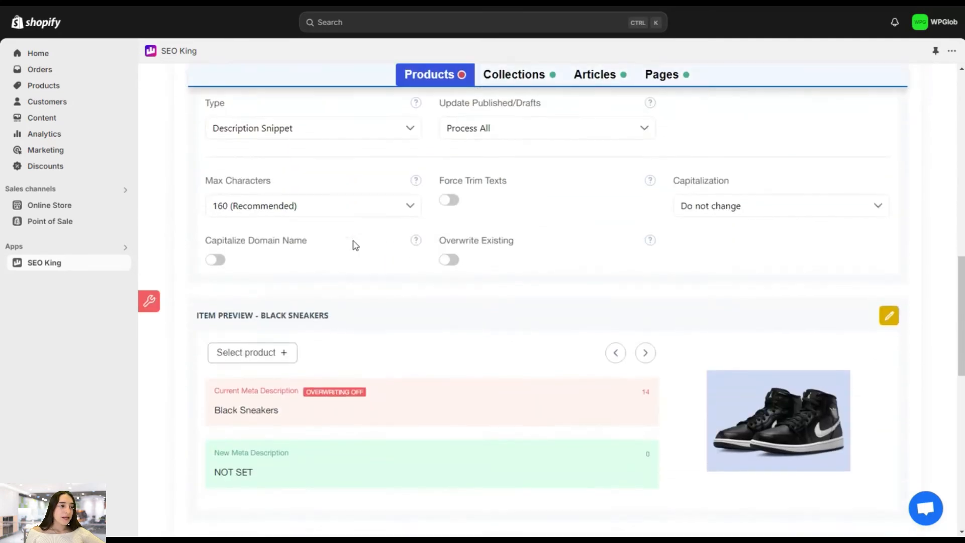
scroll("down", 3)
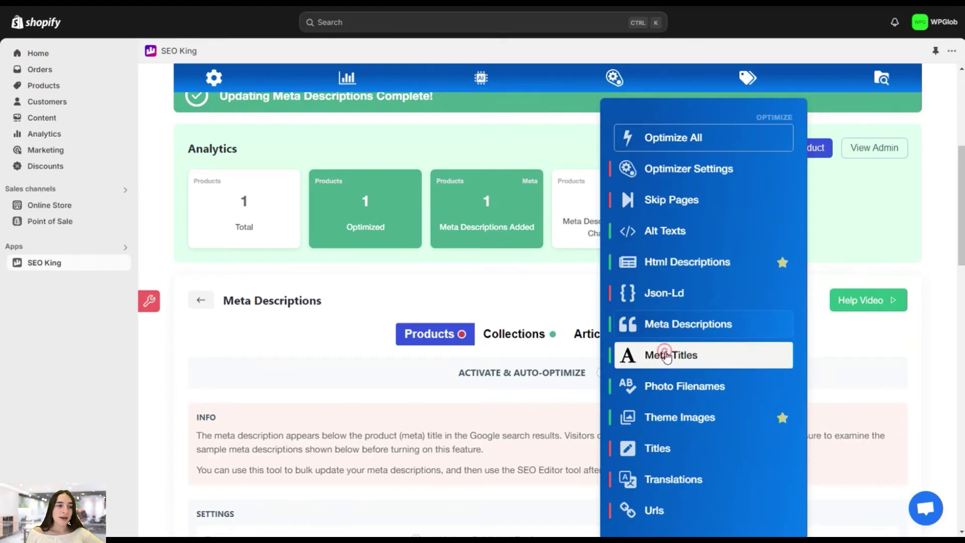
Preview the Meta Titles template 'Black Sneakers - WPGlob', then bring up the Tools menu
left_click(670, 356)
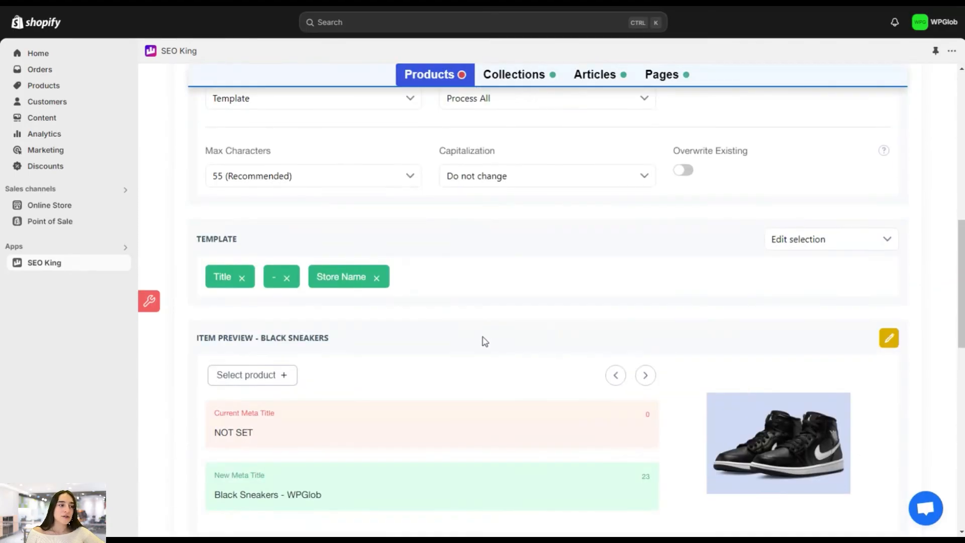
scroll("down", 3)
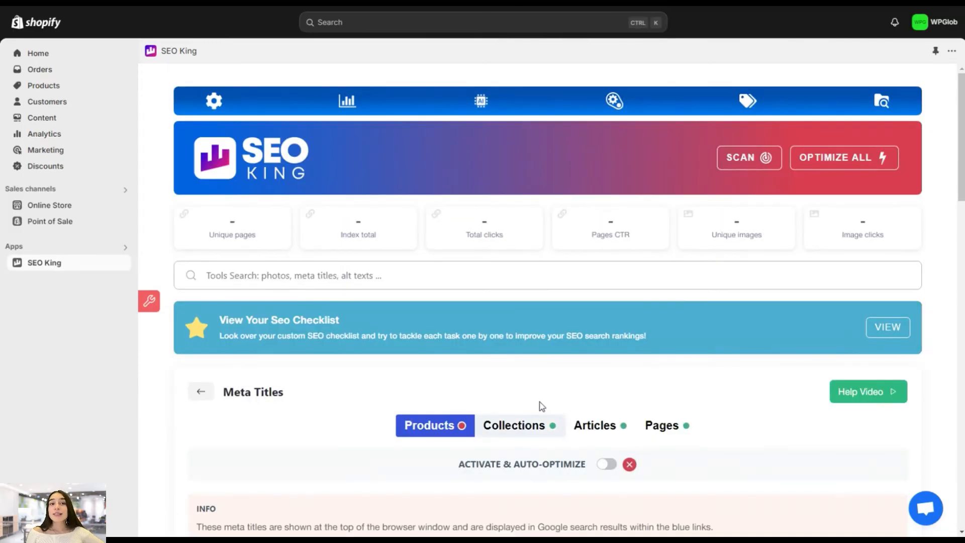
left_click(880, 100)
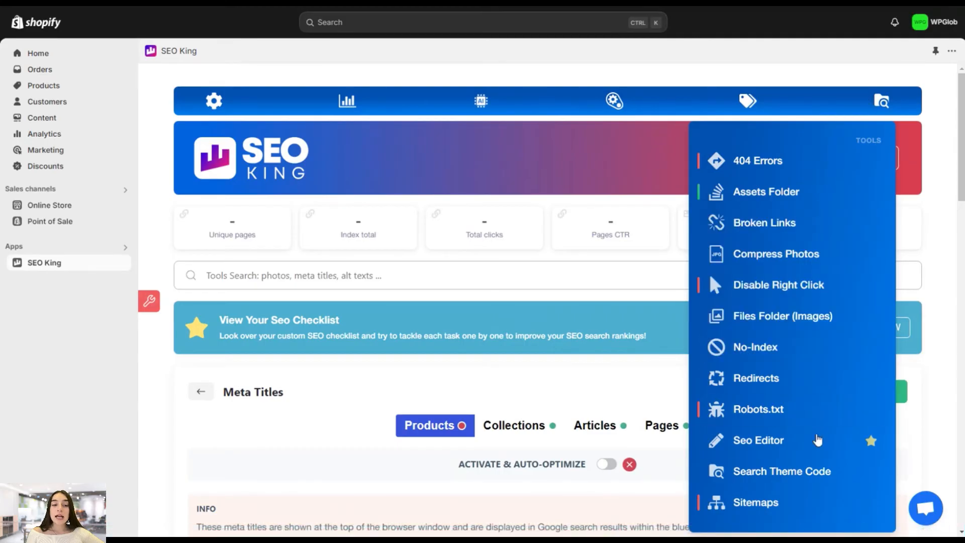
left_click(758, 440)
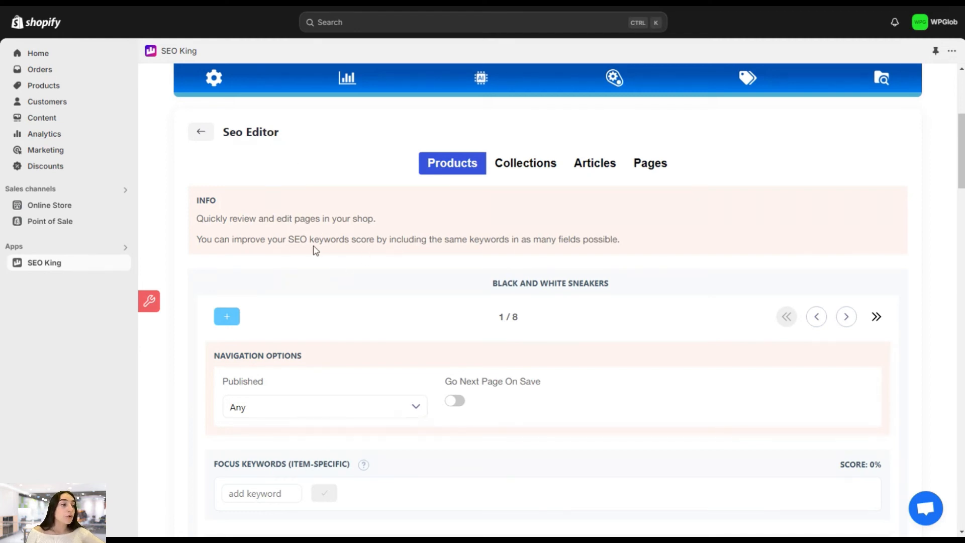
mouse_move(504, 270)
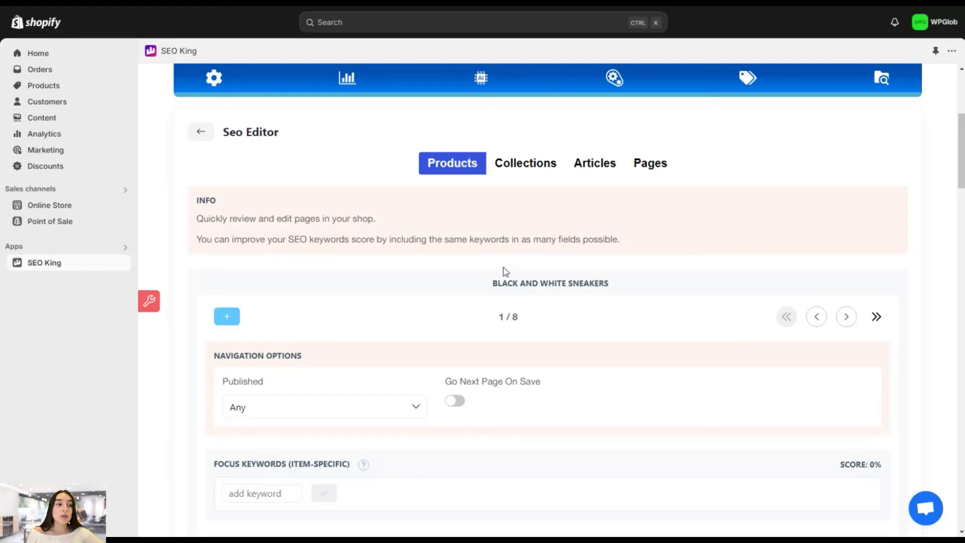
scroll("down", 3)
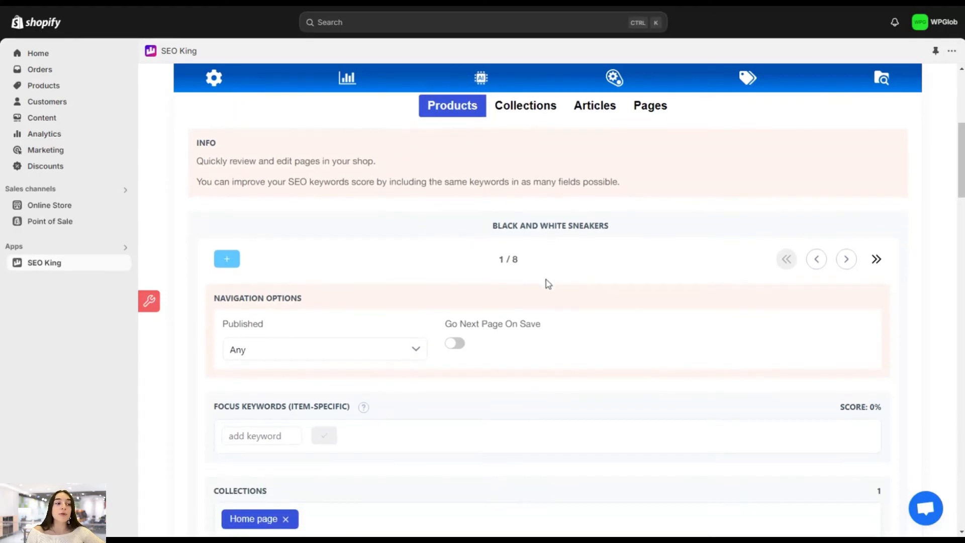
scroll("down", 3)
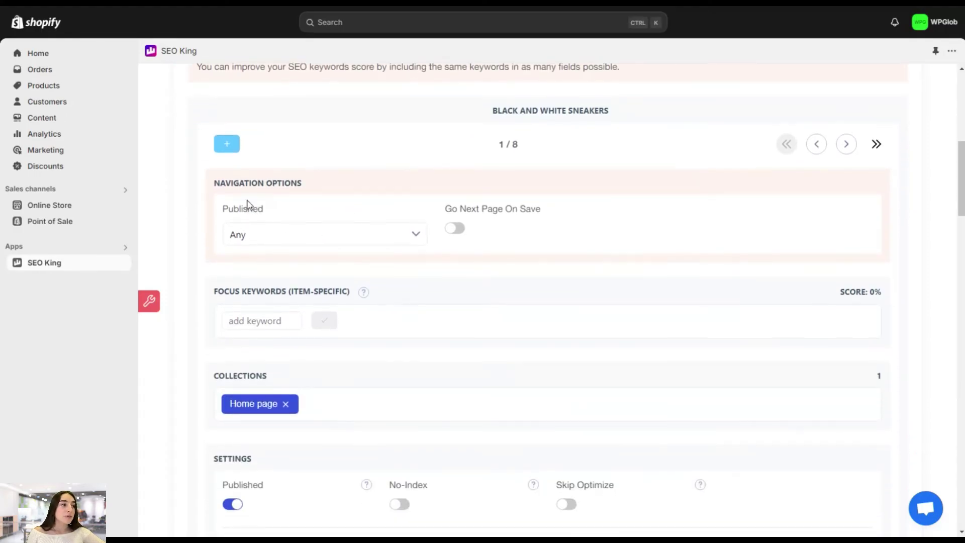
left_click(324, 233)
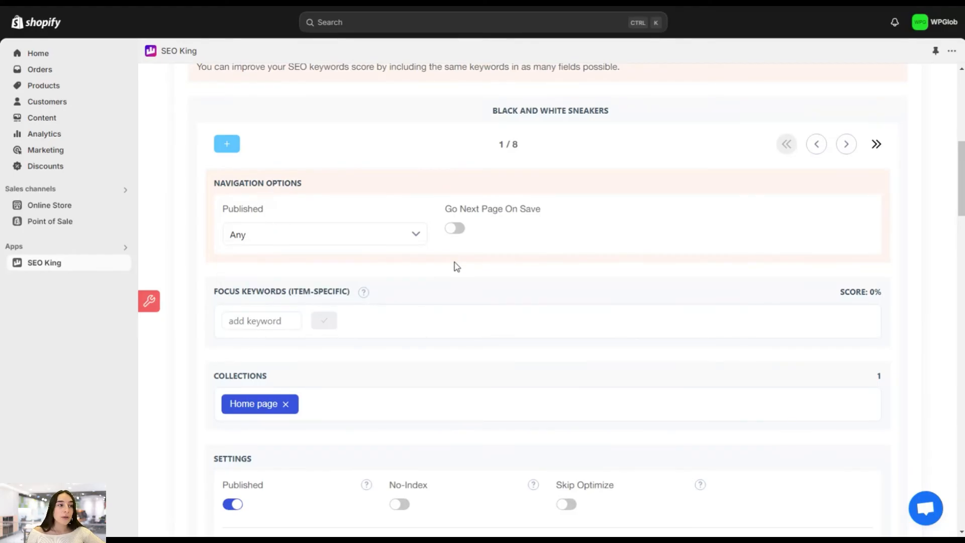
mouse_move(451, 239)
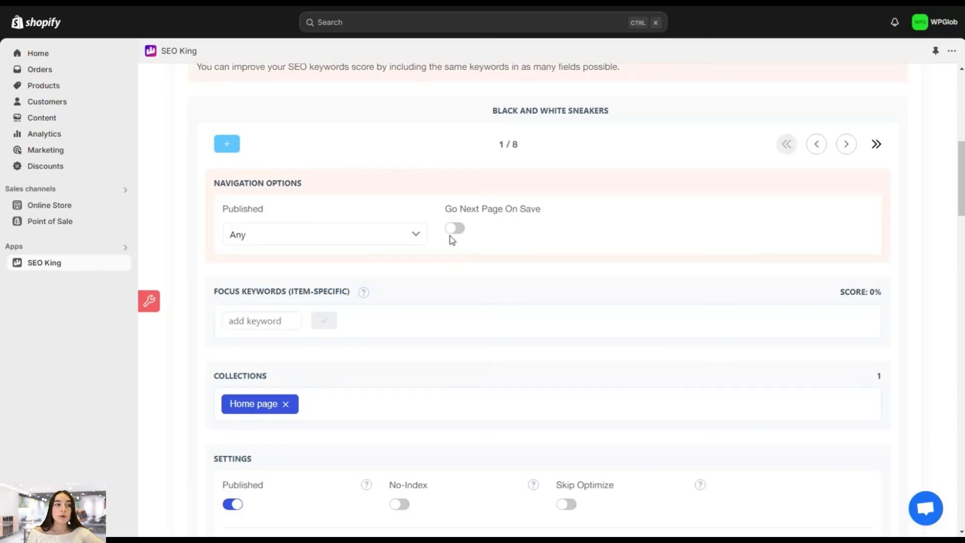
scroll("down", 3)
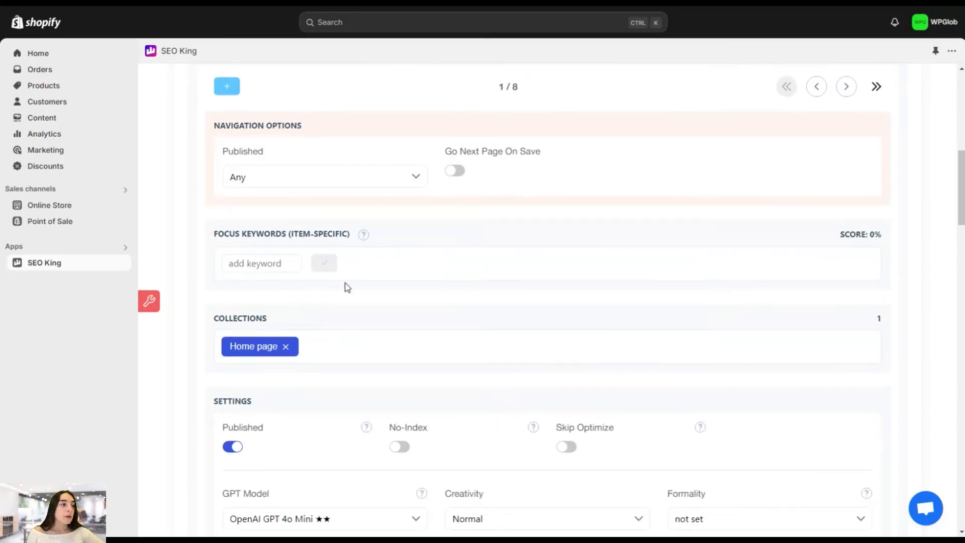
left_click(260, 264)
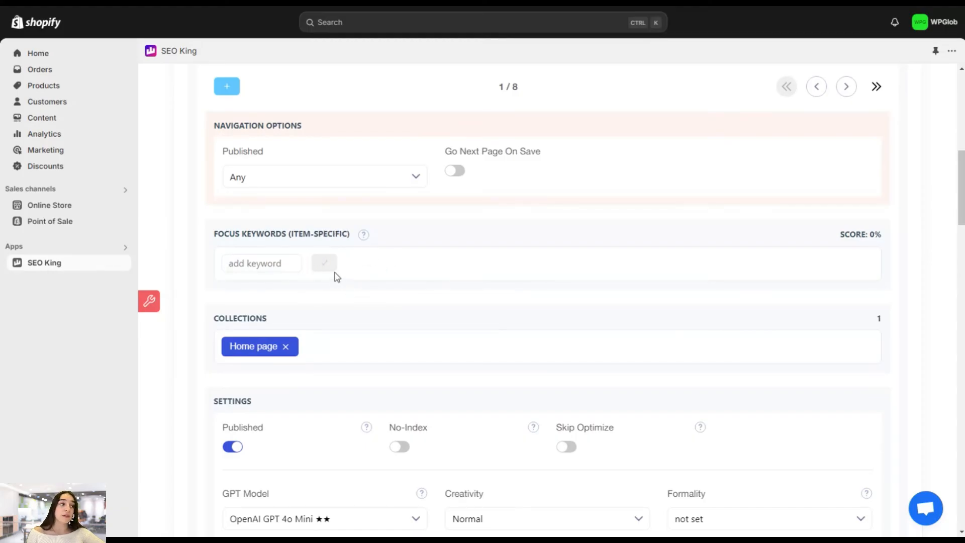
scroll("down", 3)
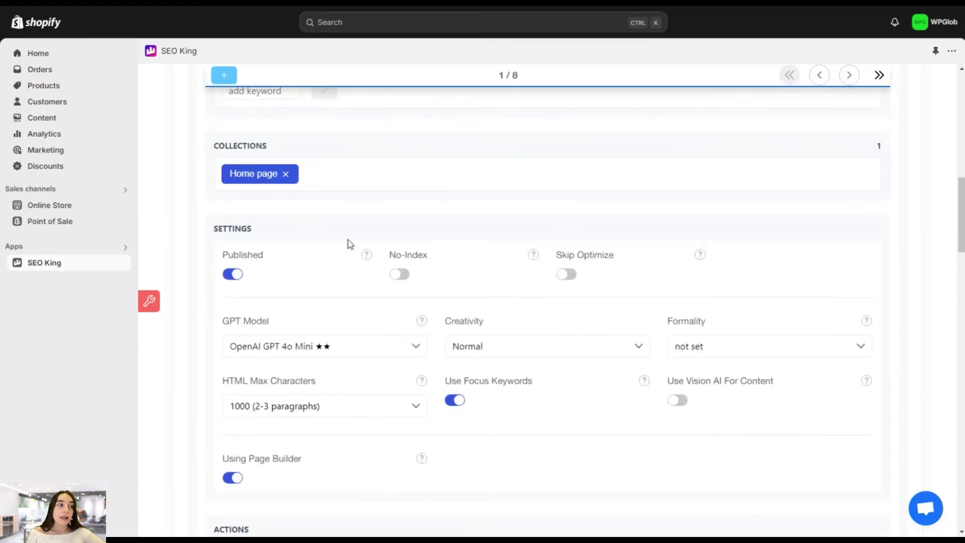
scroll("down", 3)
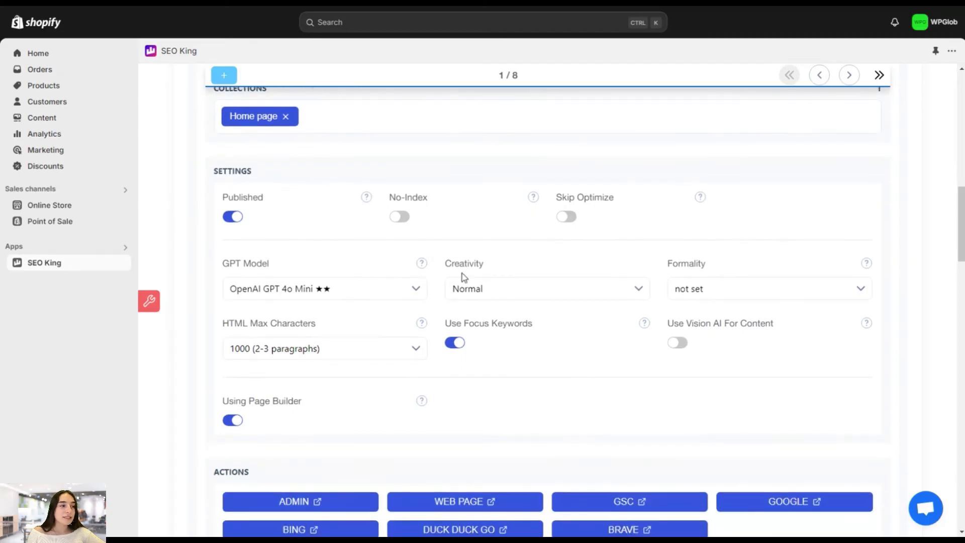
mouse_move(356, 229)
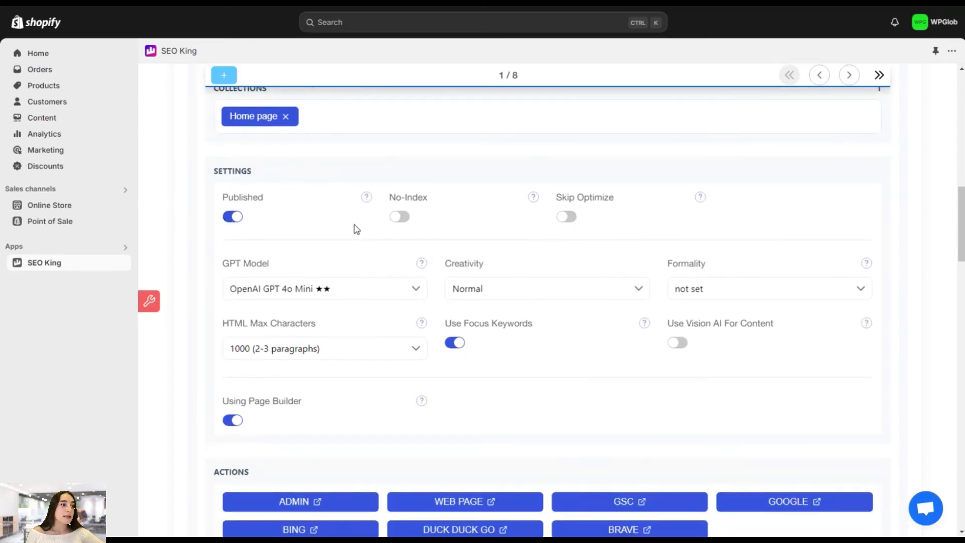
mouse_move(244, 237)
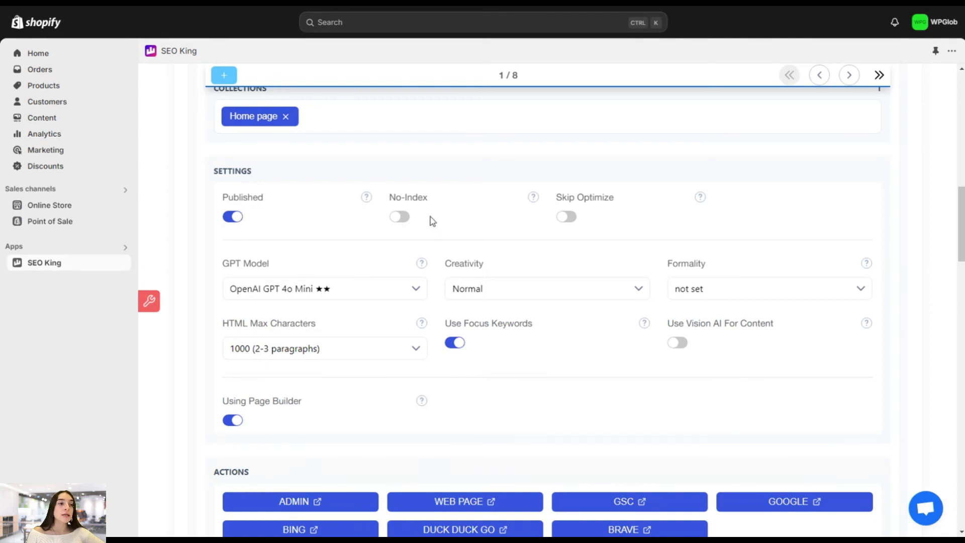
mouse_move(567, 217)
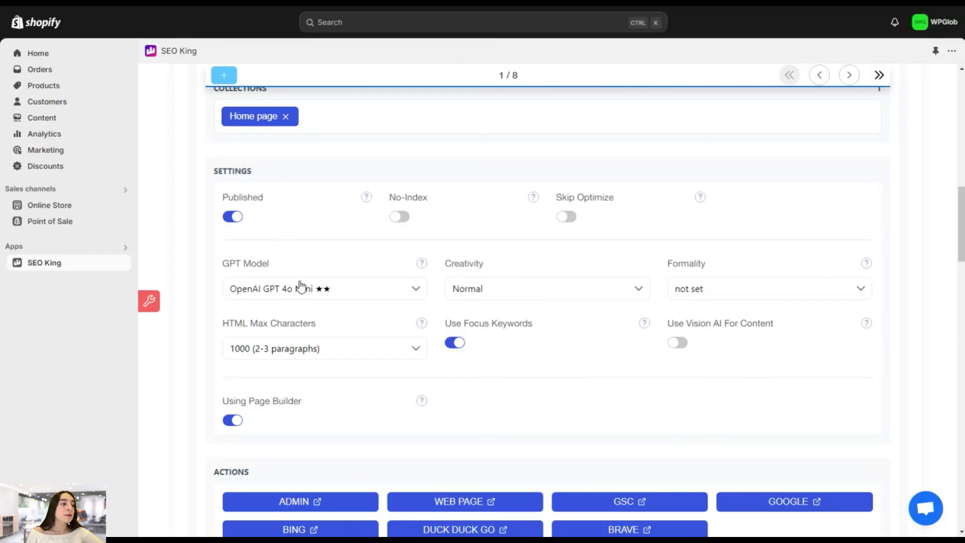
scroll("down", 3)
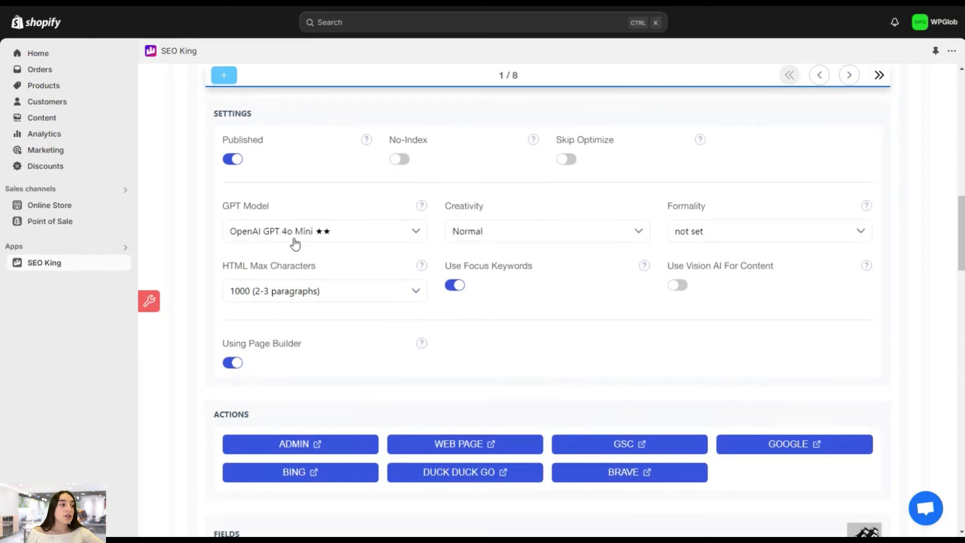
left_click(323, 231)
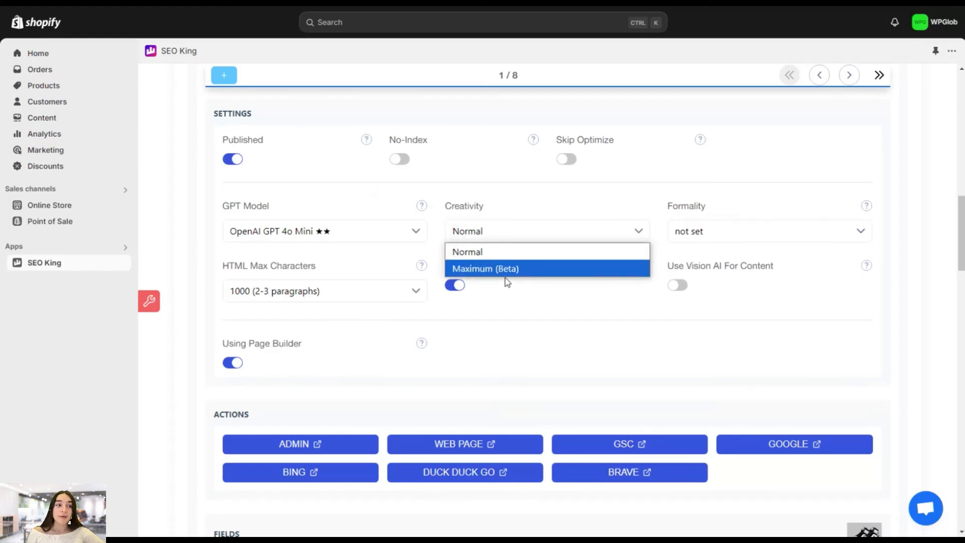
left_click(769, 231)
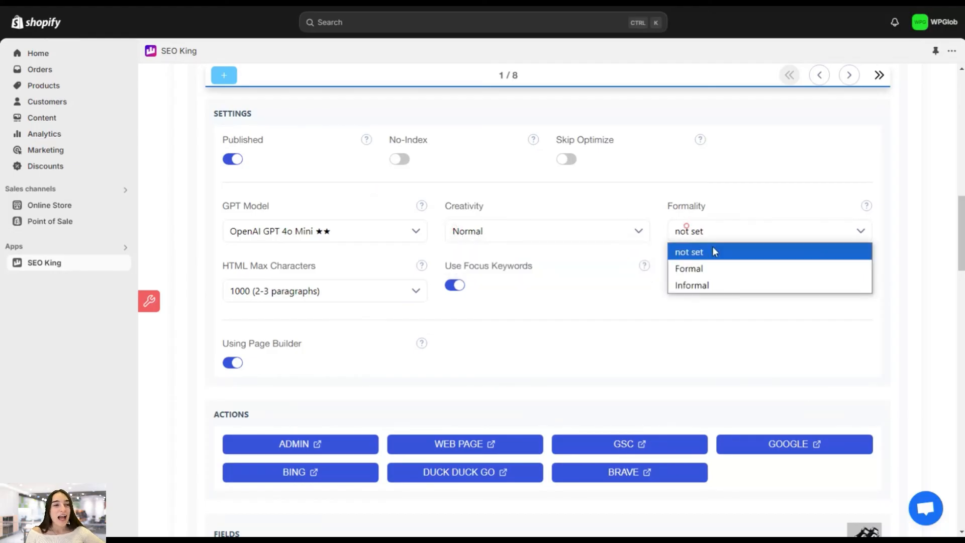
mouse_move(705, 292)
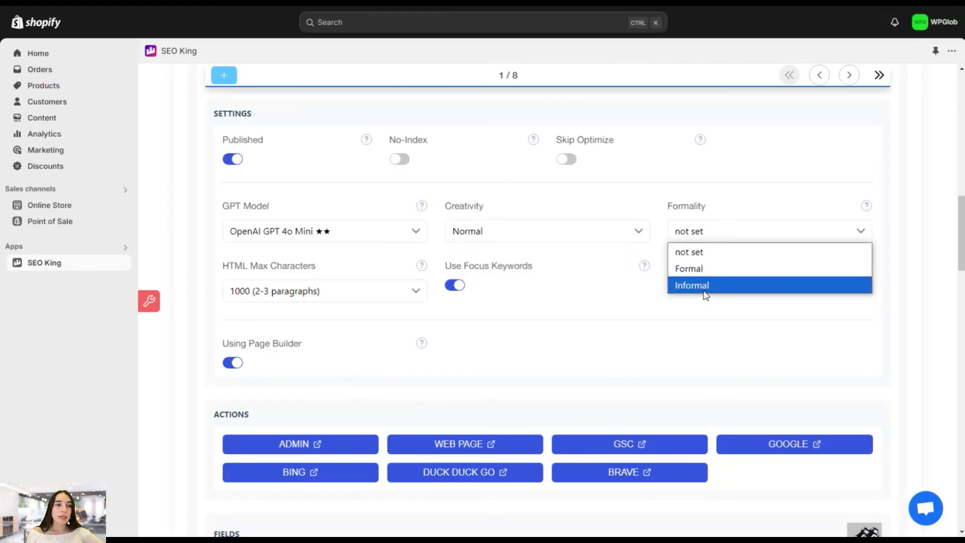
mouse_move(688, 268)
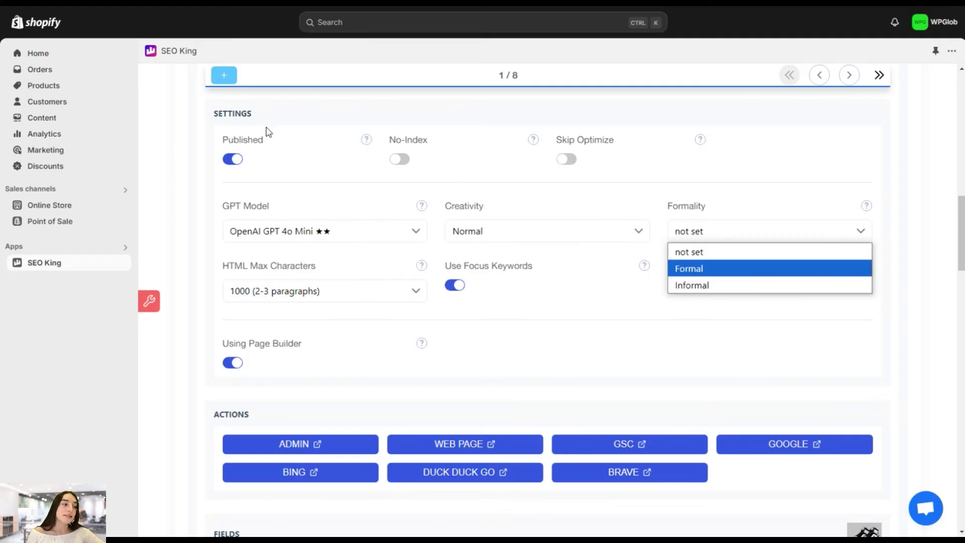
mouse_move(250, 298)
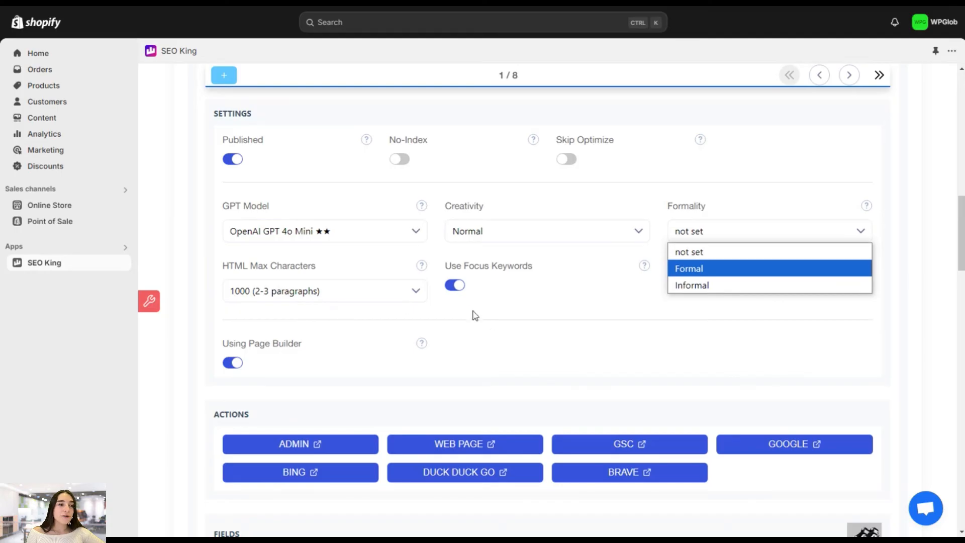
mouse_move(692, 286)
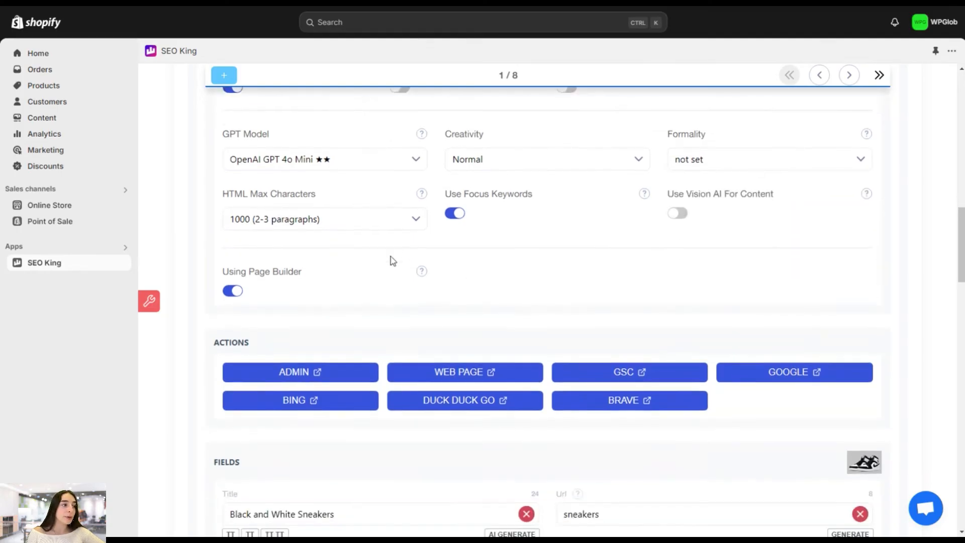
scroll("down", 3)
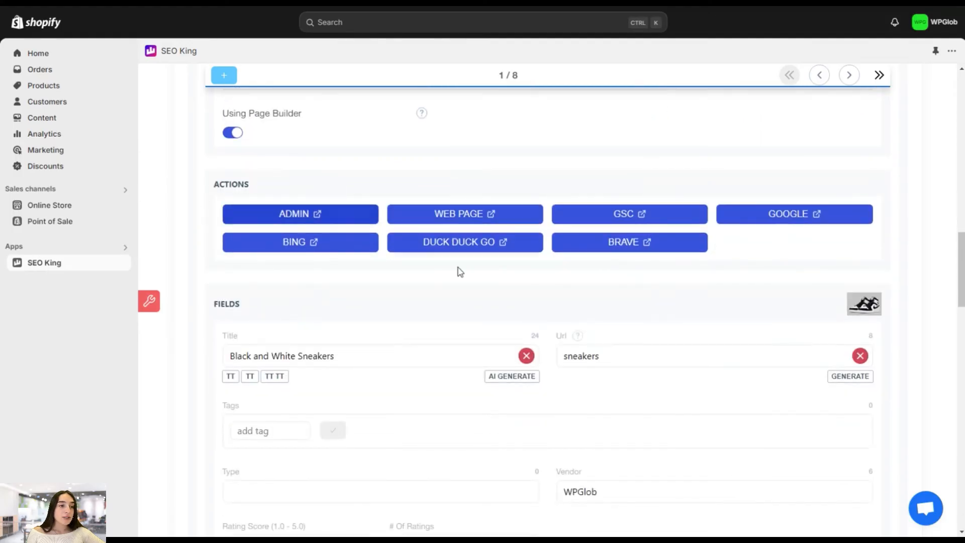
mouse_move(295, 211)
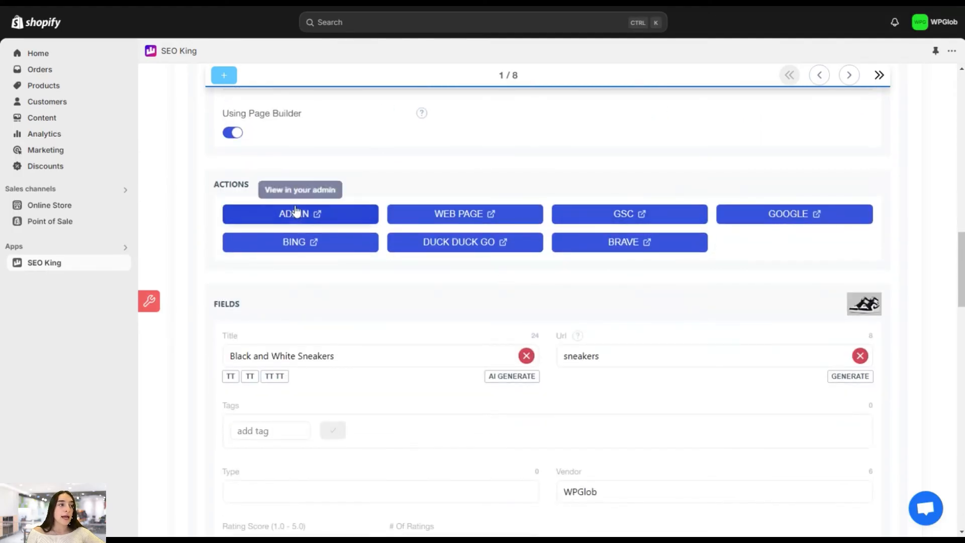
mouse_move(225, 147)
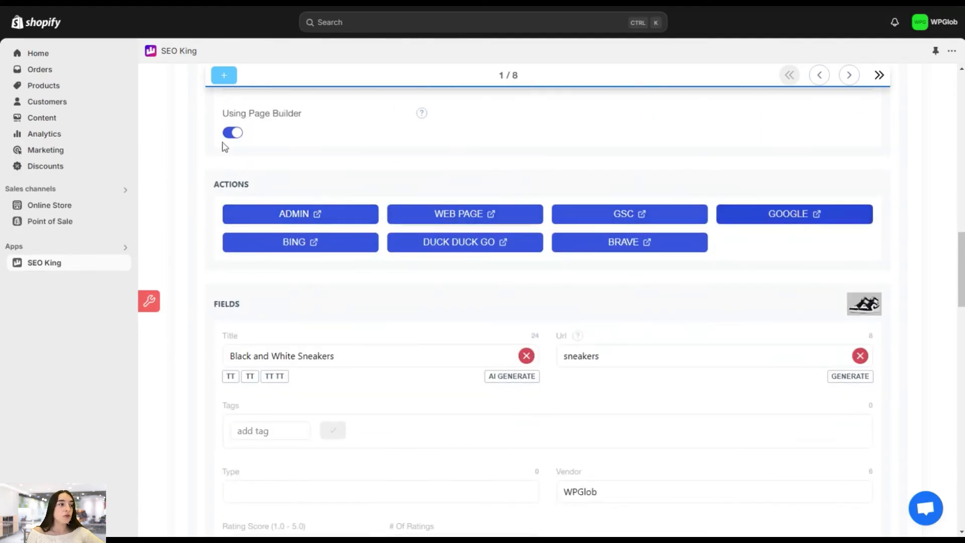
scroll("down", 3)
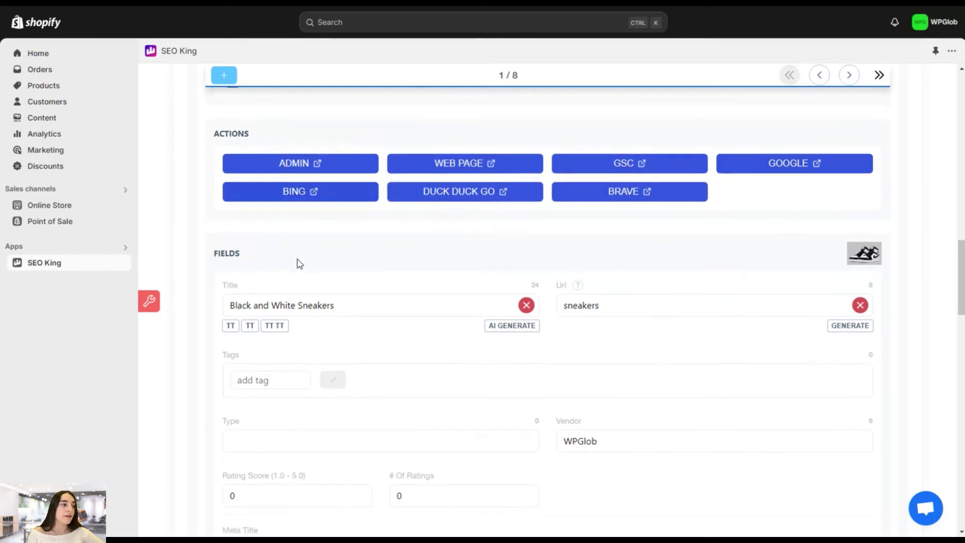
scroll("down", 3)
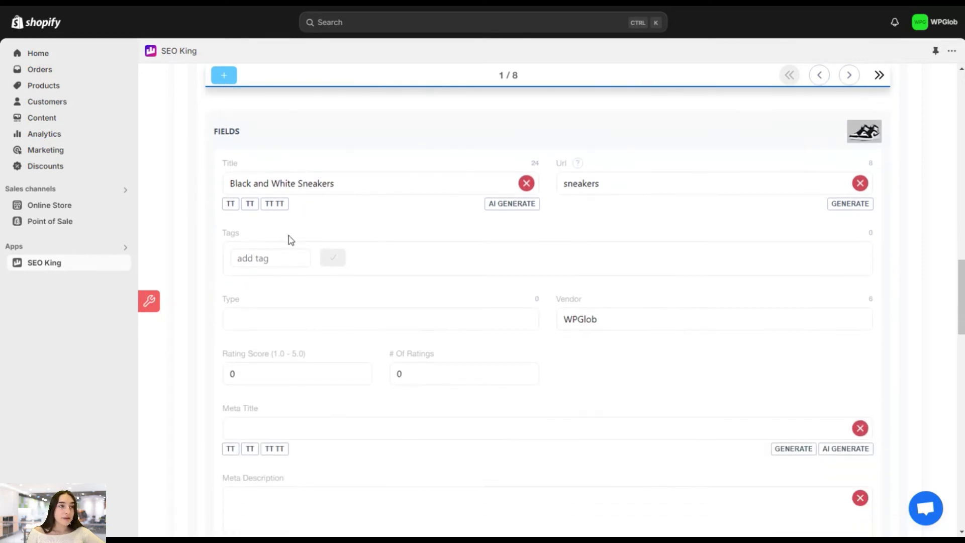
AI-generate the product title as 'Online Product with Enhanced Features and Benefits'
left_click(351, 183)
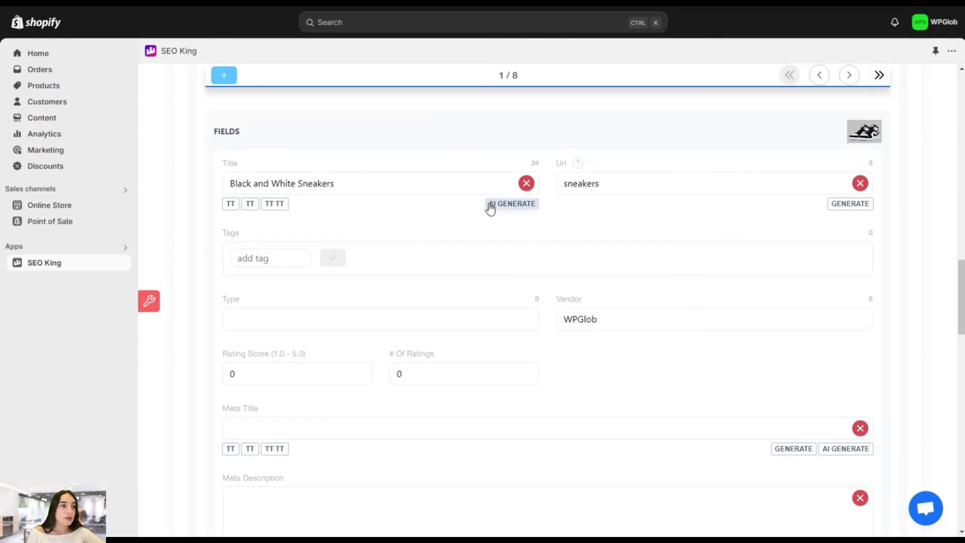
left_click(510, 203)
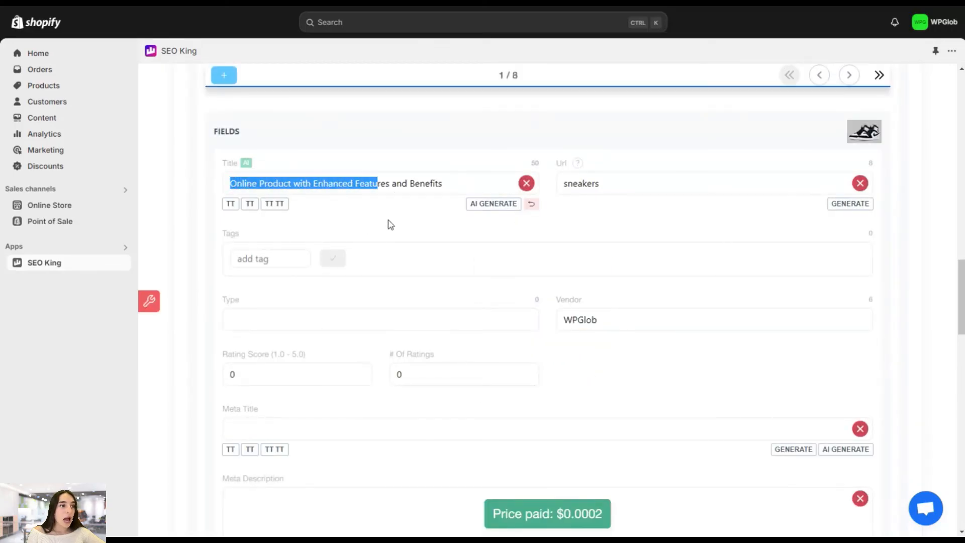
left_click(450, 183)
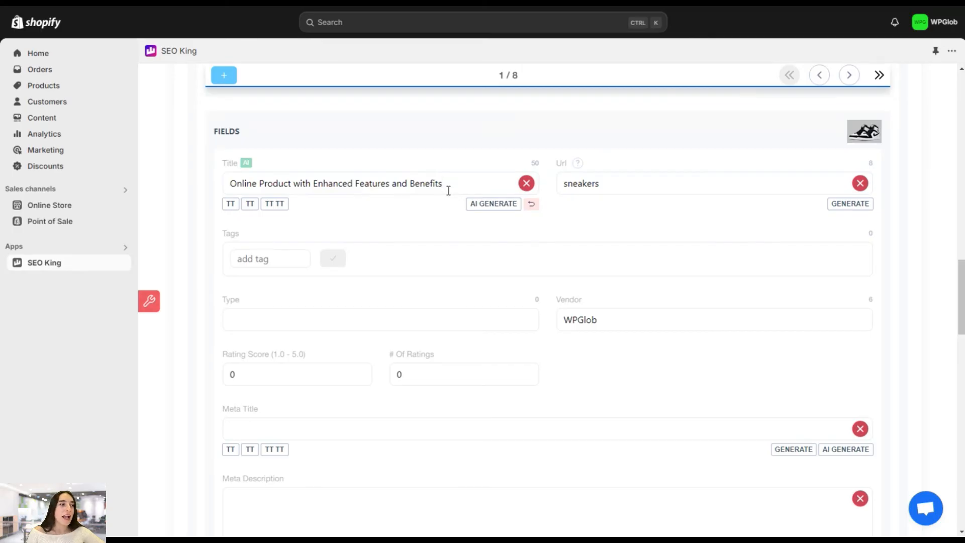
mouse_move(442, 176)
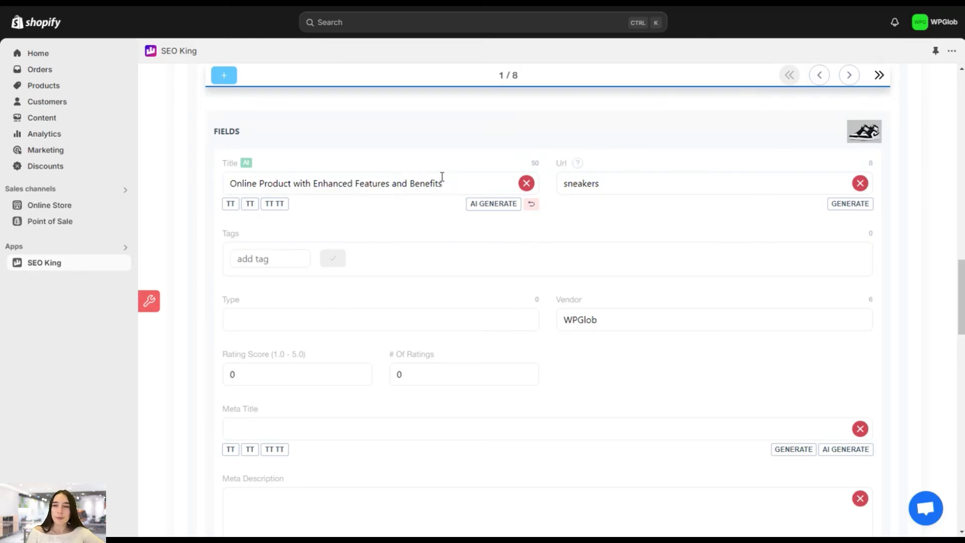
AI-generate the matching meta title and try generating a meta description
scroll("down", 3)
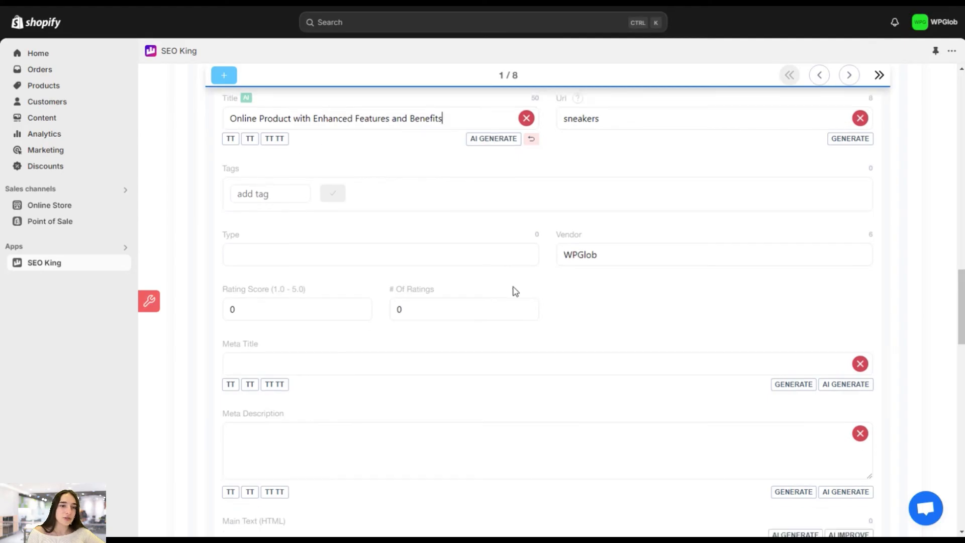
scroll("down", 3)
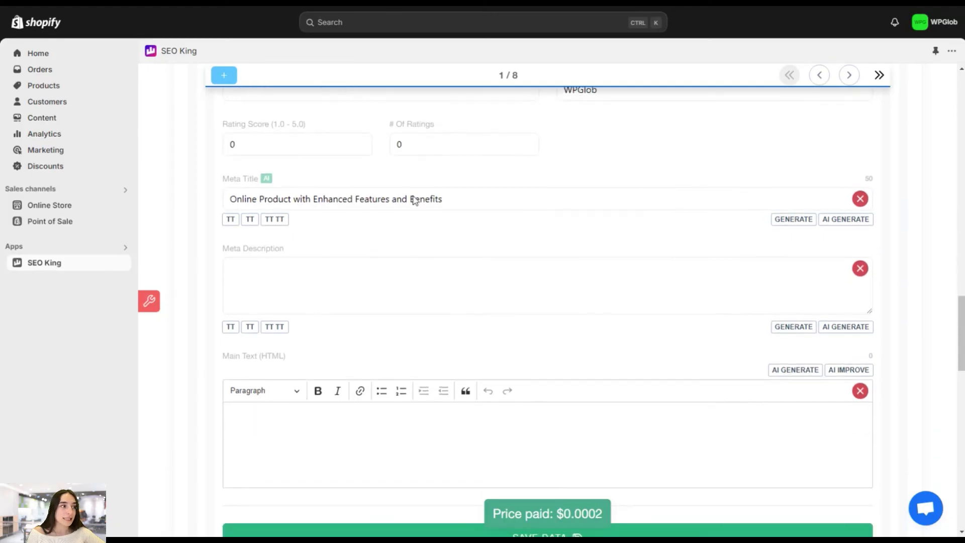
left_click(794, 327)
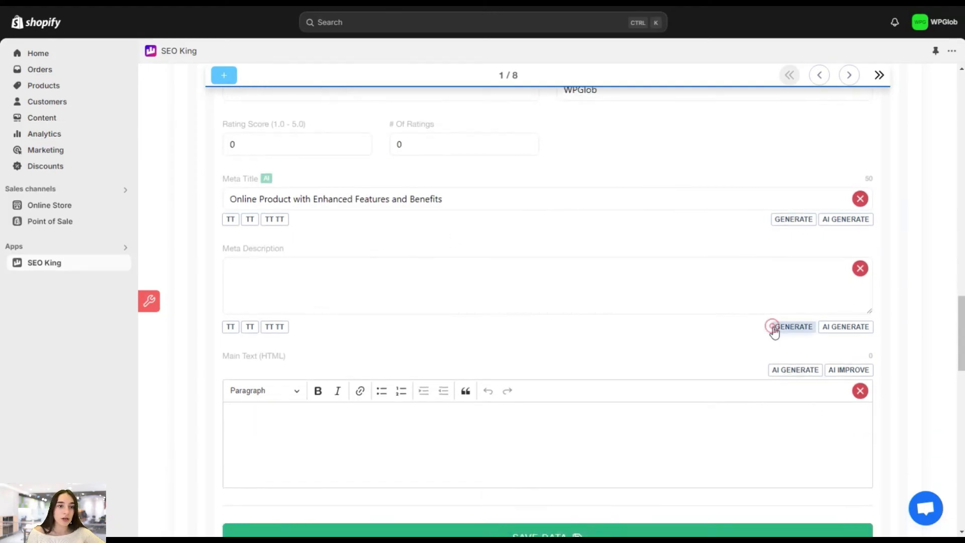
left_click(794, 325)
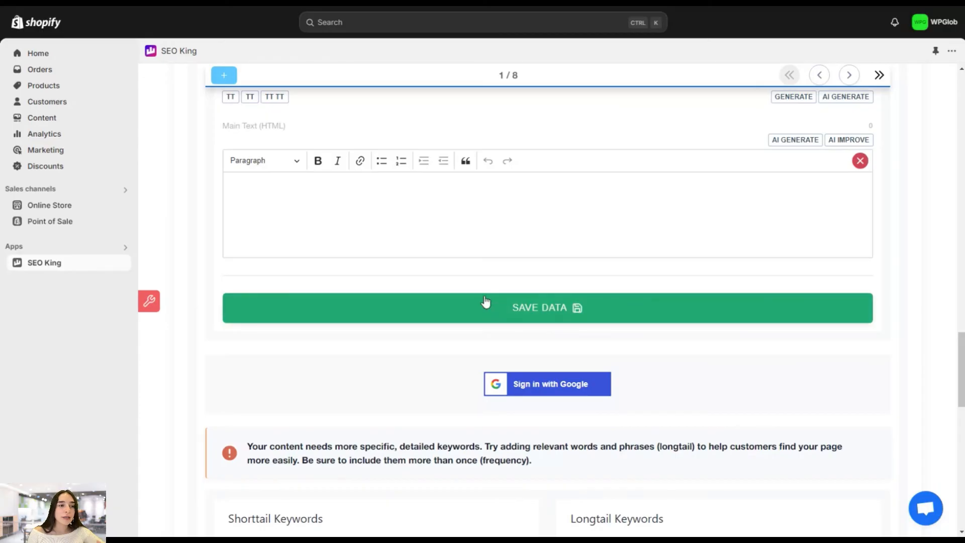
scroll("down", 3)
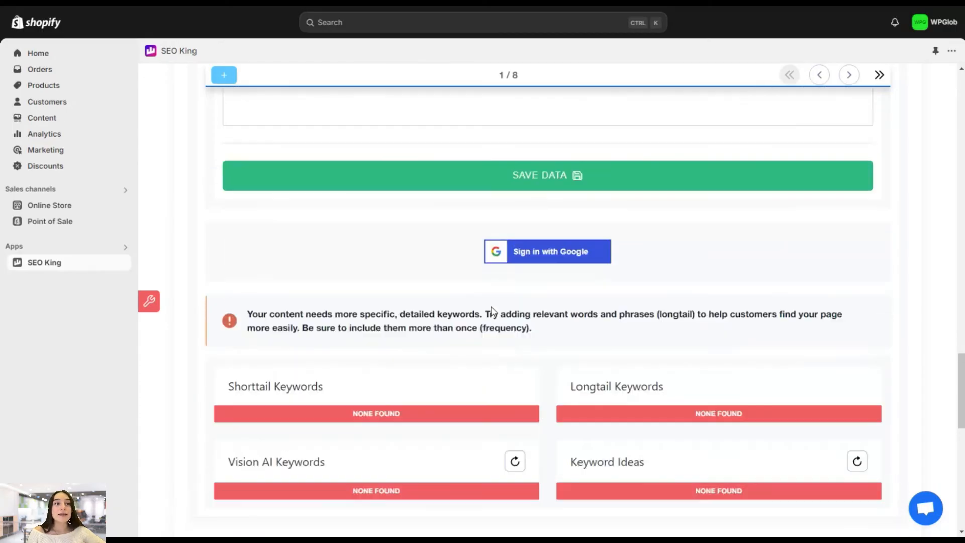